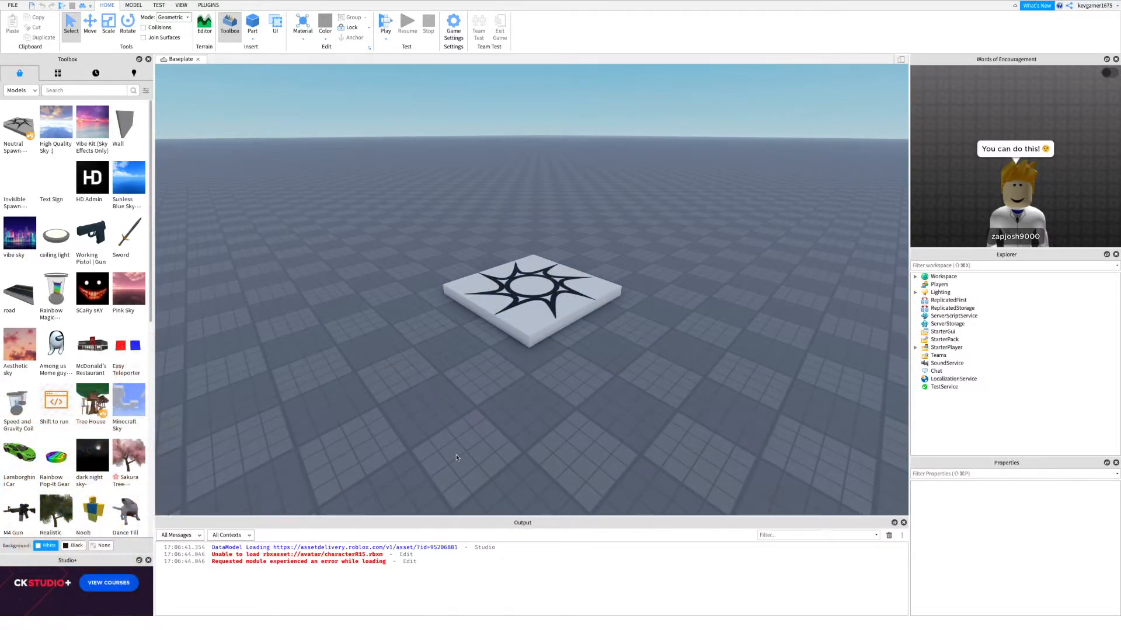
- Insert a LocalScript named PunchingScript under StarterCharacterScripts and return to the place view
click(915, 346)
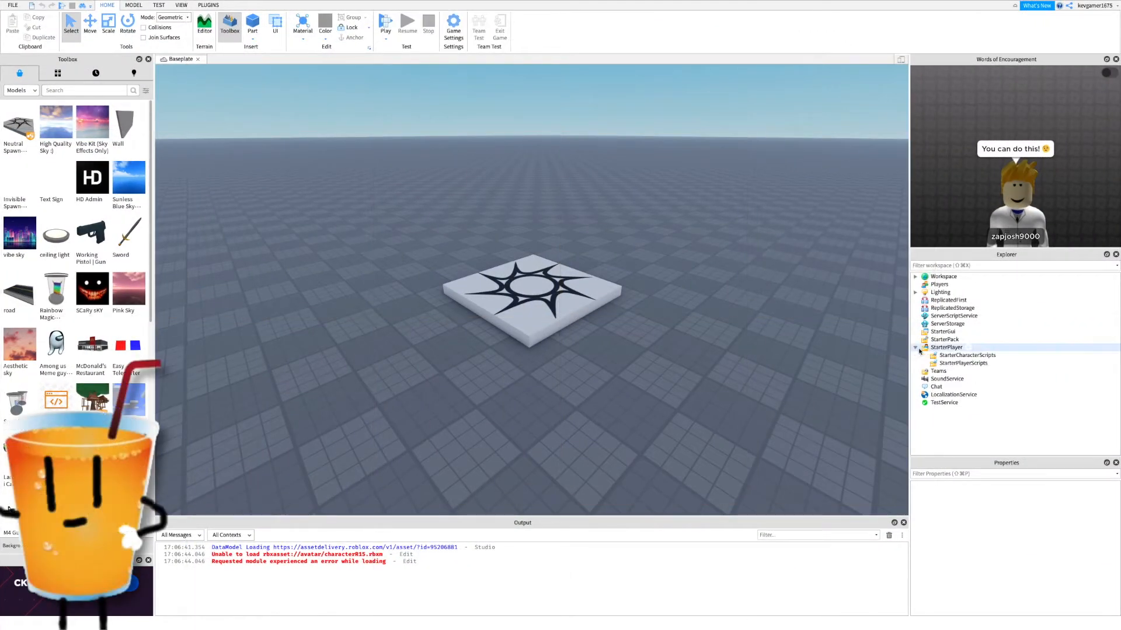
click(966, 355)
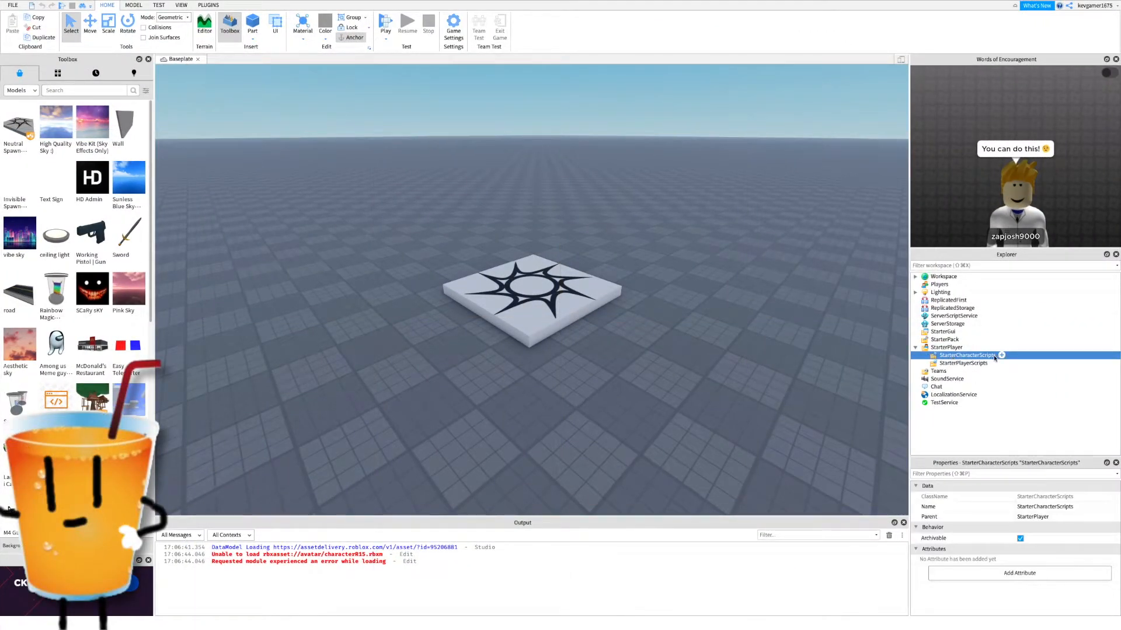
click(1000, 355)
text(PunchingScript)
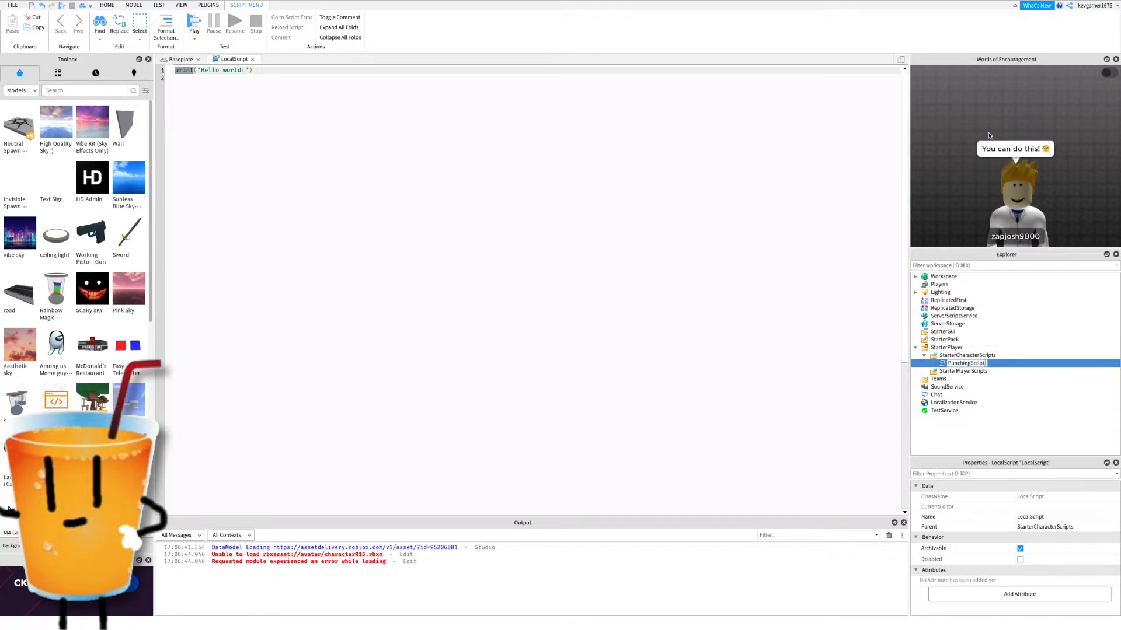
click(180, 58)
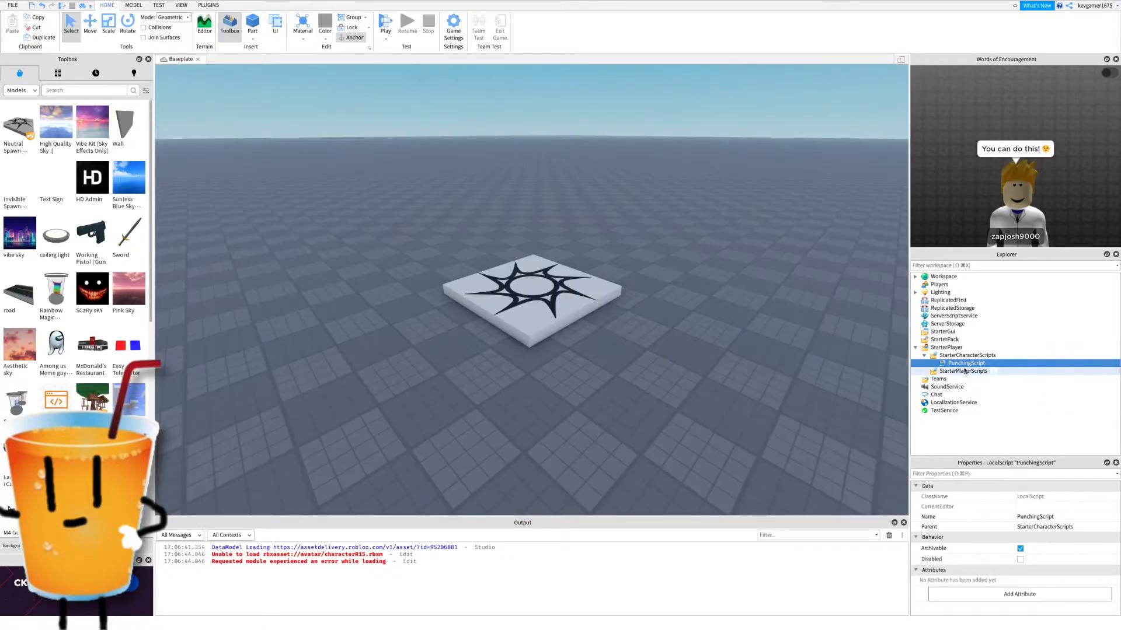
- Add a RightPunch Animation under PunchingScript and duplicate it as LeftPunch
click(998, 363)
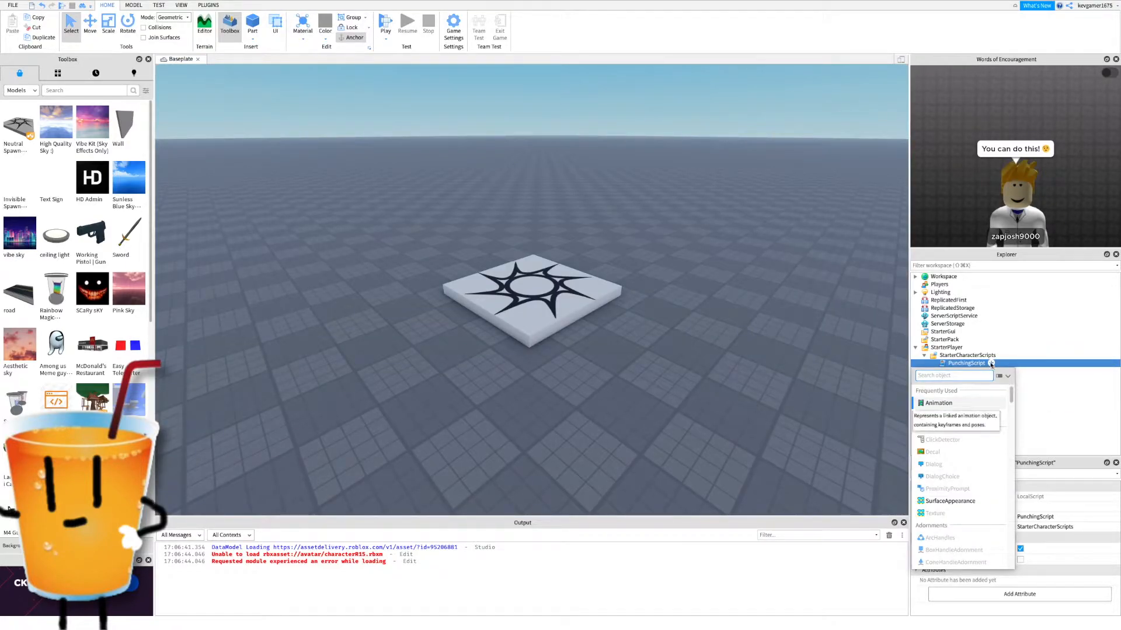
click(937, 403)
text(RightPun)
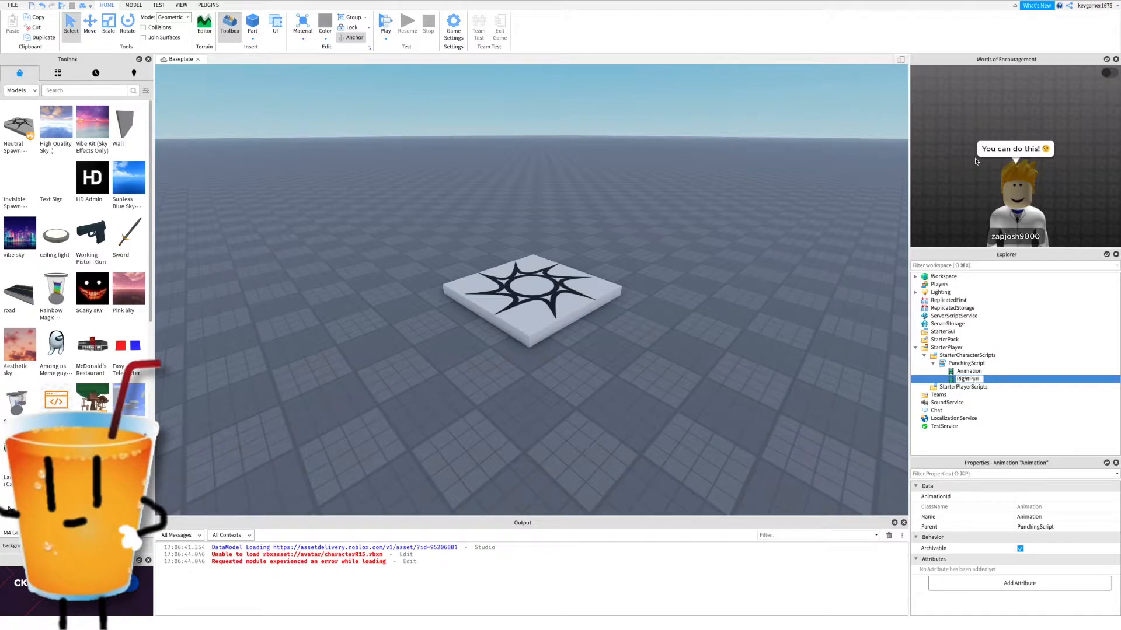
right_click(969, 378)
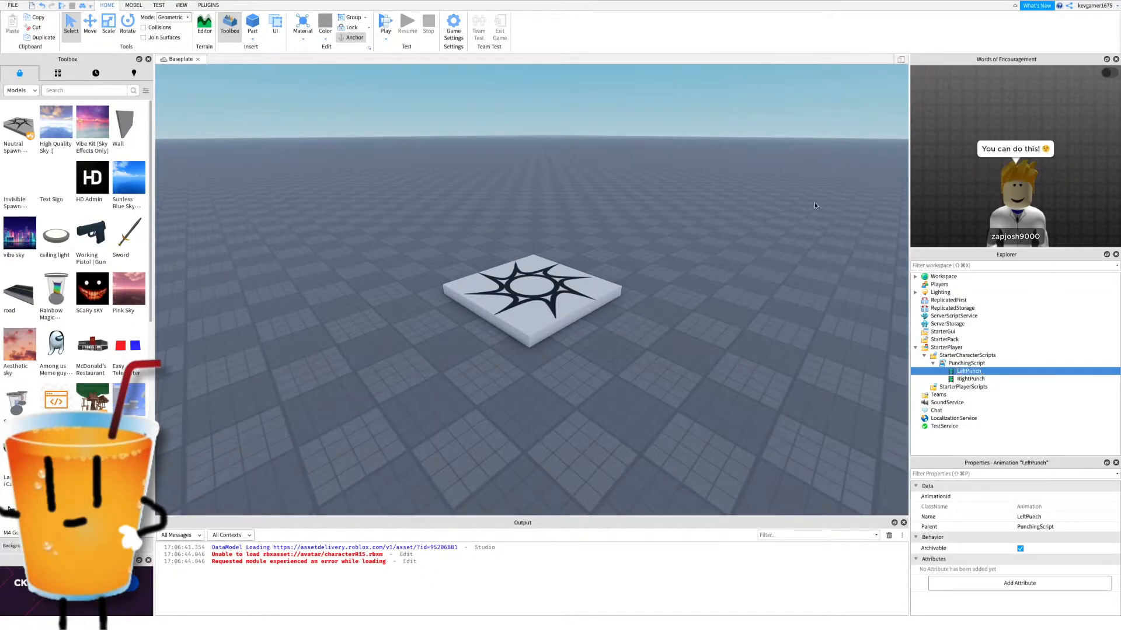
click(453, 27)
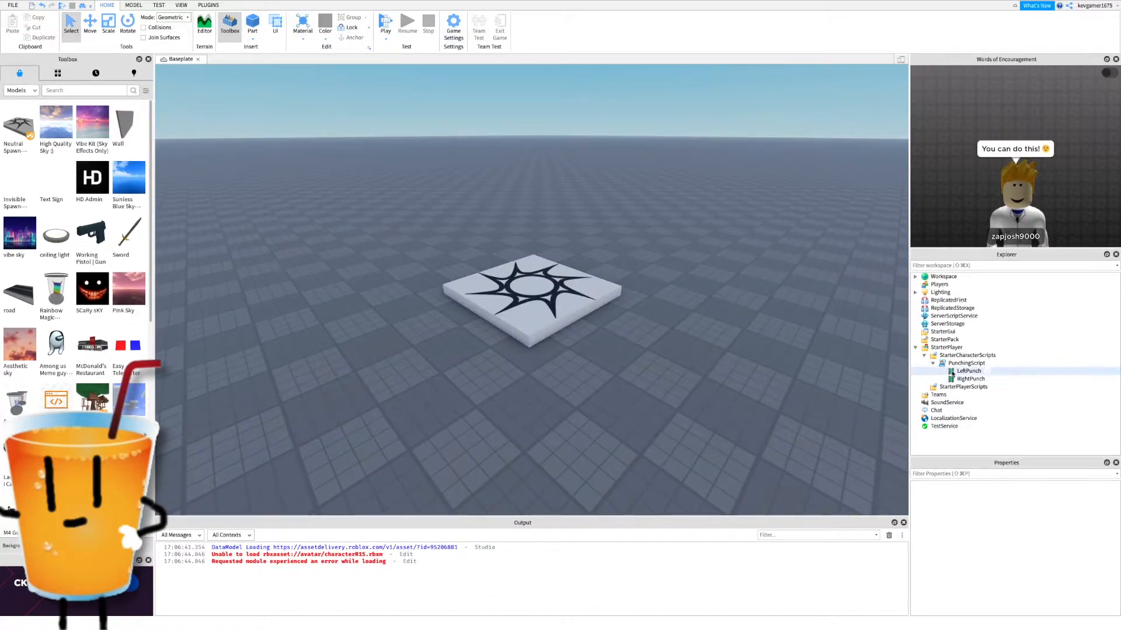
- Briefly view Game Settings, then select the LeftPunch animation
click(965, 363)
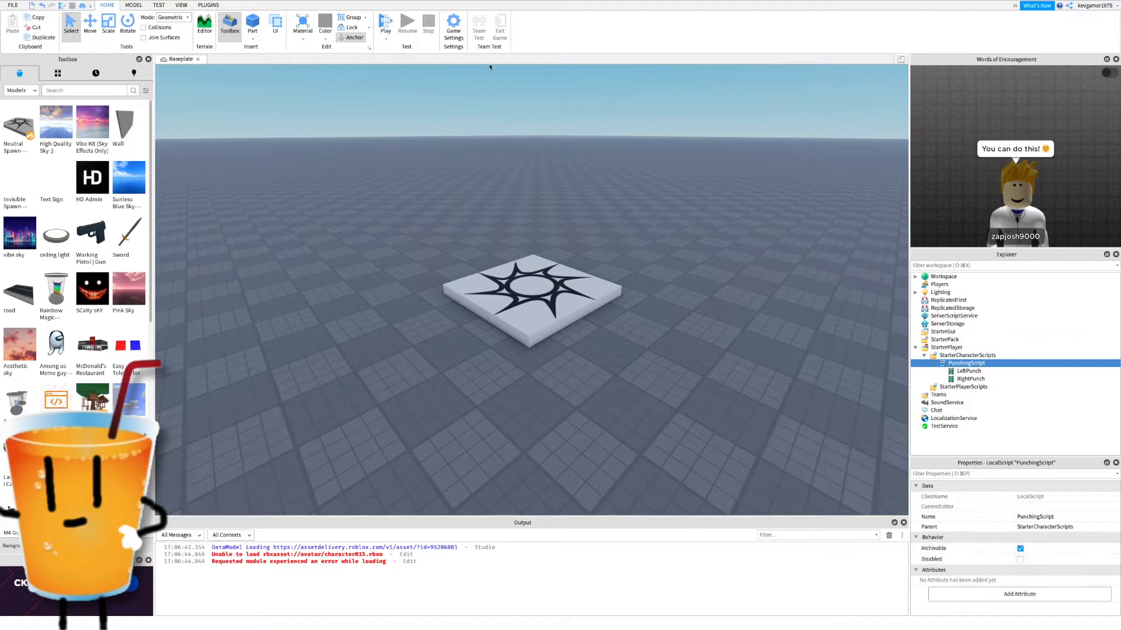
click(453, 31)
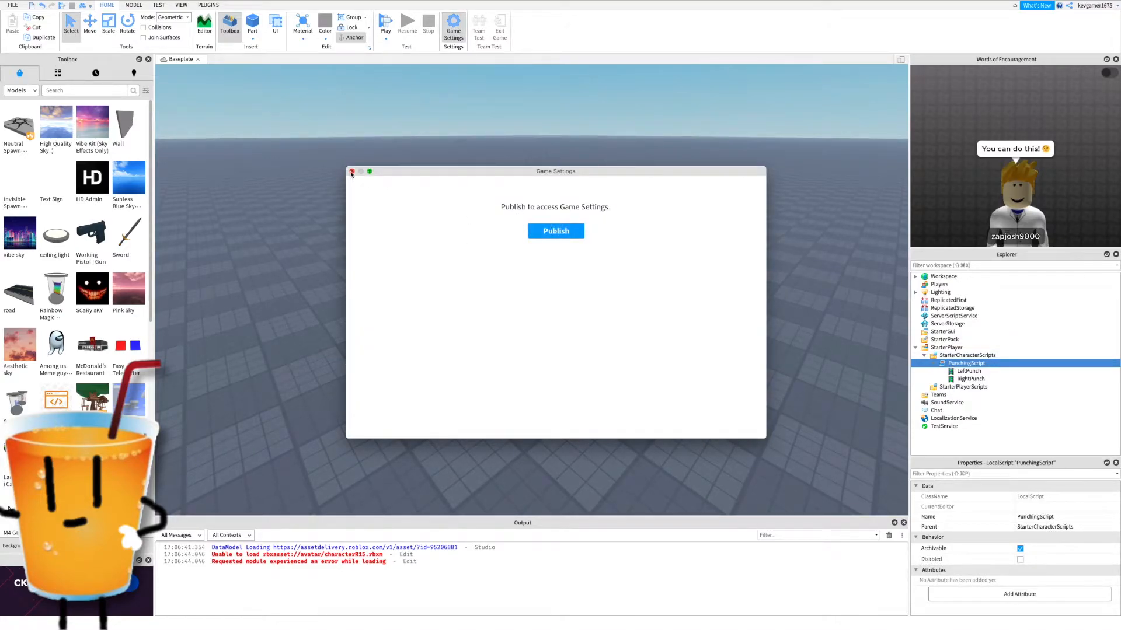
click(351, 171)
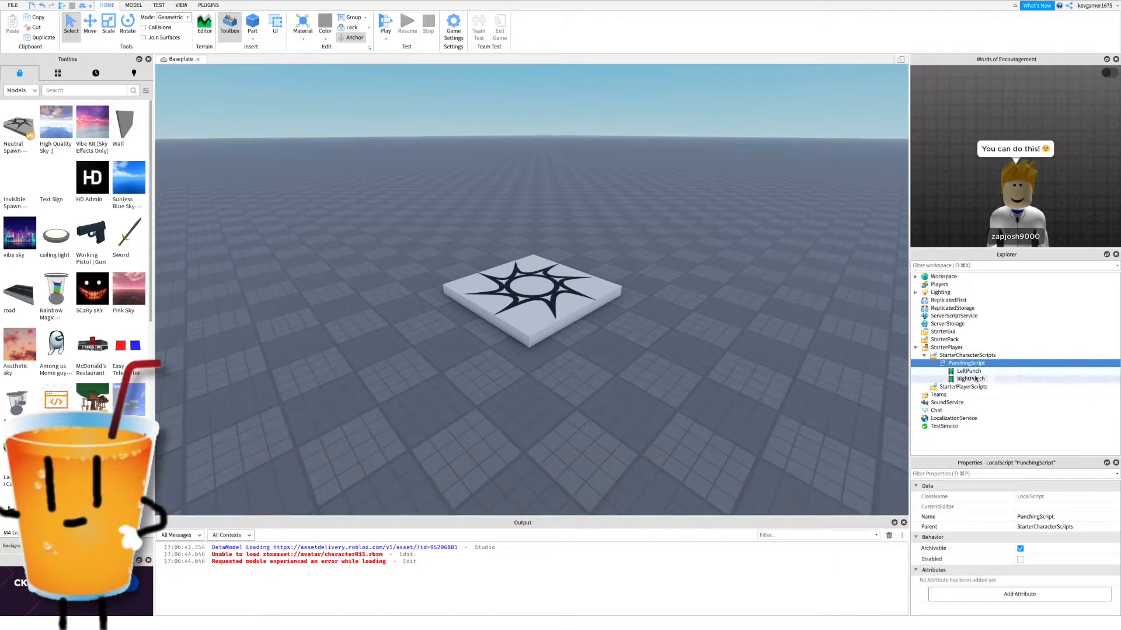
click(963, 371)
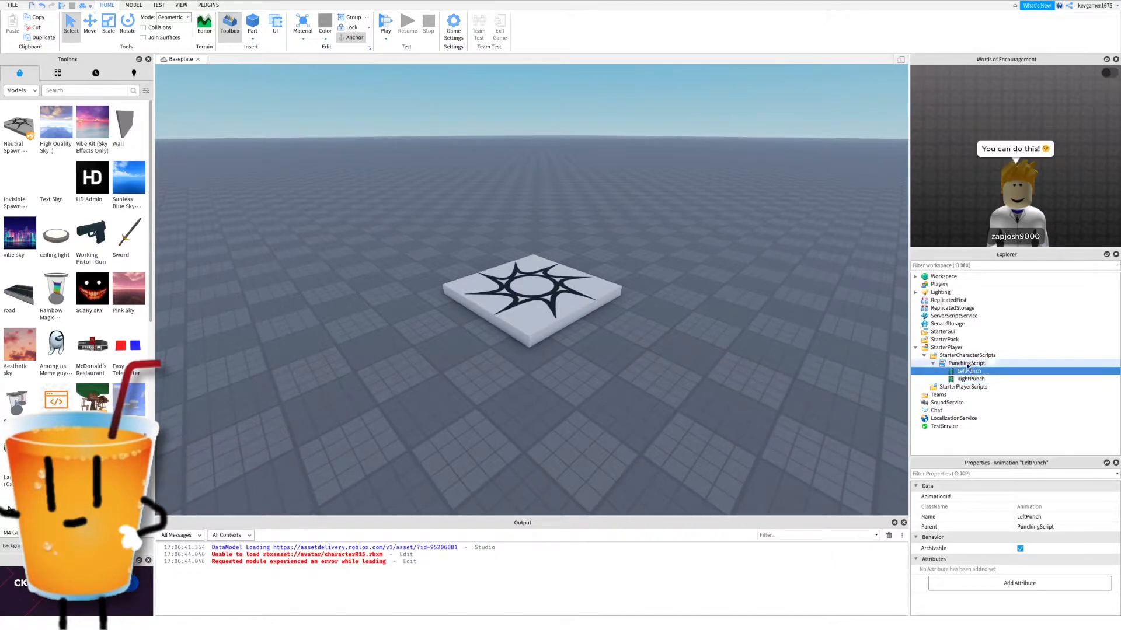
- Replace the print line with Character = script.Parent and Humanoid via WaitForChild("Humanoid")
double_click(966, 363)
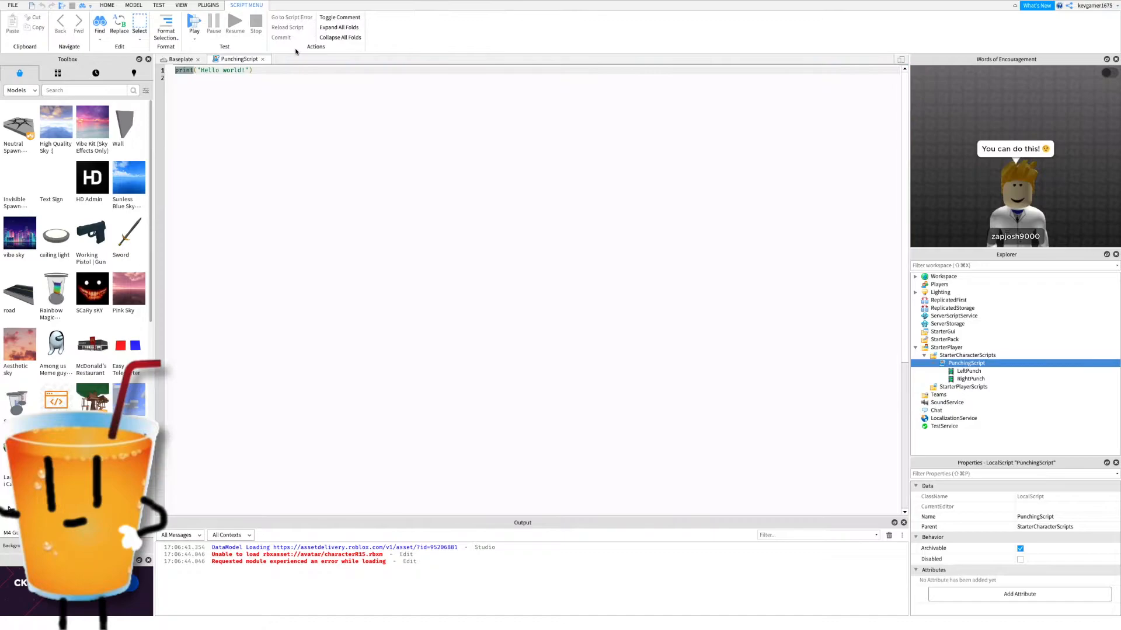
triple_click(213, 70)
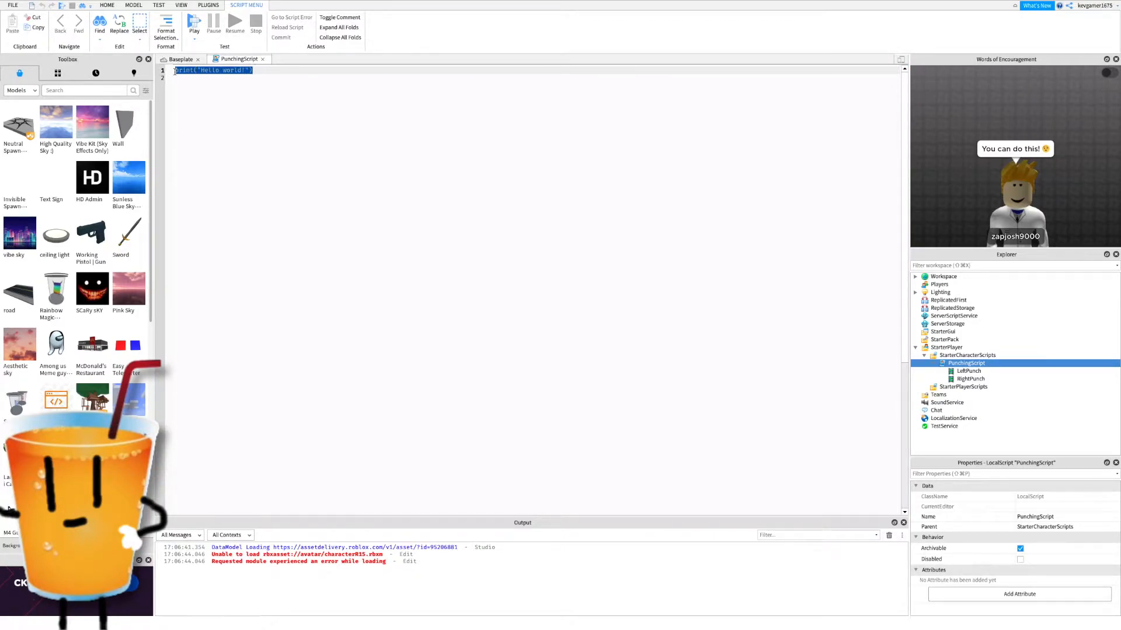
text(local)
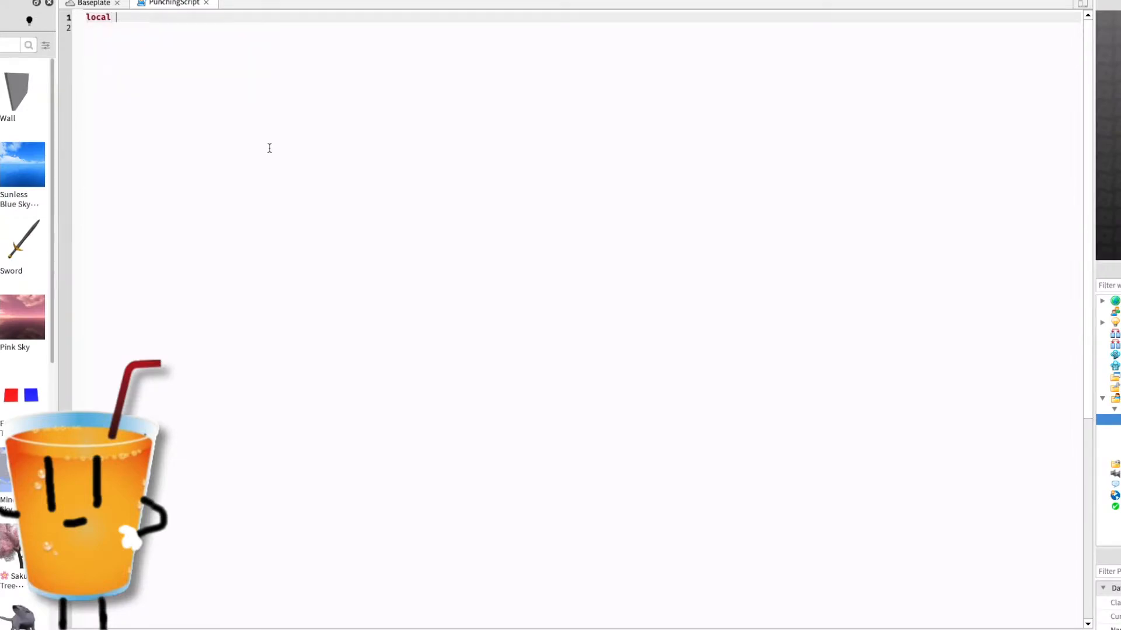
text(Character)
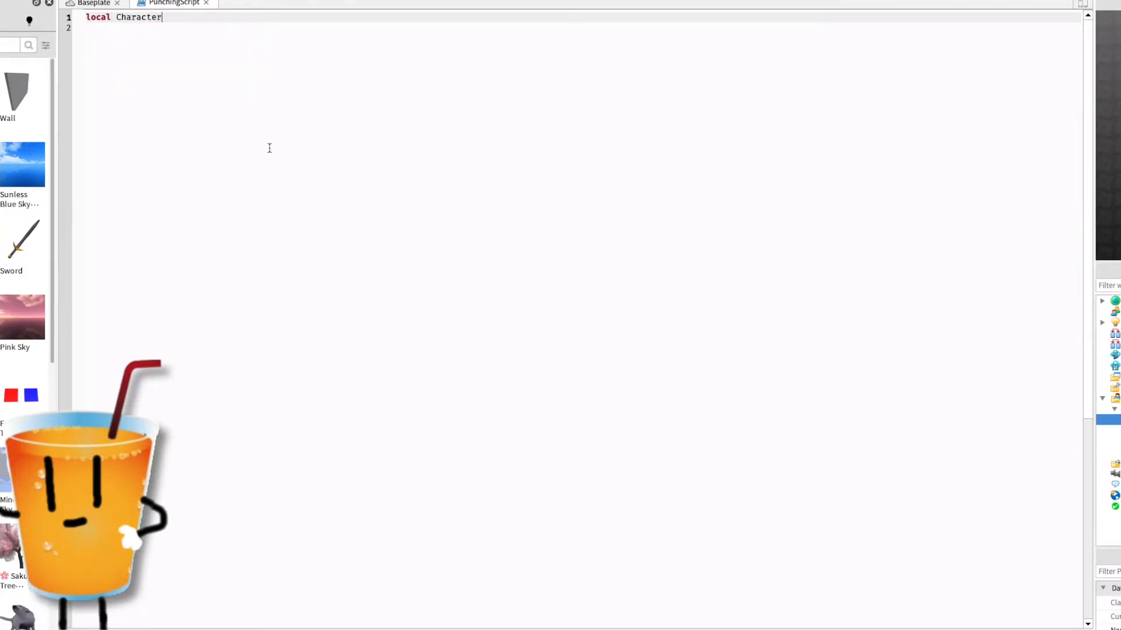
text(= script.Parent)
click(581, 27)
text(local)
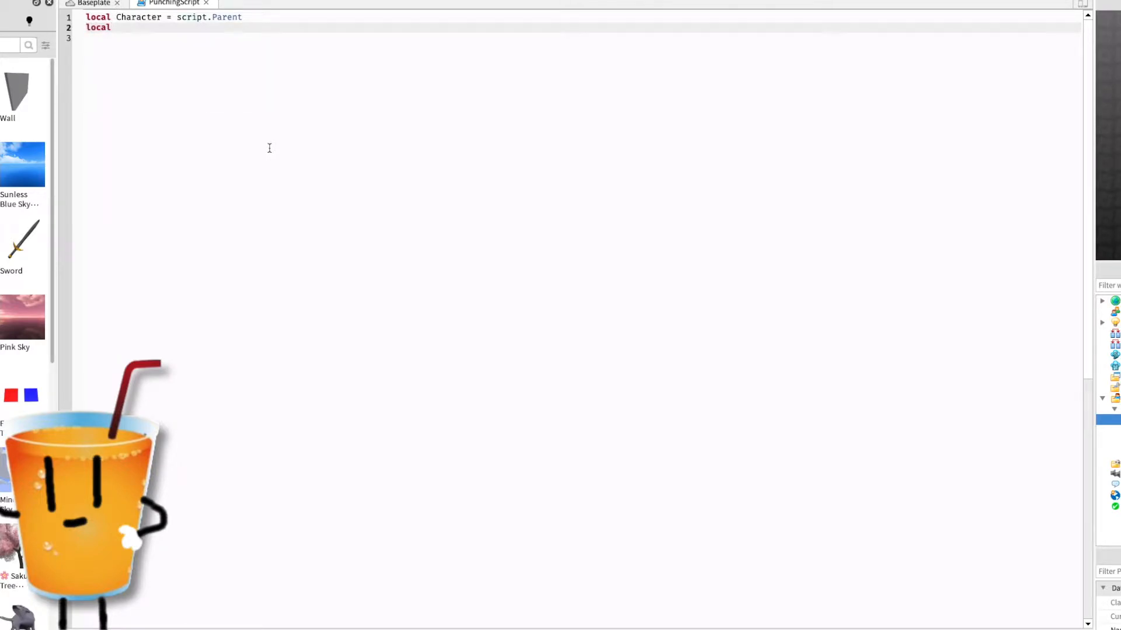
text(Humanoid = Character)
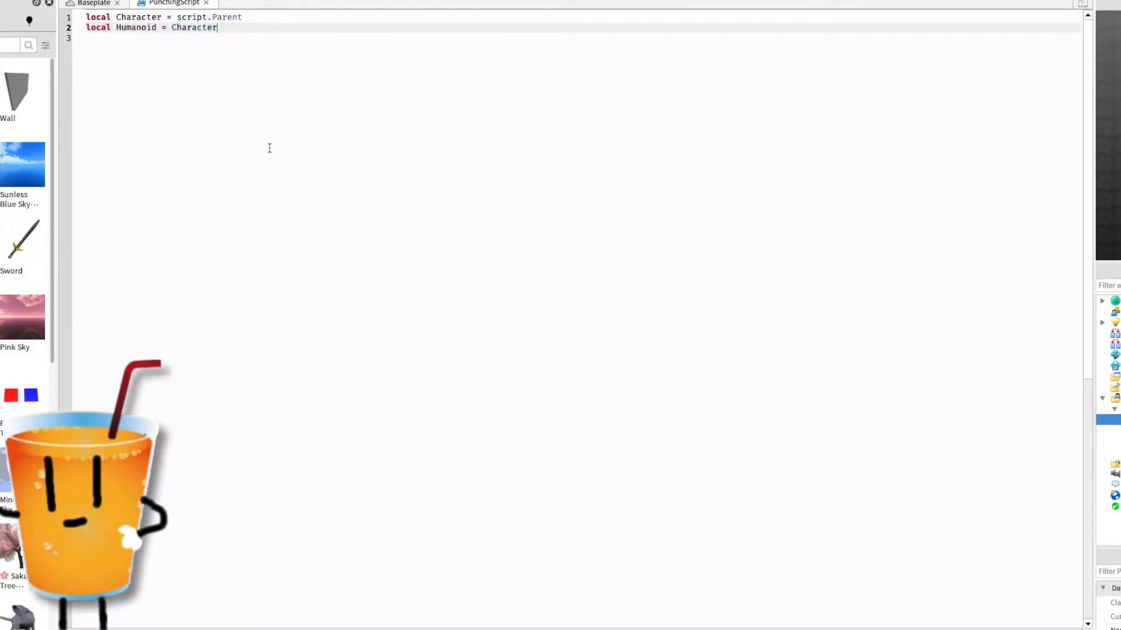
text(:WaitForChild(""))
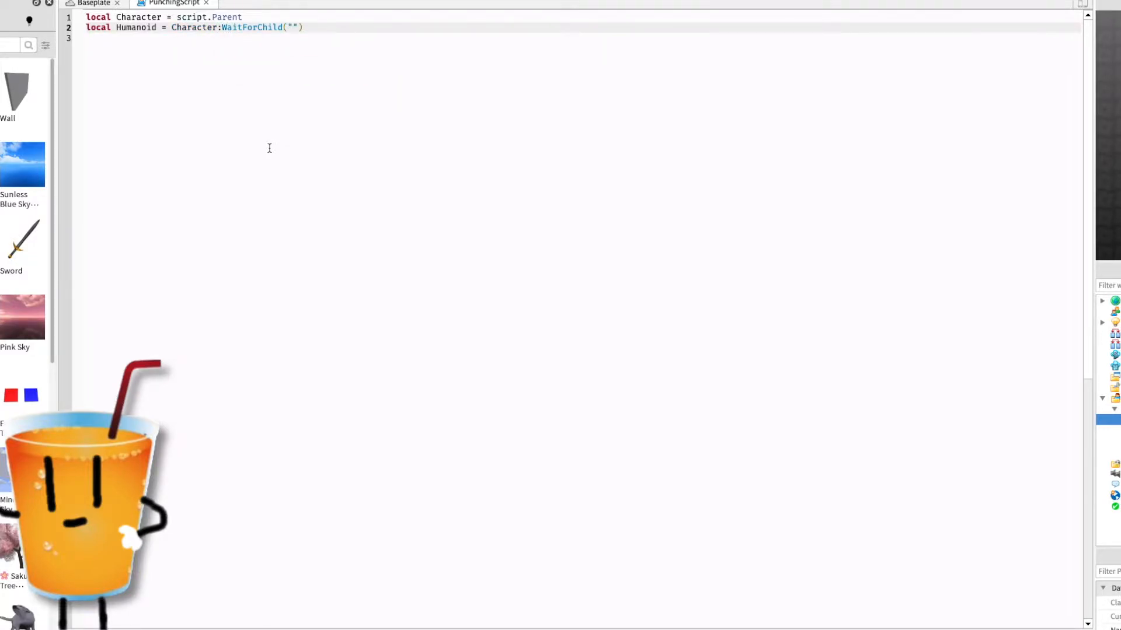
text(Humanoid)
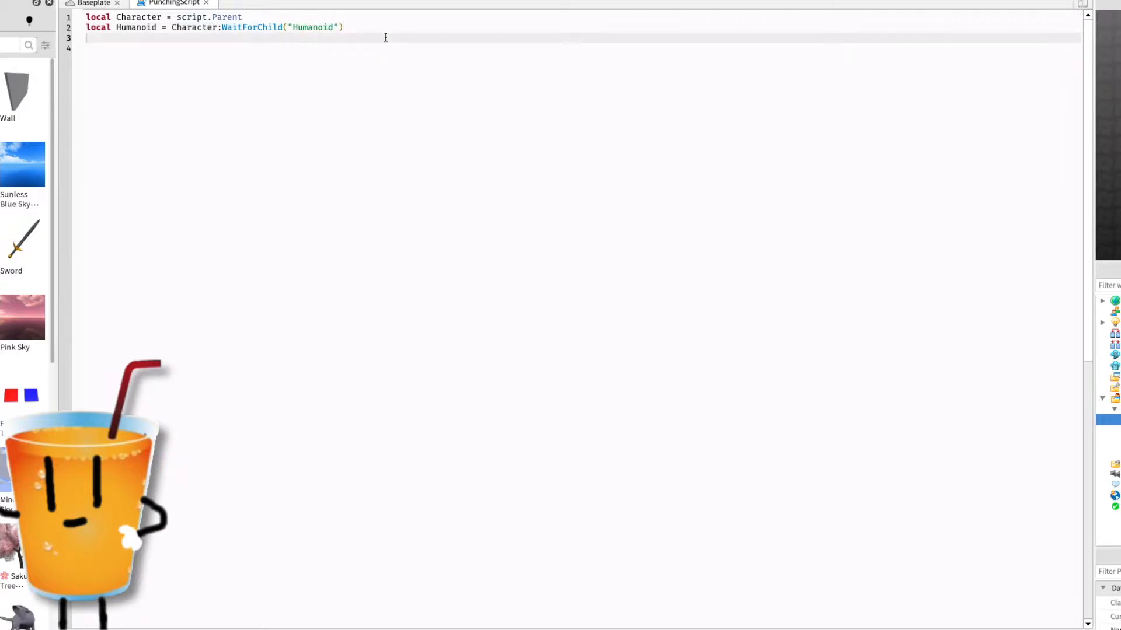
- Declare Mouse from game.Players.LocalPlayer:GetMouse()
text(local M)
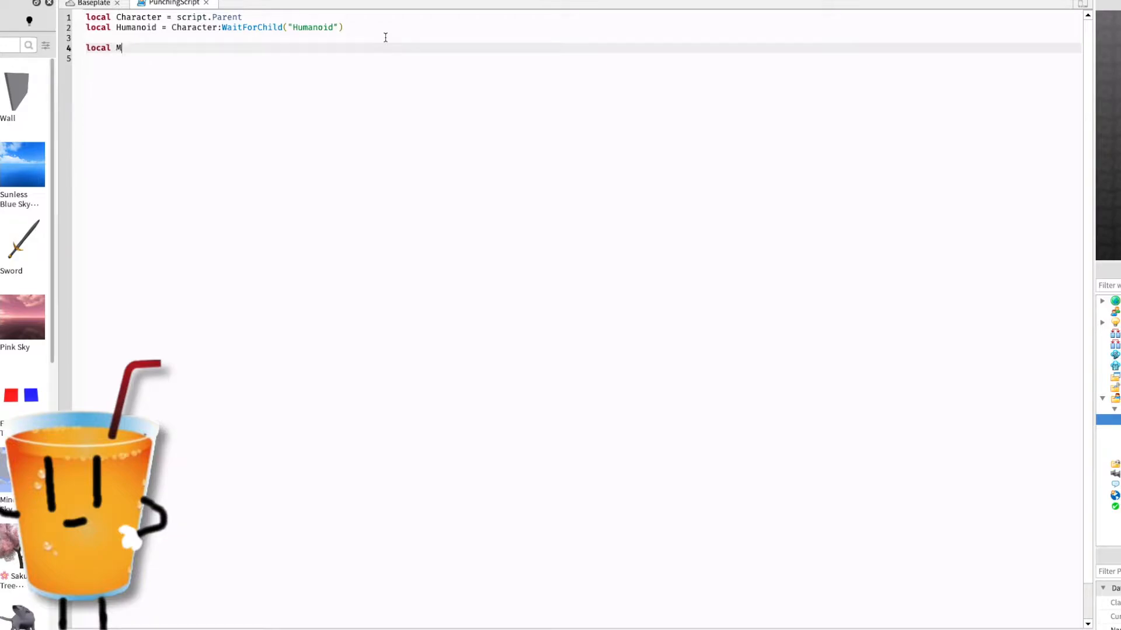
text(ouse = game)
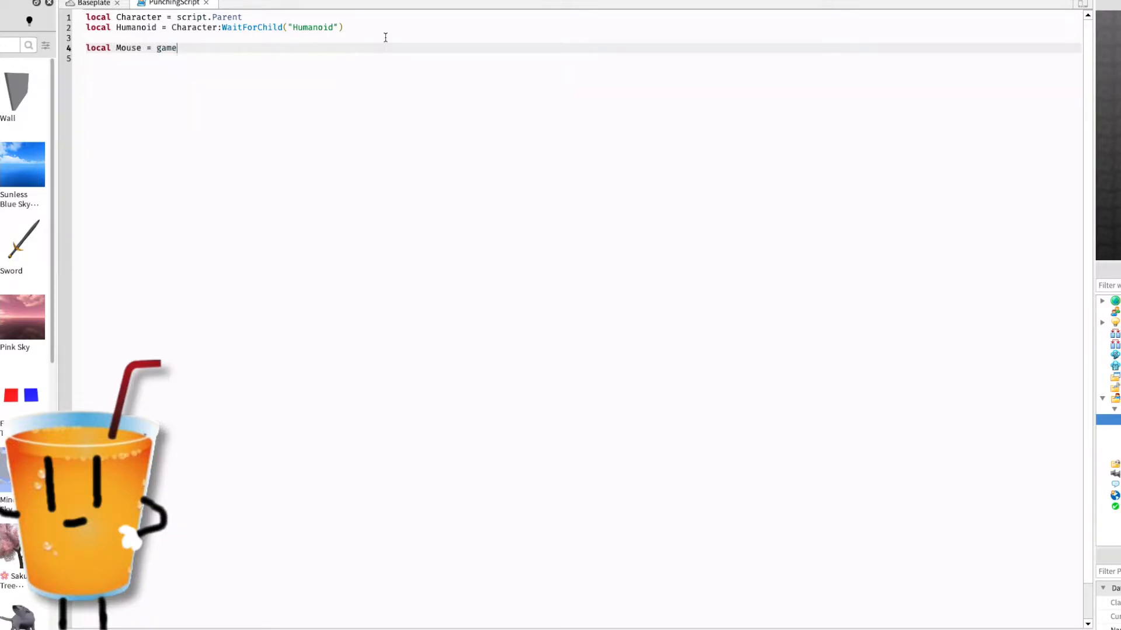
text(.Players.LocalPlayer)
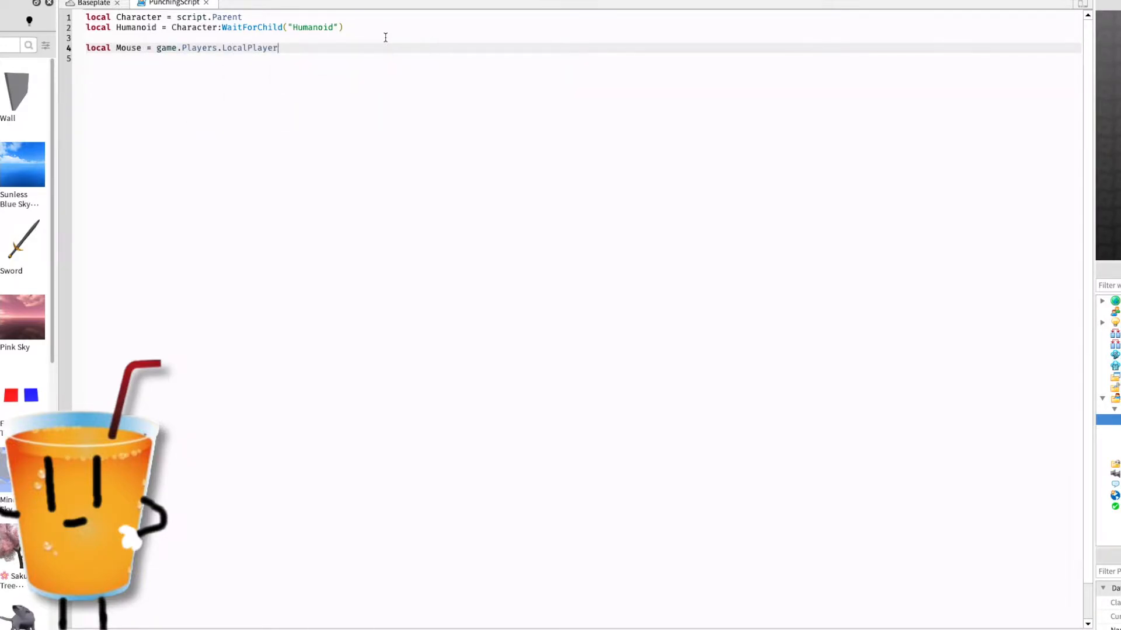
text(:GetMouse()
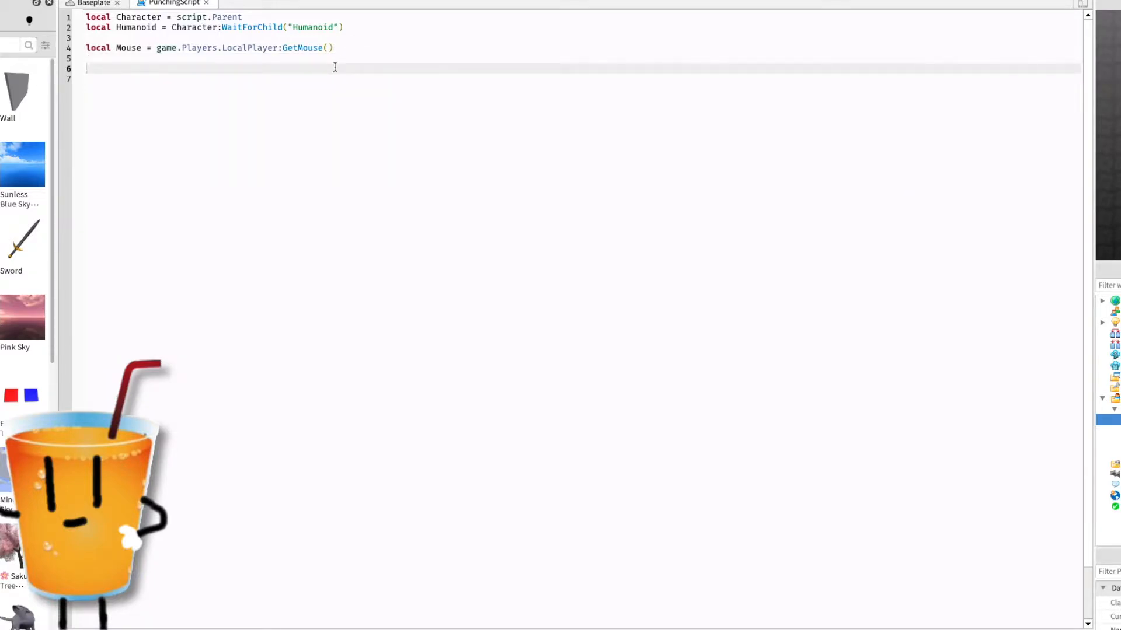
- Declare LeftPunch = script:WaitForChild("LeftPunch")
text(local)
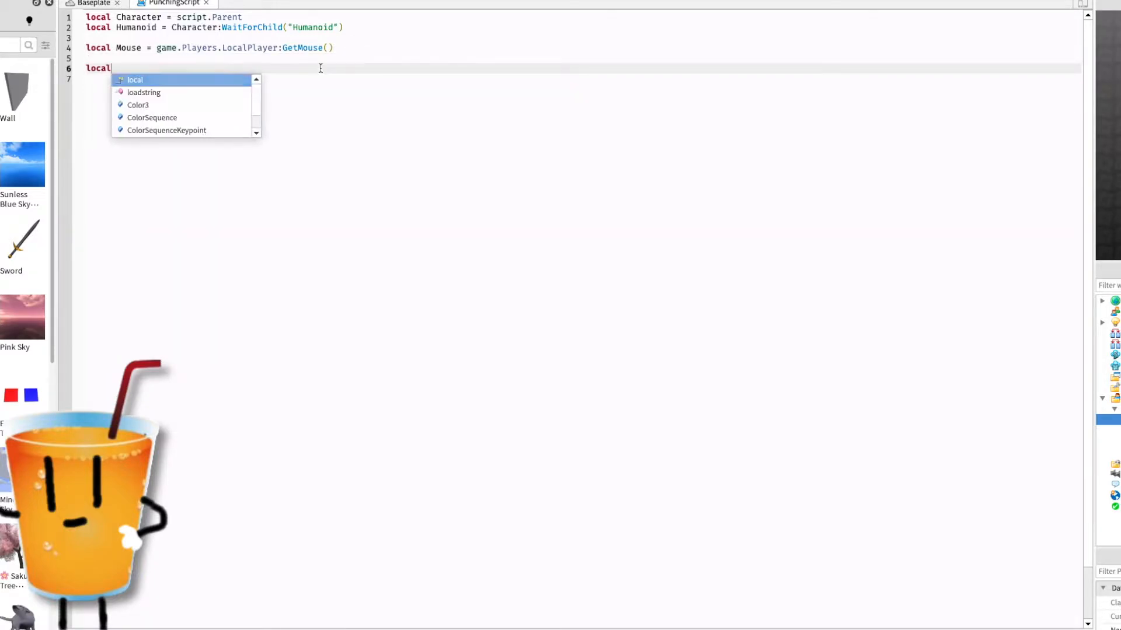
text(Left)
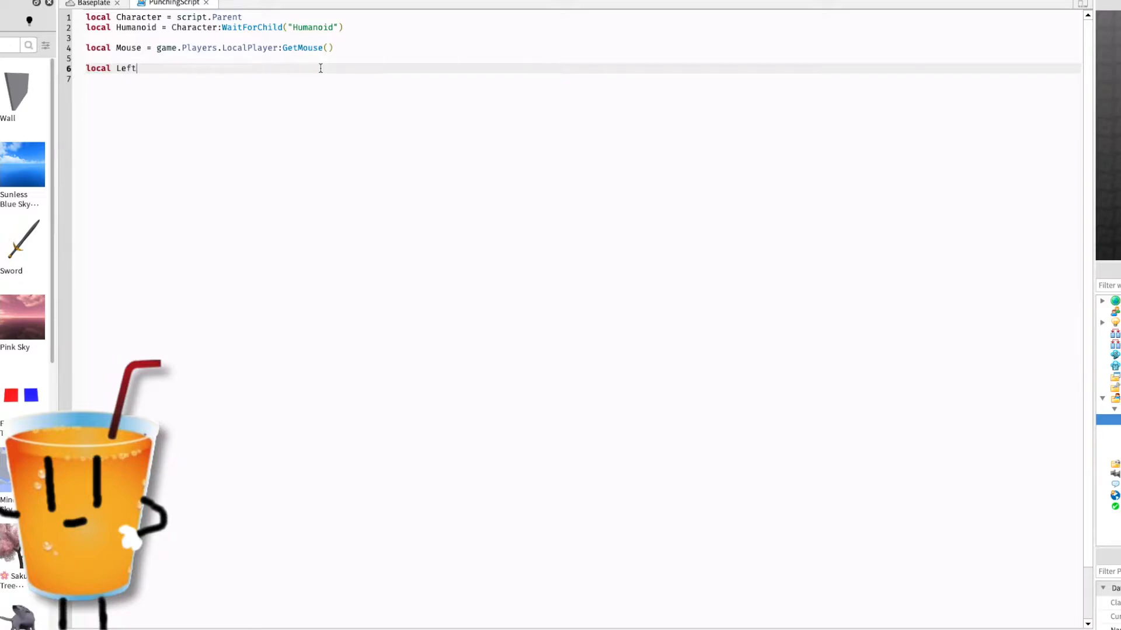
text(Punch =)
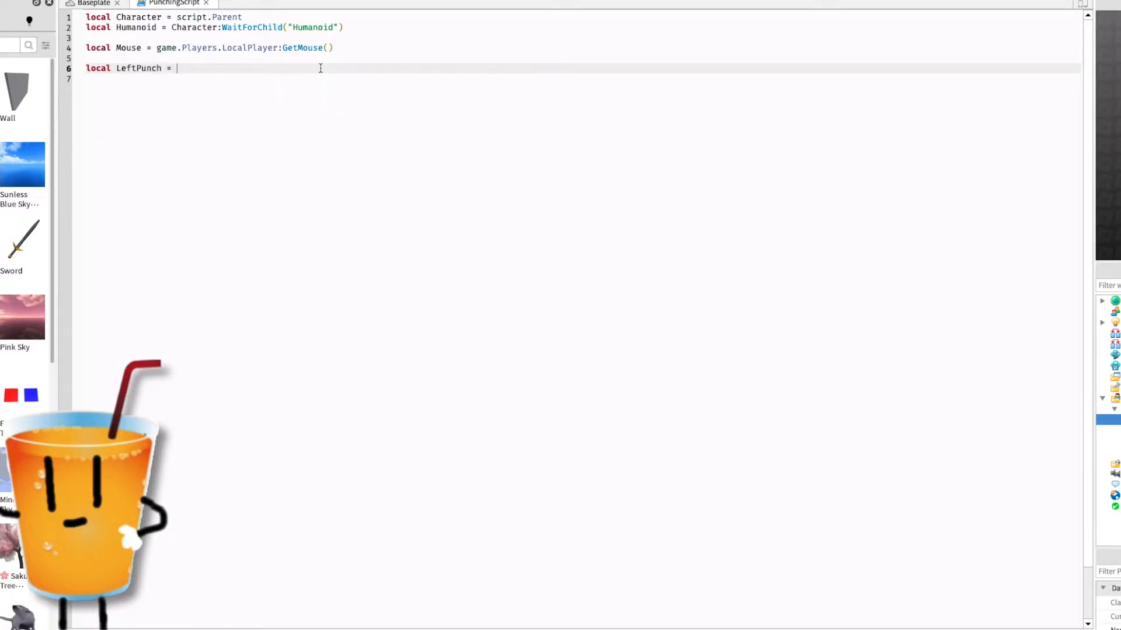
text(script:WaitForChild(")
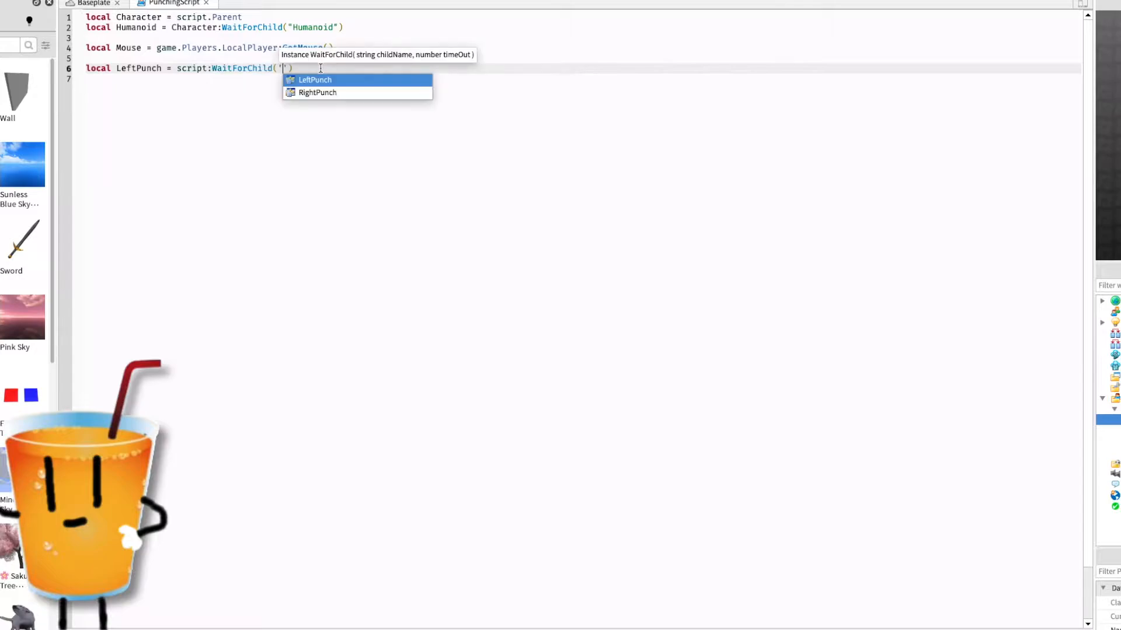
click(314, 80)
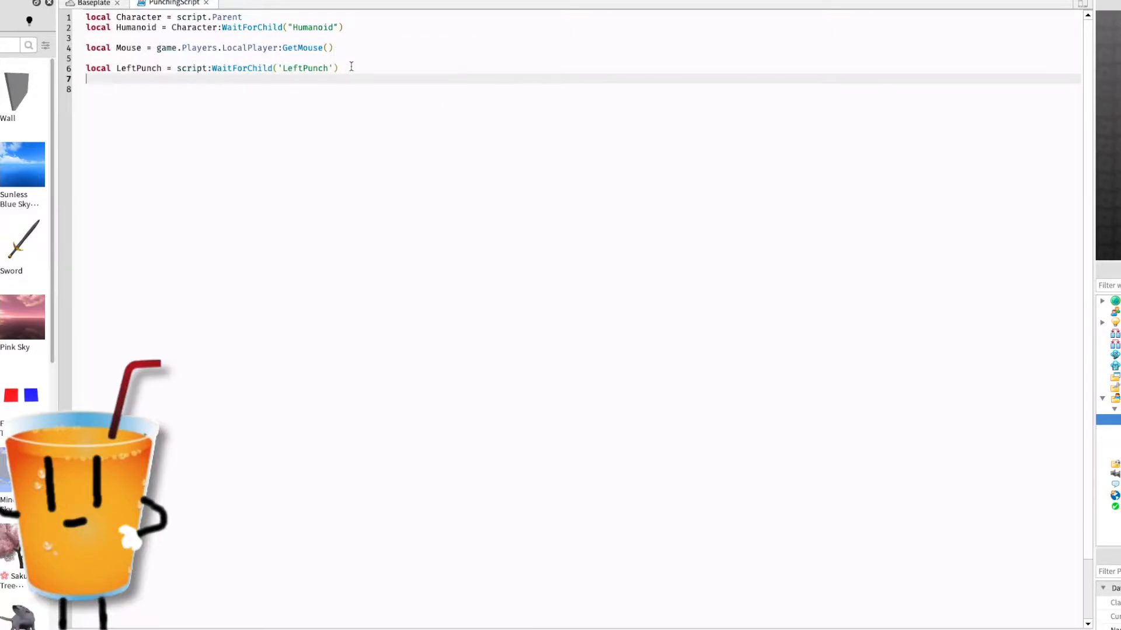
- Copy the line and adapt it into a RightPunch declaration
drag(157, 68, 340, 68)
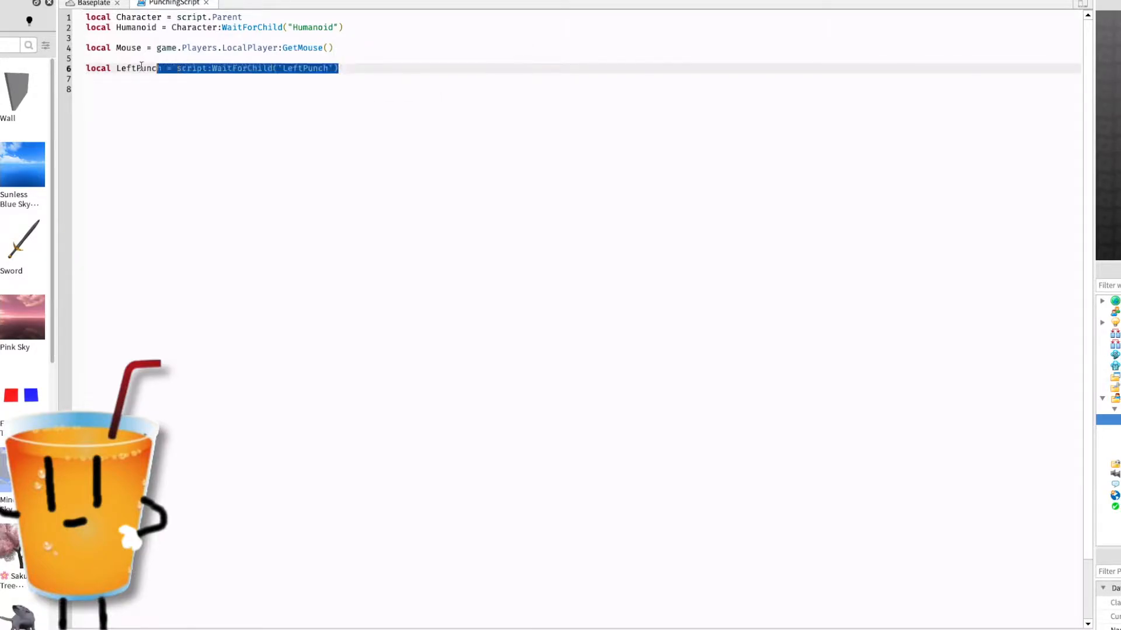
click(101, 80)
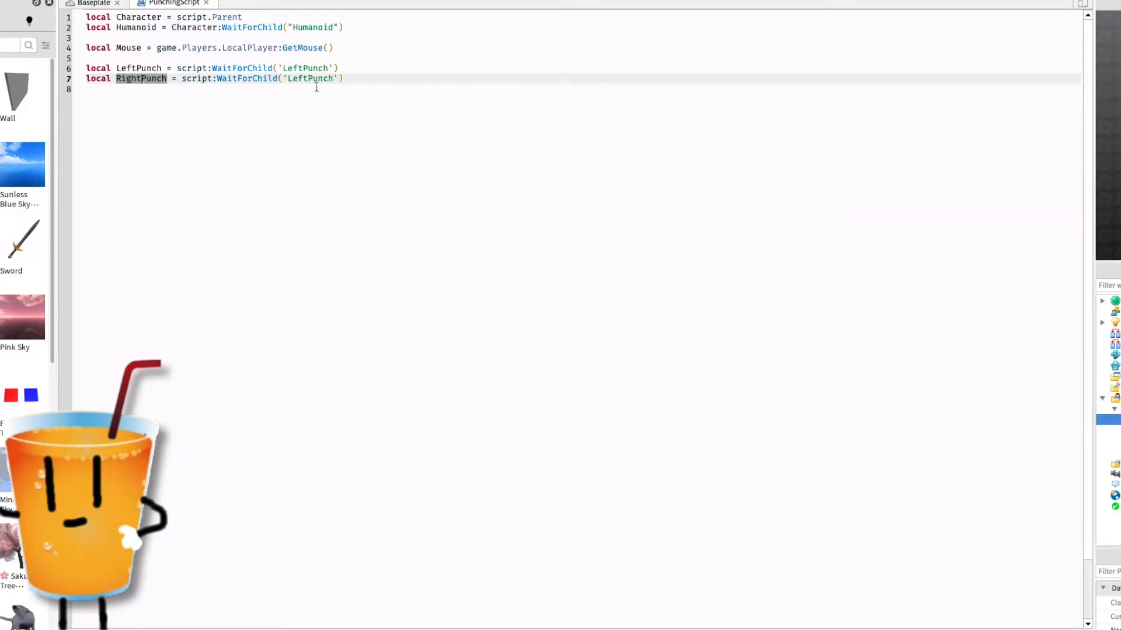
text(Punch)
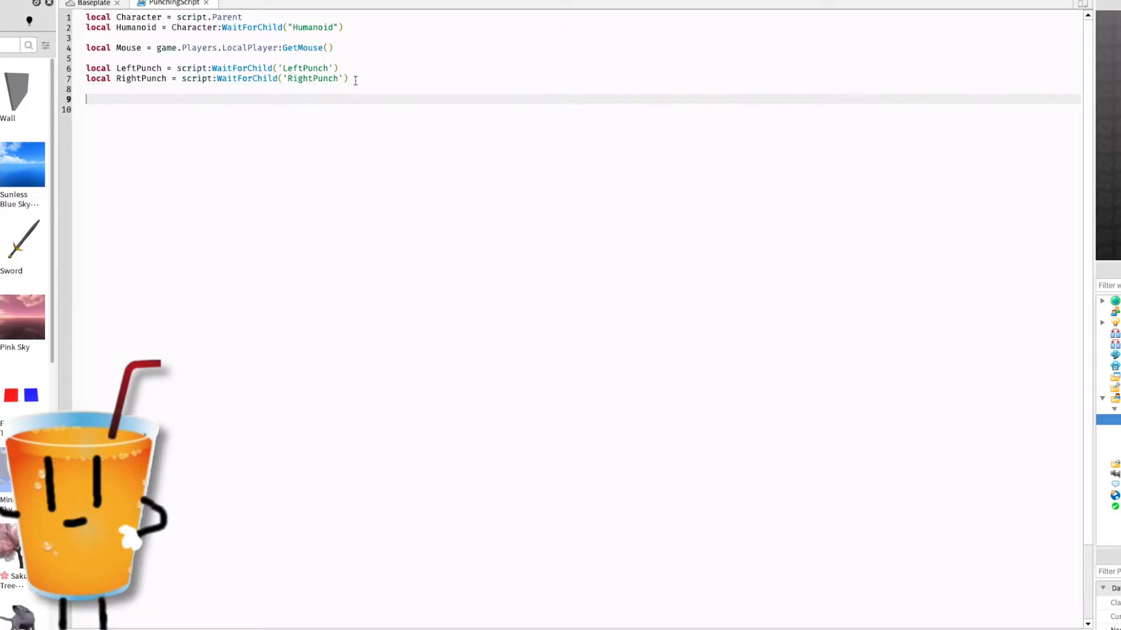
mouse_move(170, 141)
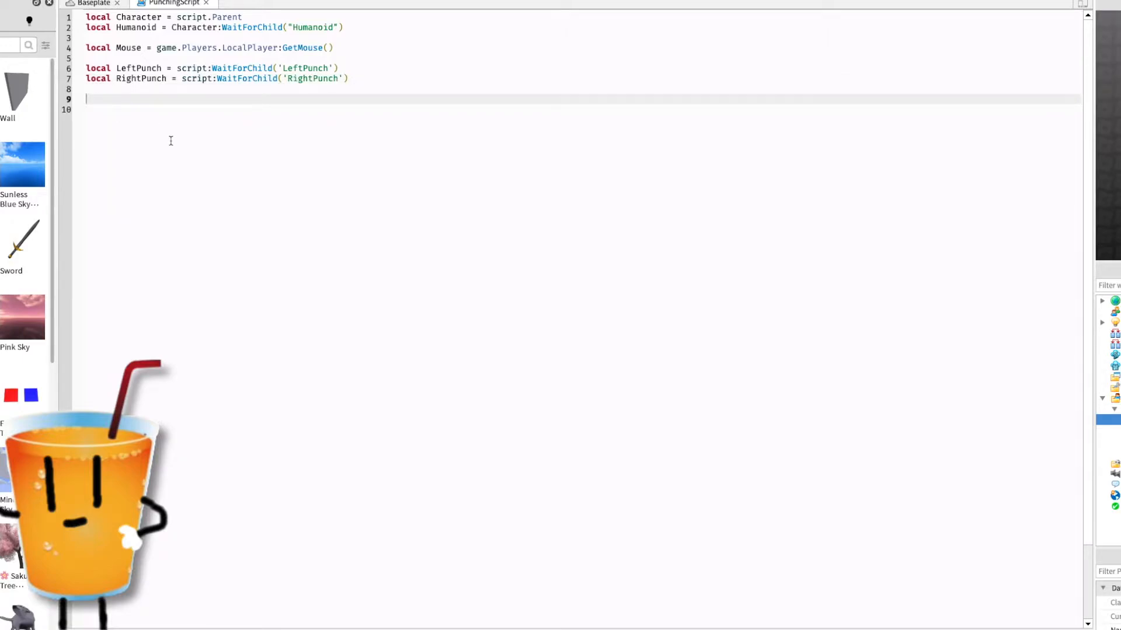
- Declare RightLowerArm = Character:WaitForChild("RightLowerArm")
text(local R)
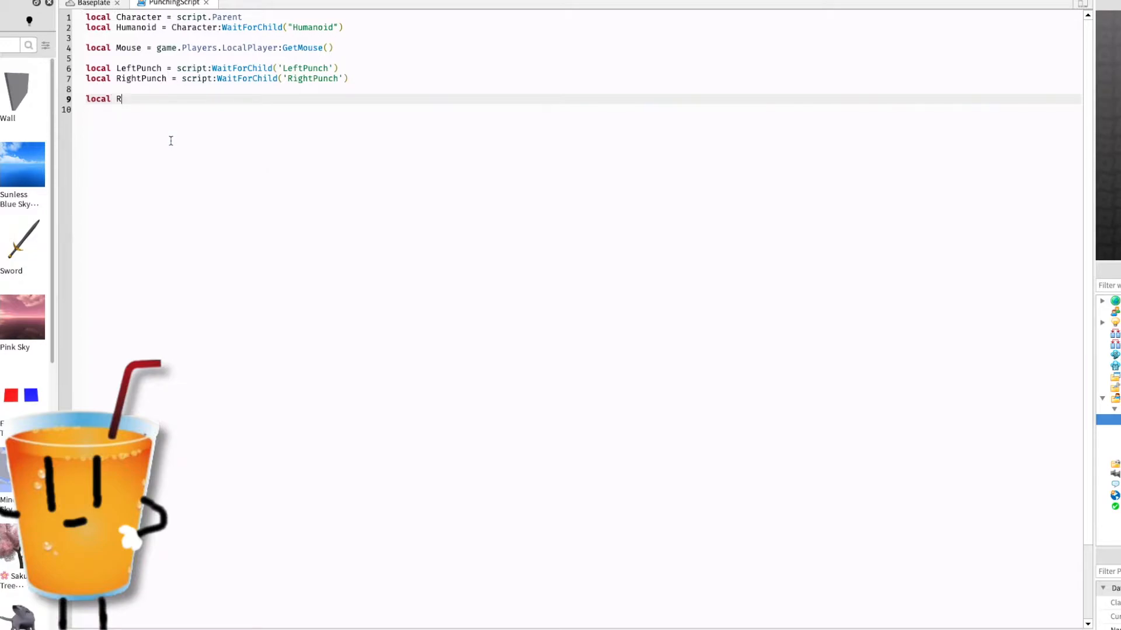
text(ightLowerArm)
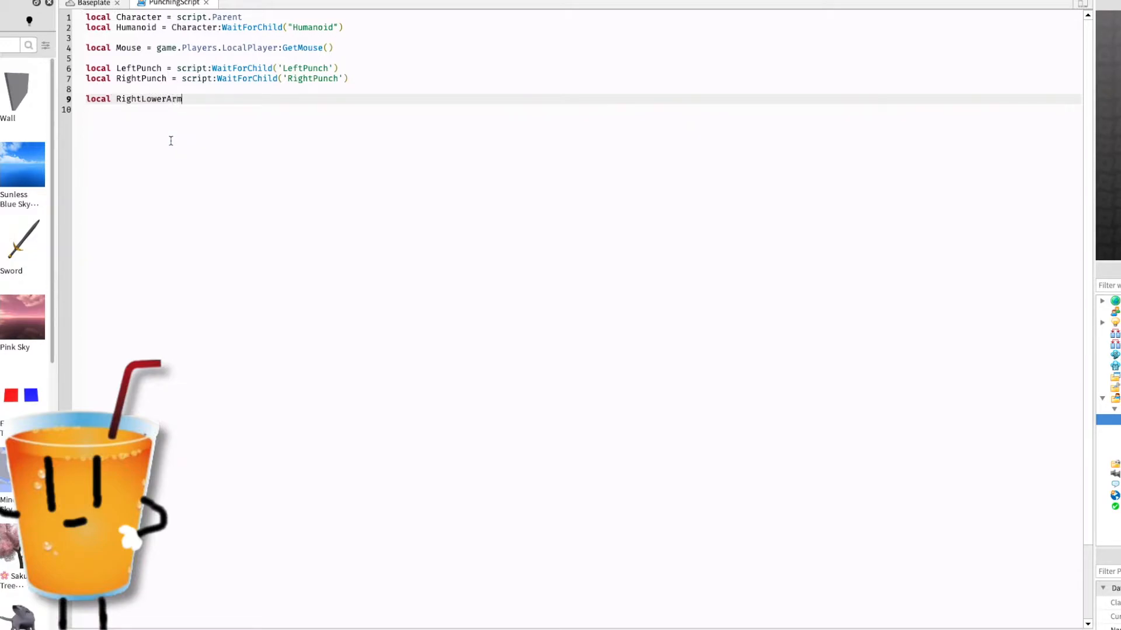
text(=)
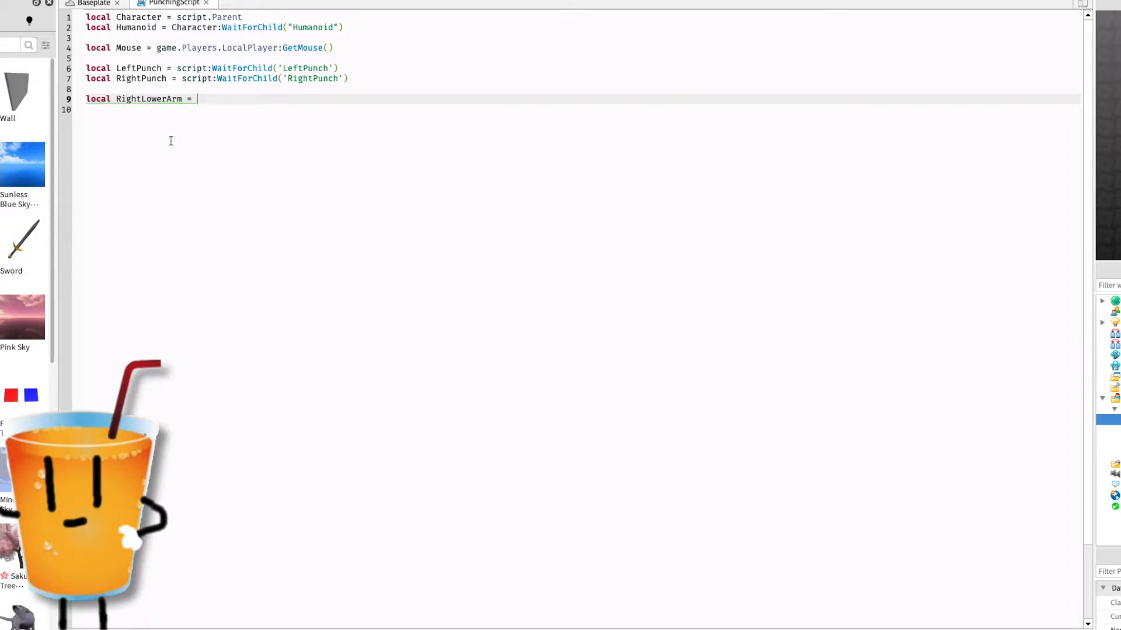
text(Ch)
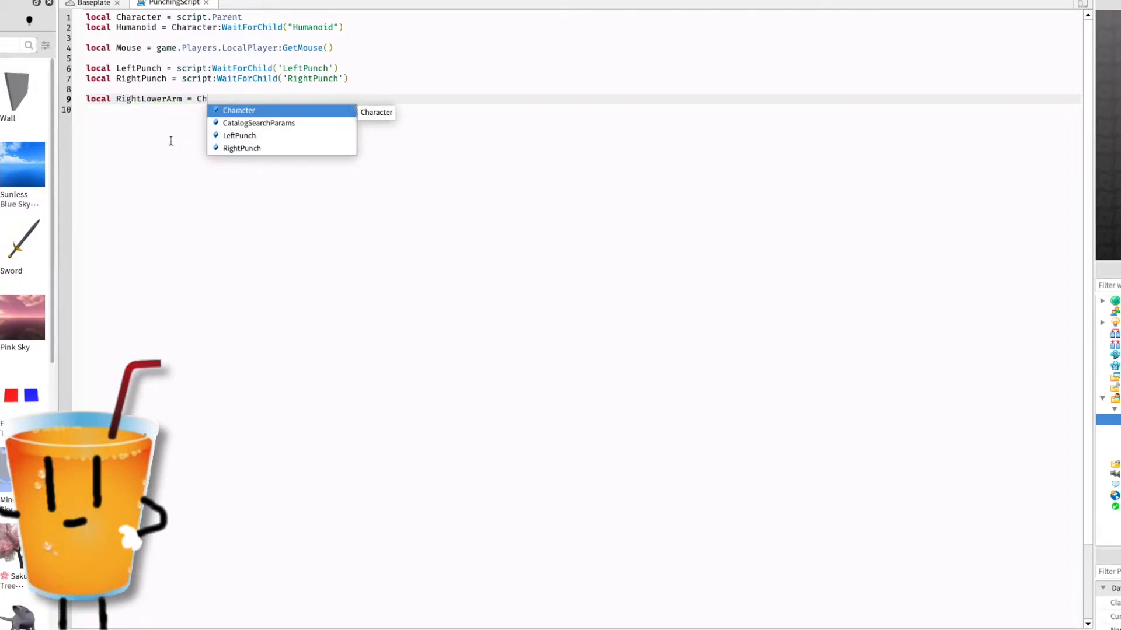
text(aracter:WaitForChild("Ri)
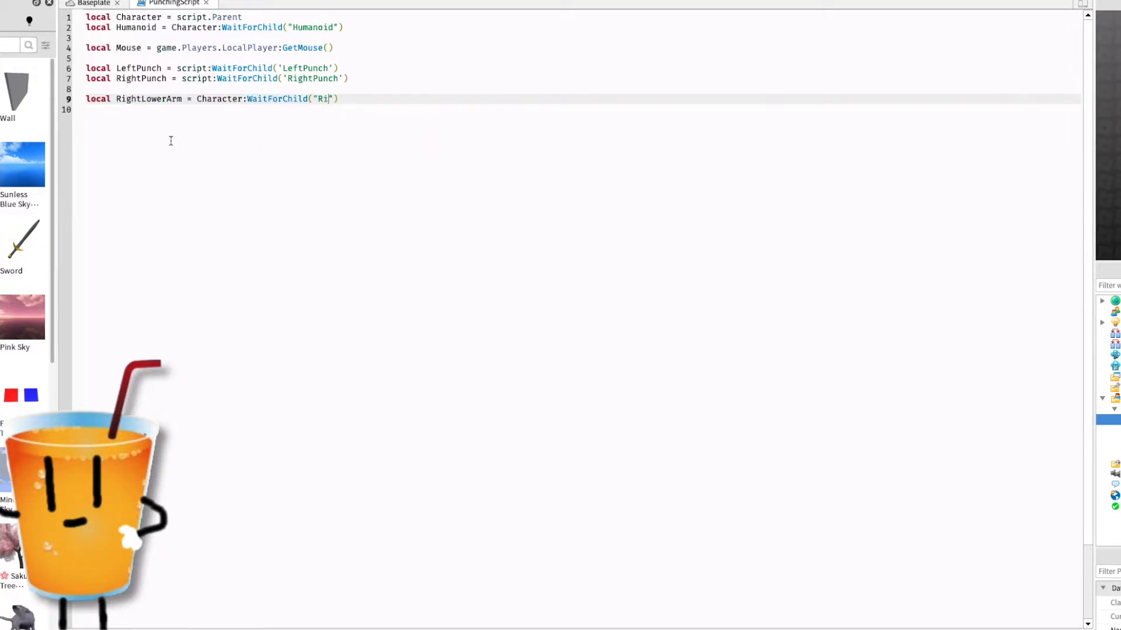
text(ghtLowe)
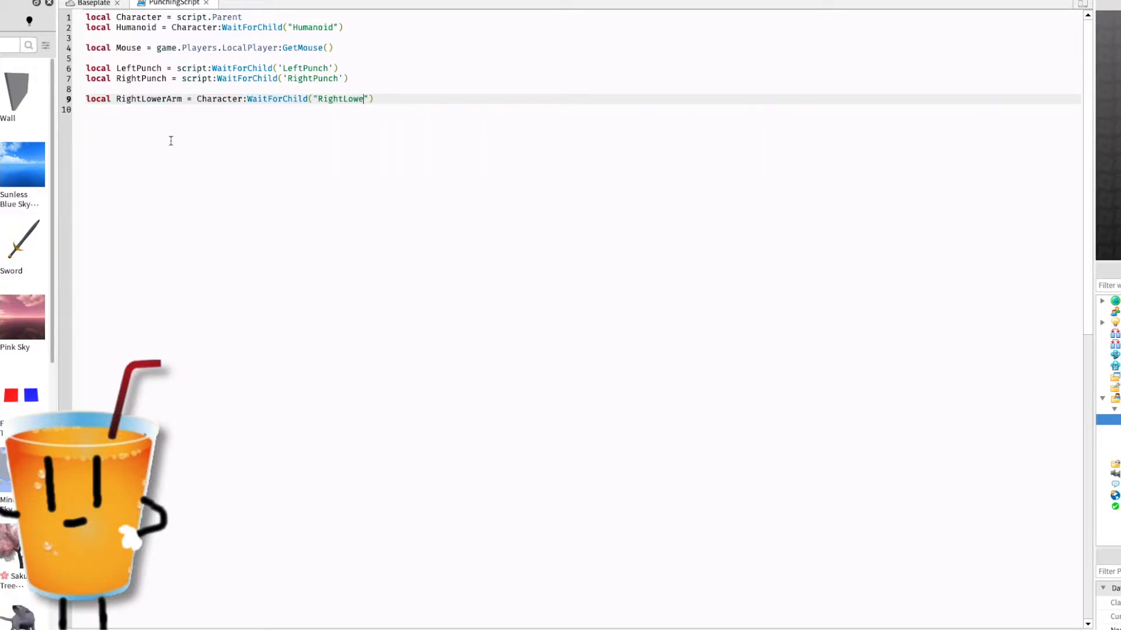
text(rArm)
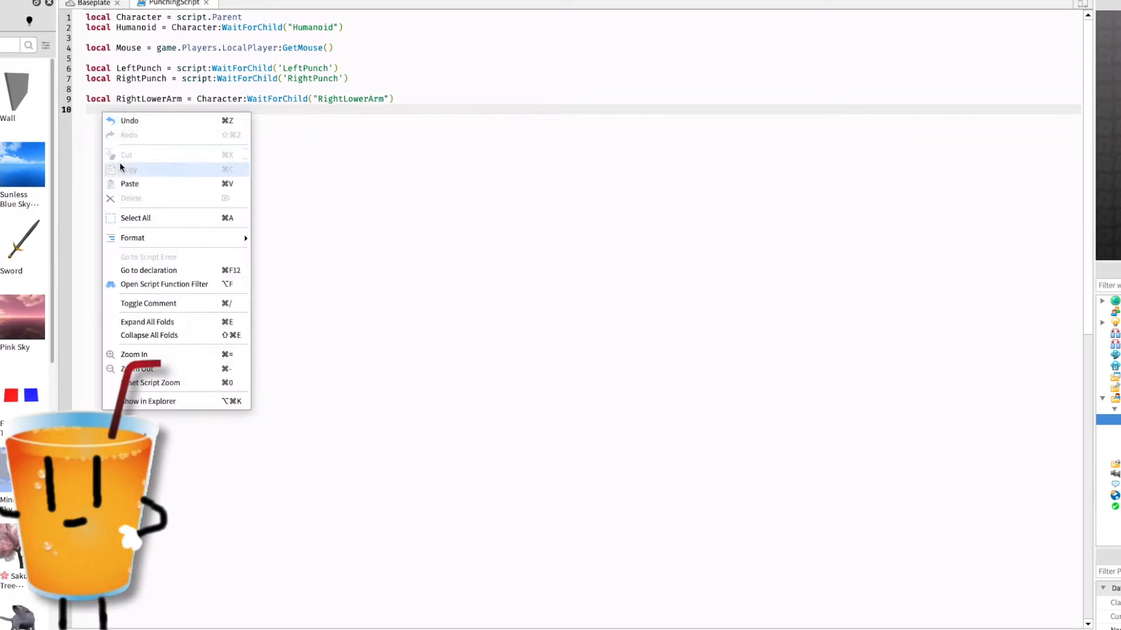
- Paste the line as LeftLowerArm and start the next local declaration
click(129, 183)
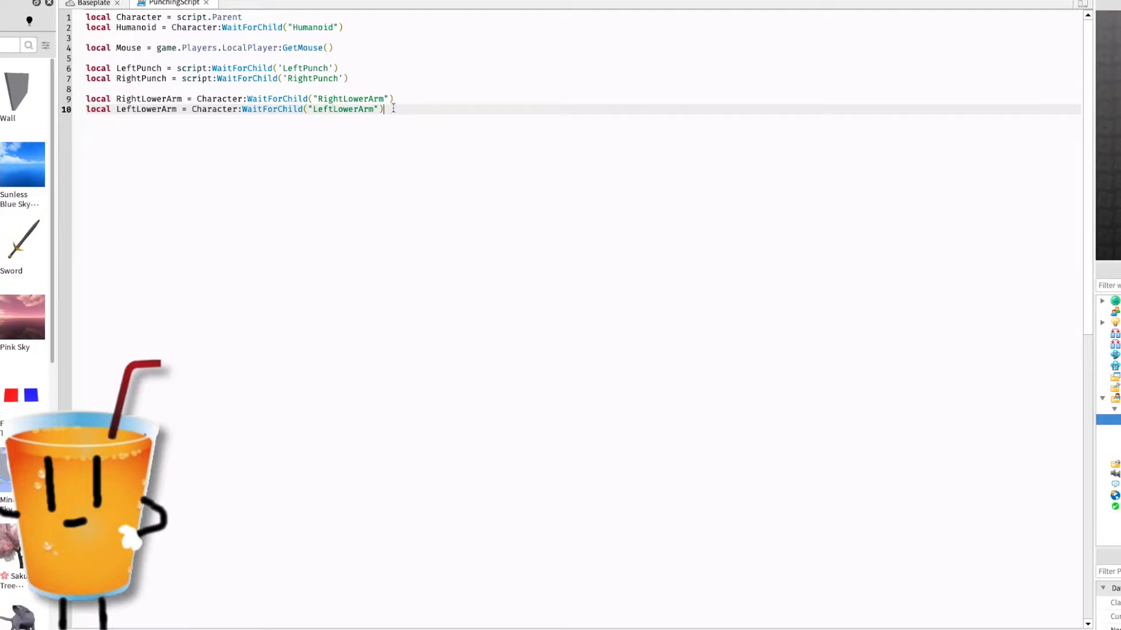
text(local P)
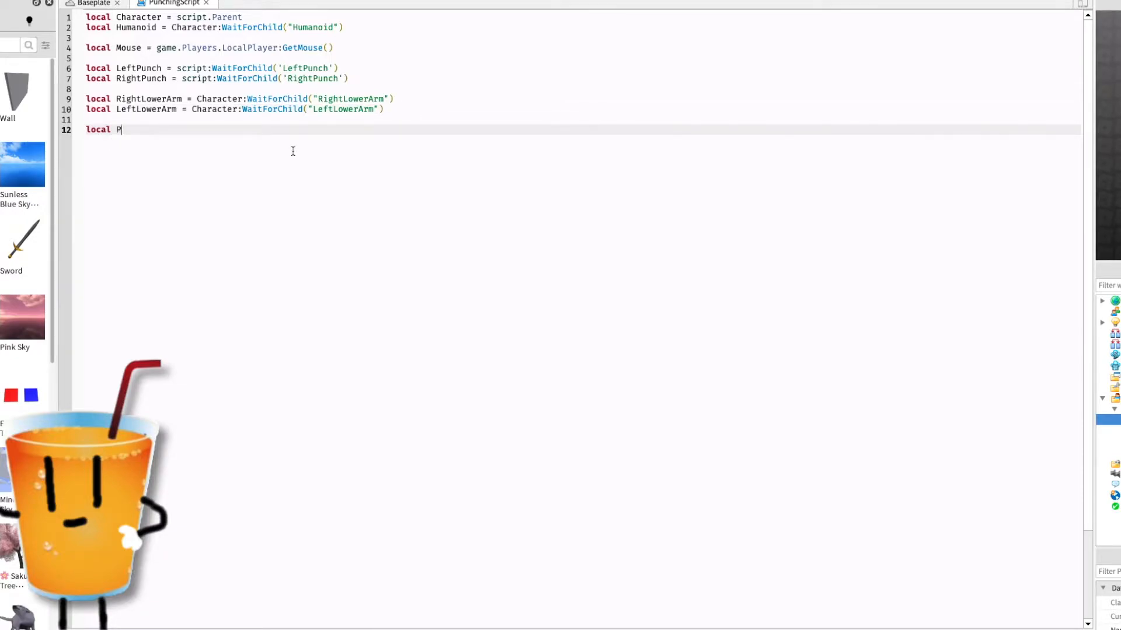
- Declare Punched = false and Side = false, then move to a new line below
text(unched =)
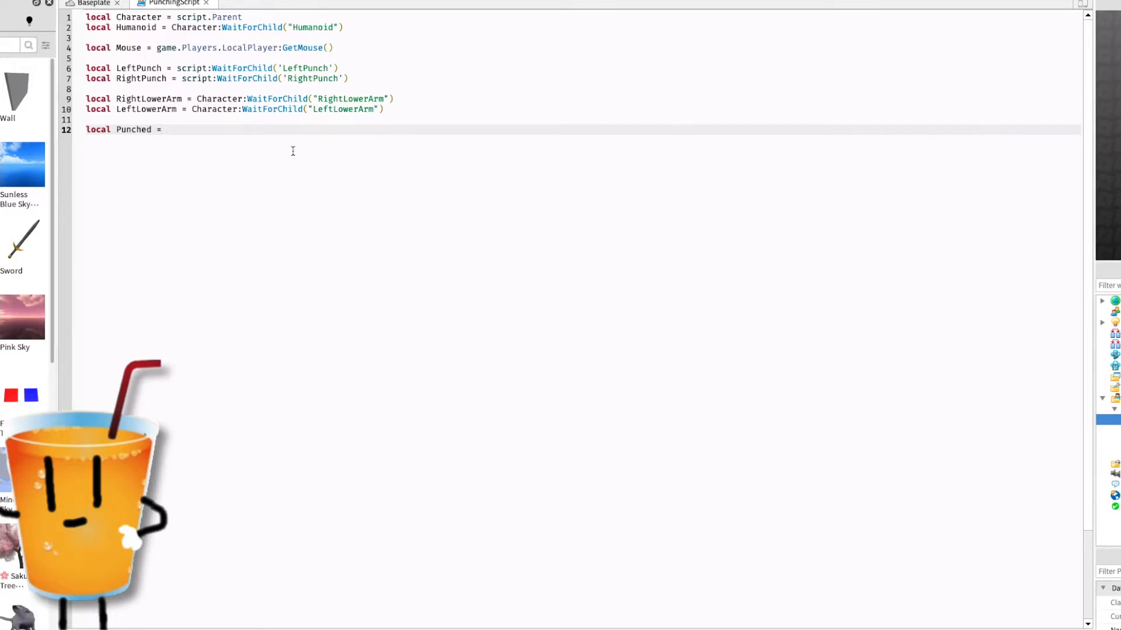
text(false)
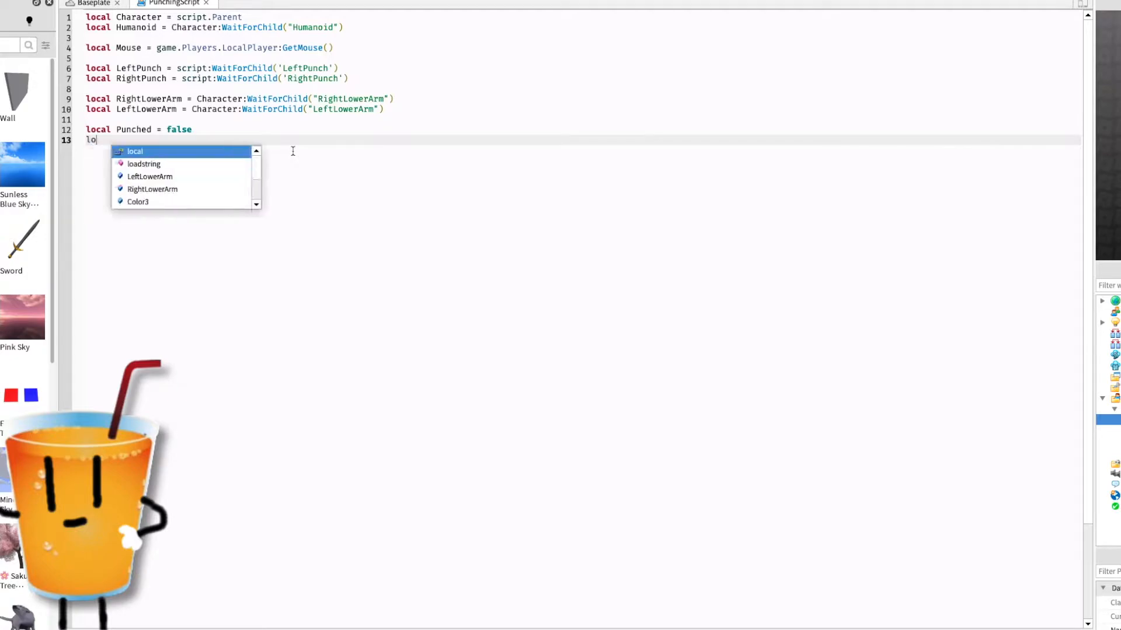
text(cal Side =)
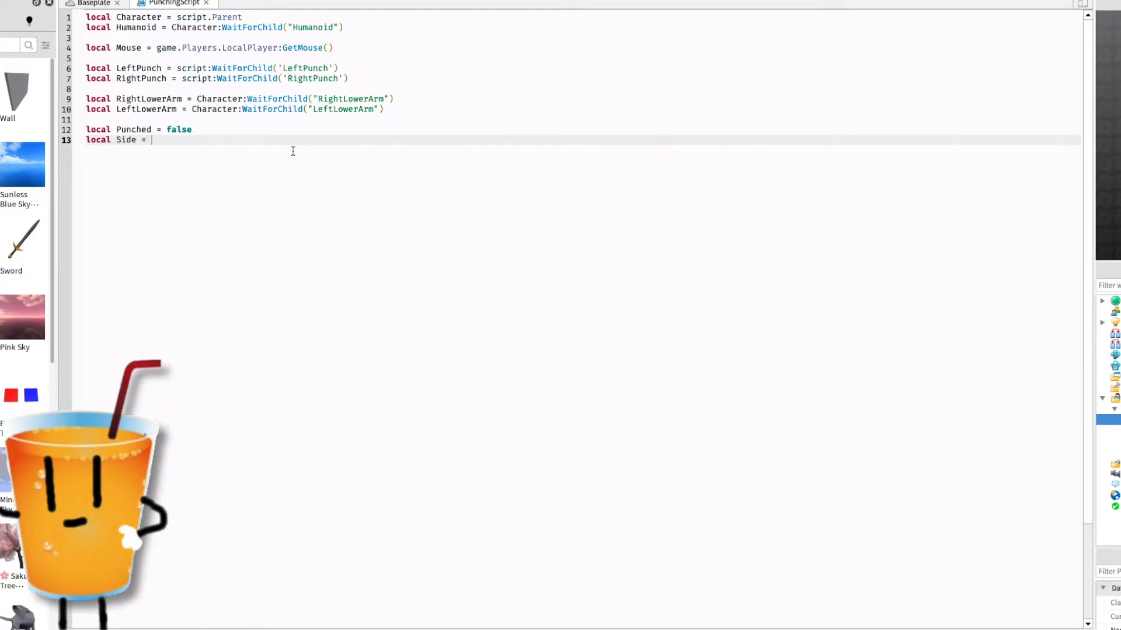
text(false)
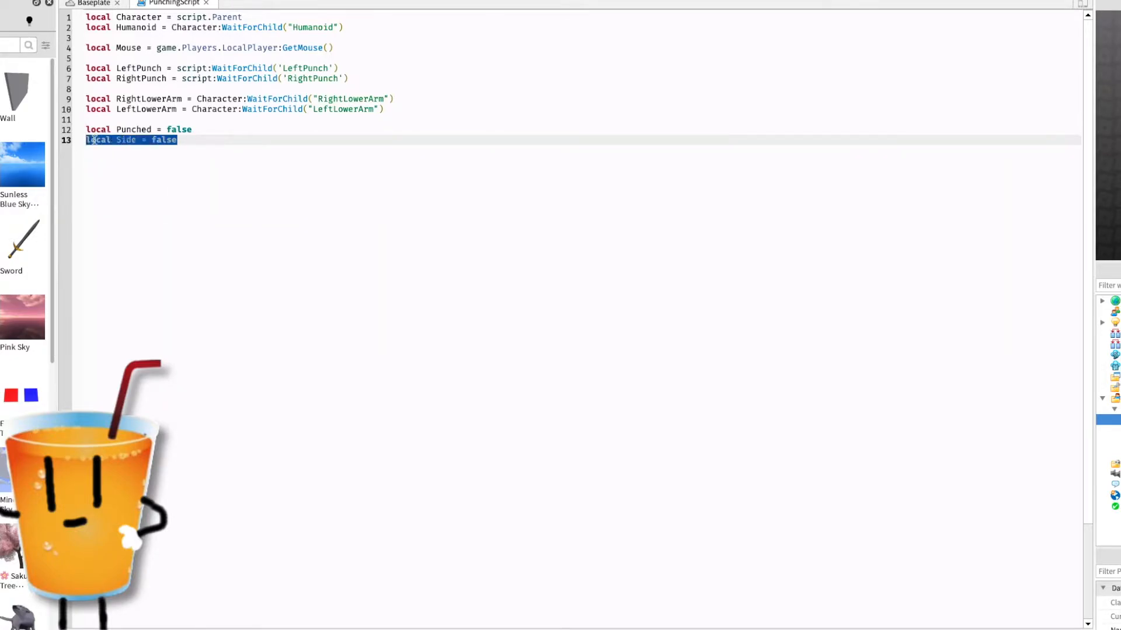
click(177, 139)
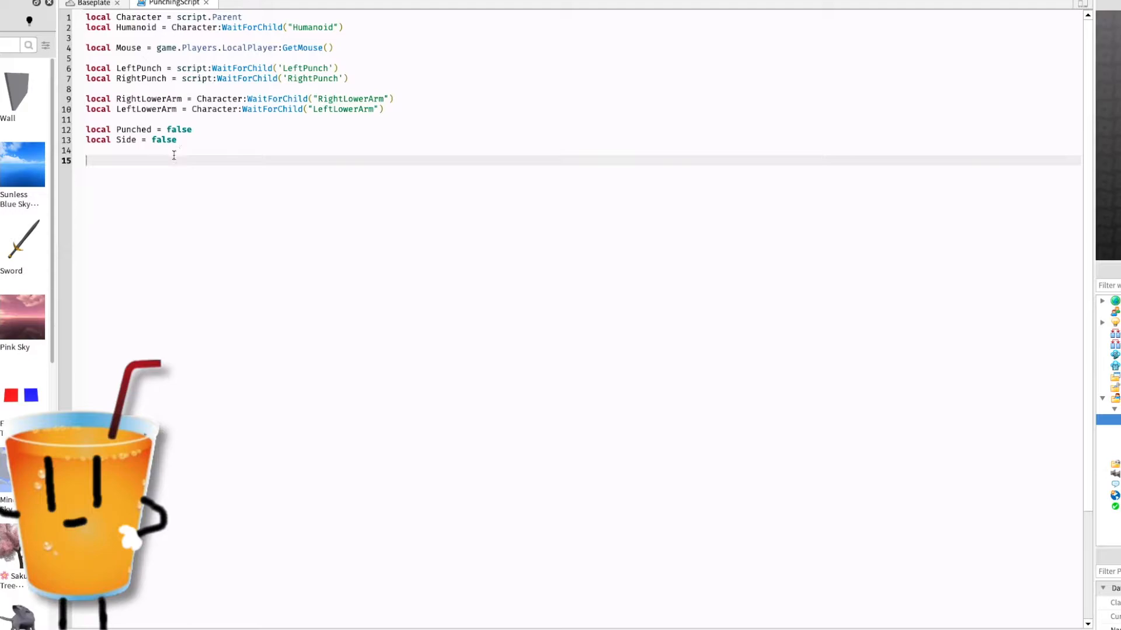
- Connect Mouse.Button1Down with 'if Punched == false and Side == false then'
text(Mouse.Bu)
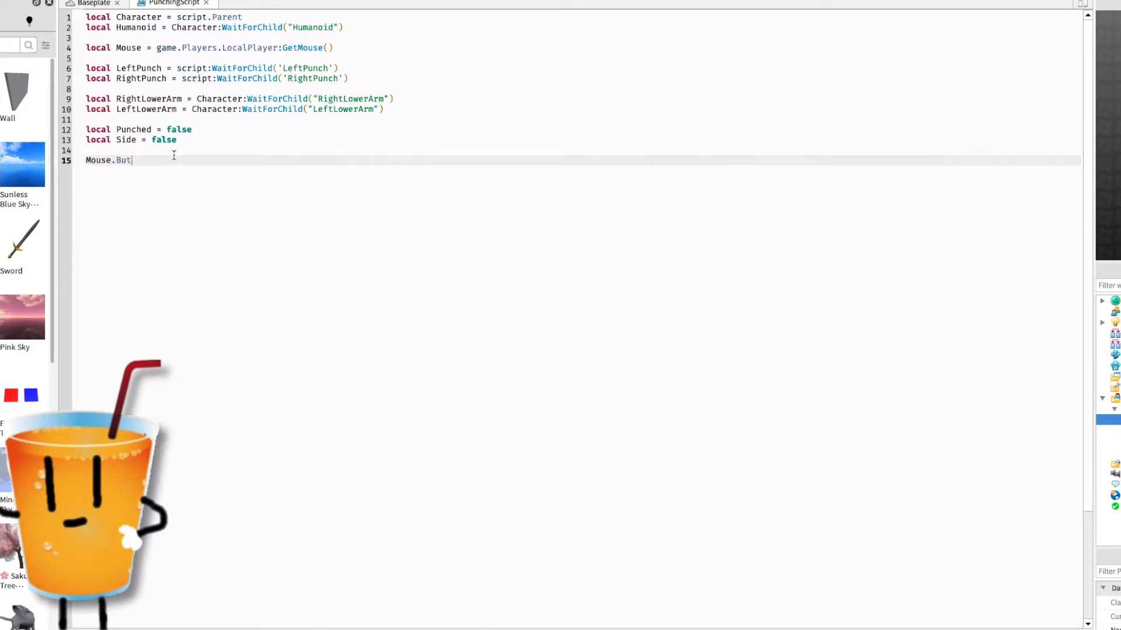
text(ton1Down:Connect(function()
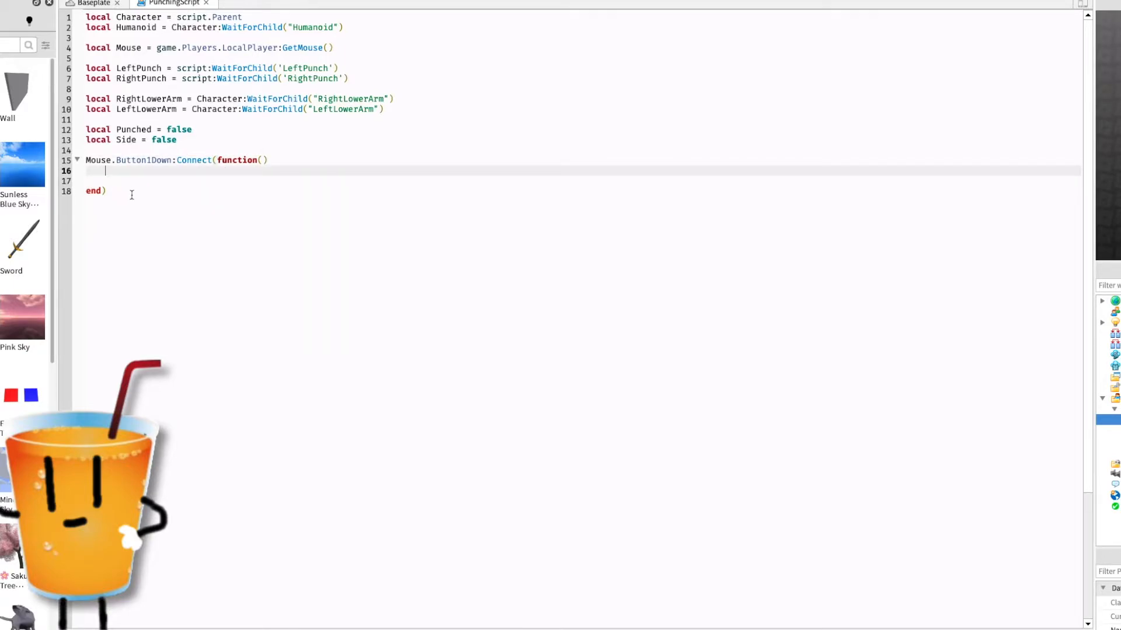
text(if Punched == false and S)
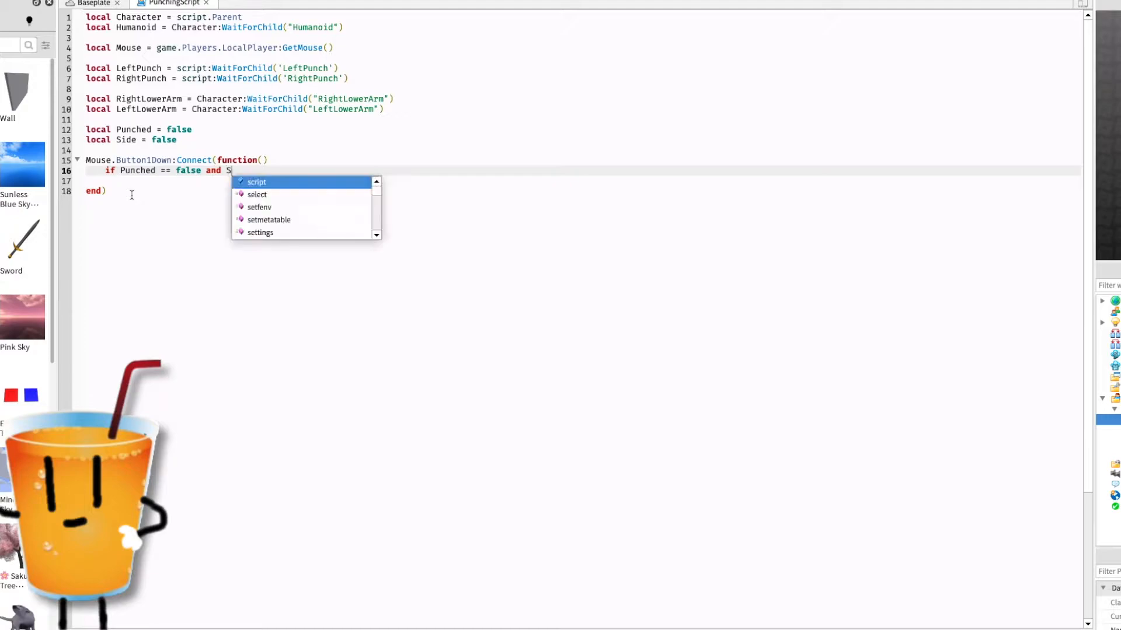
text(ide == false then)
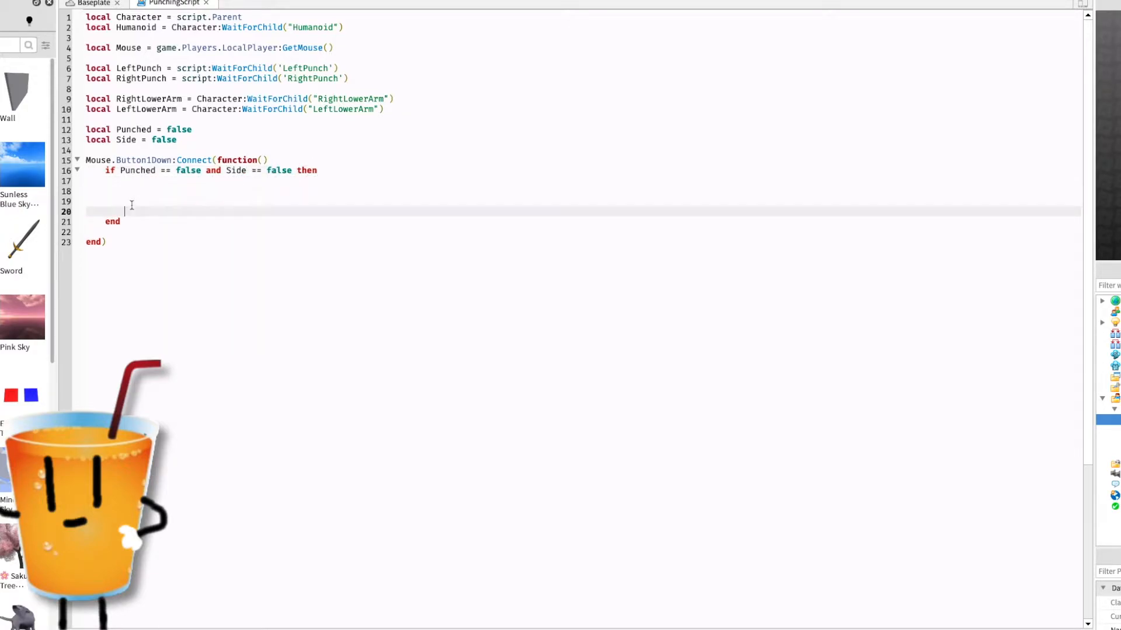
- Add the elseif branch for Punched == false and Side == true with a blank body line
text(elseif)
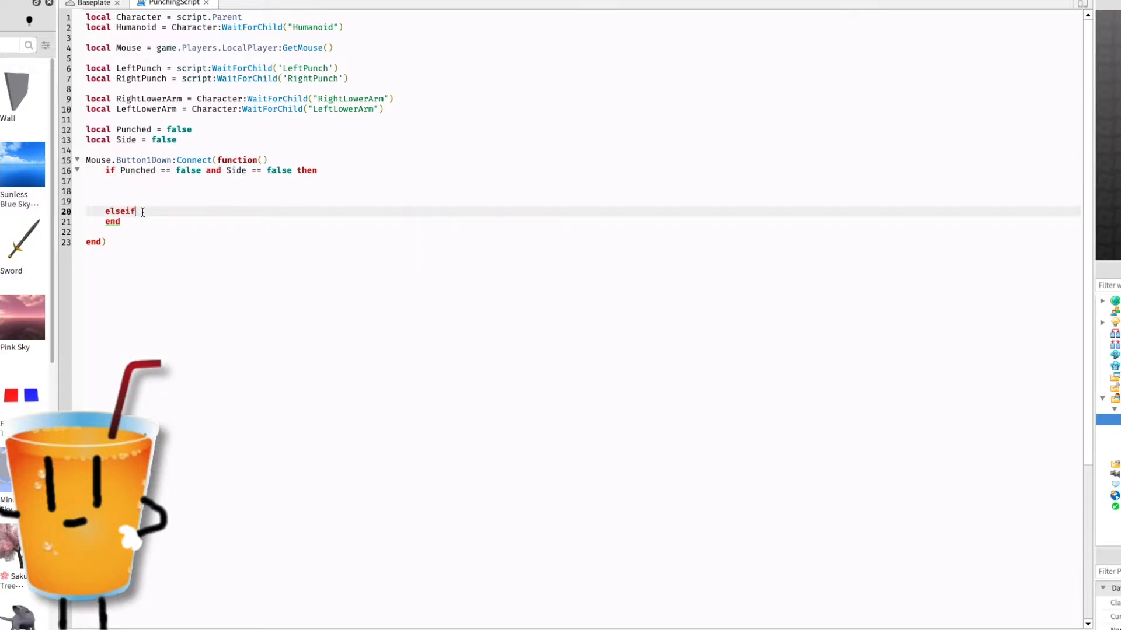
right_click(142, 211)
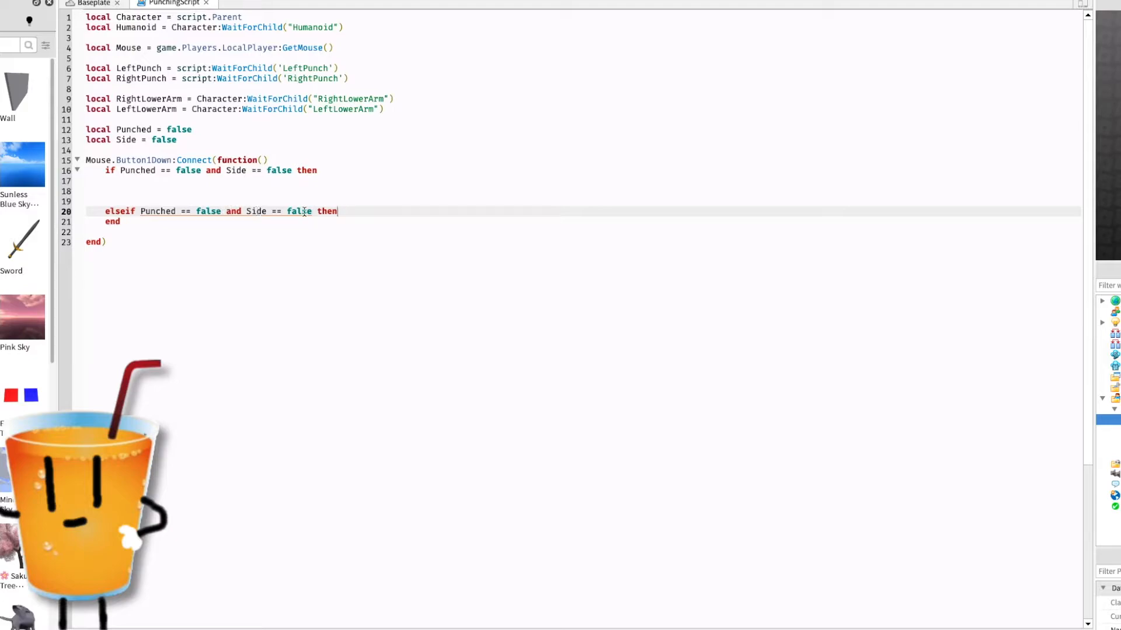
key(Backspace)
text(tru)
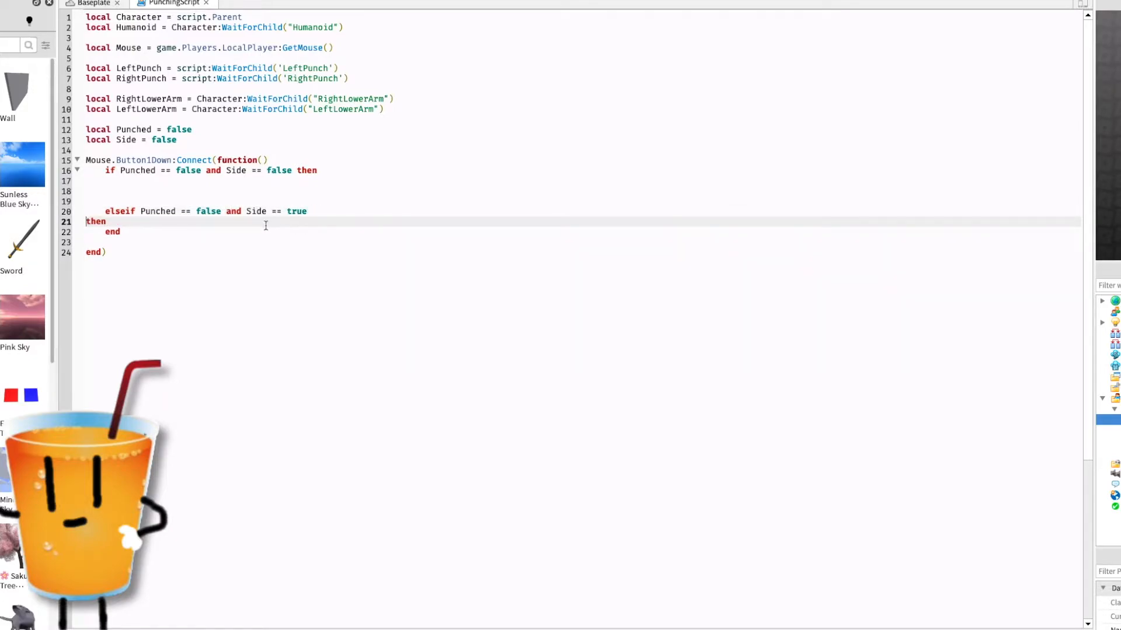
key(Backspace)
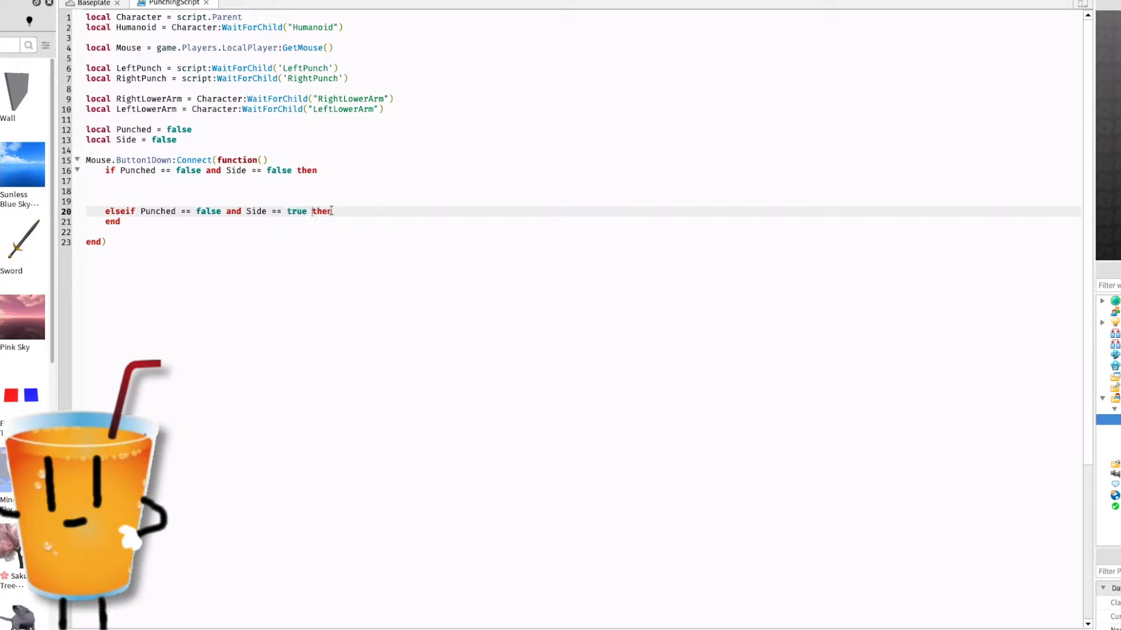
key(enter)
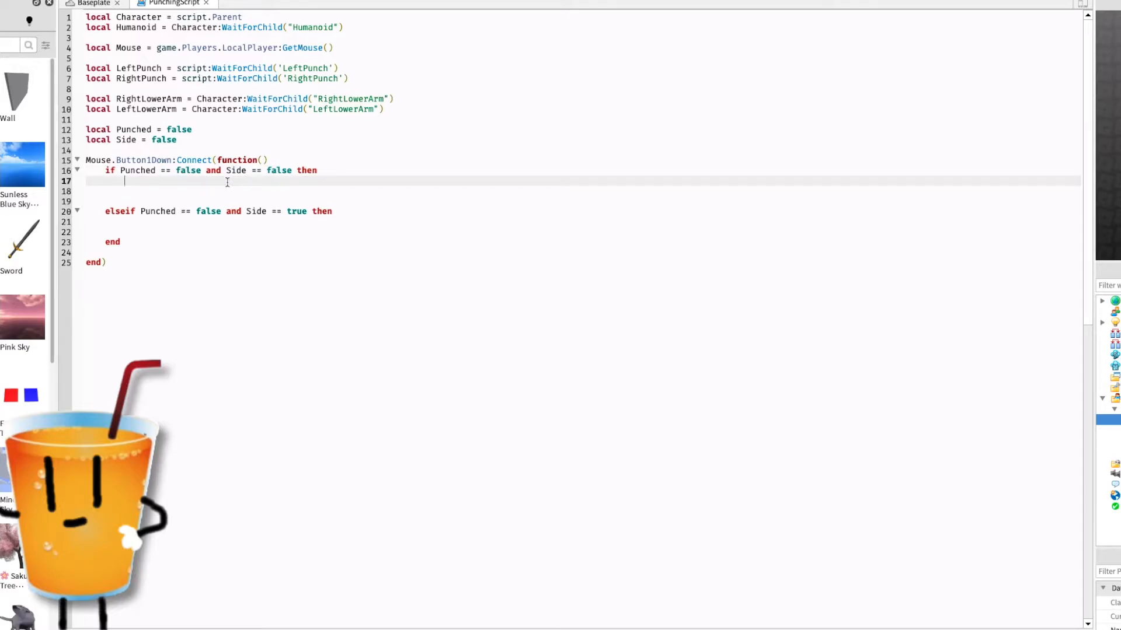
- Set Side = true and Punched = true in the first branch
text(Side)
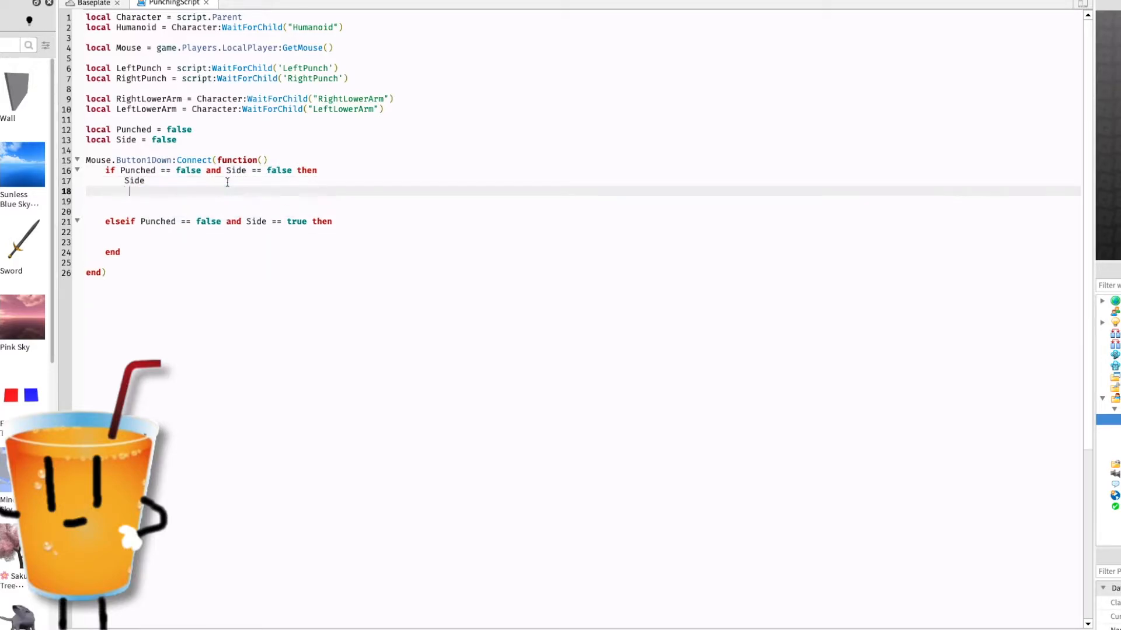
key(backspace)
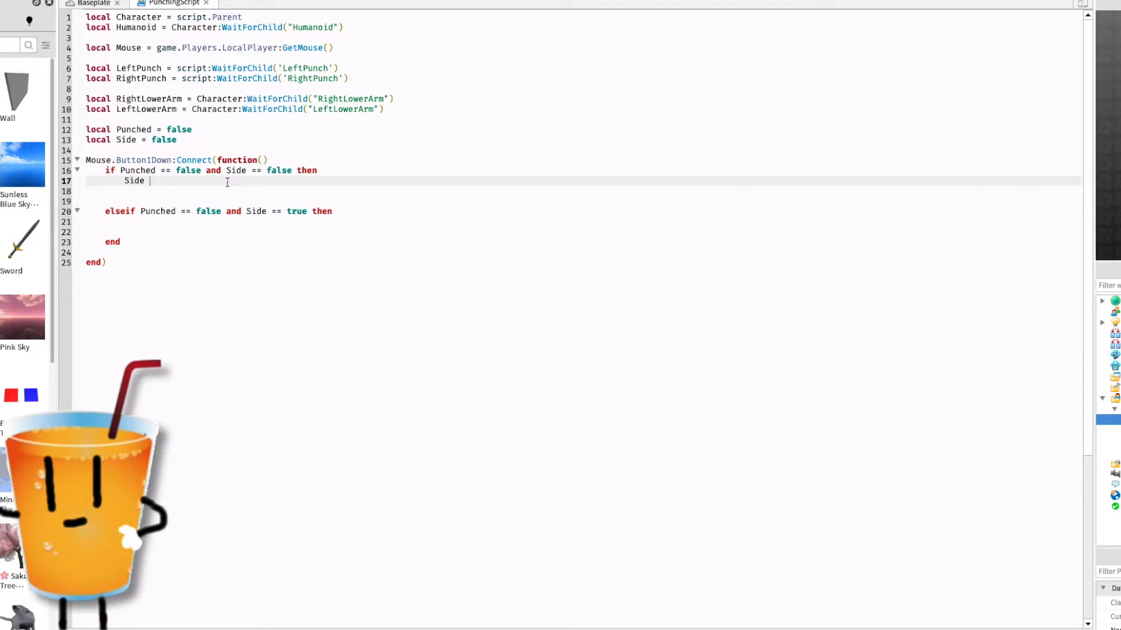
text(= true)
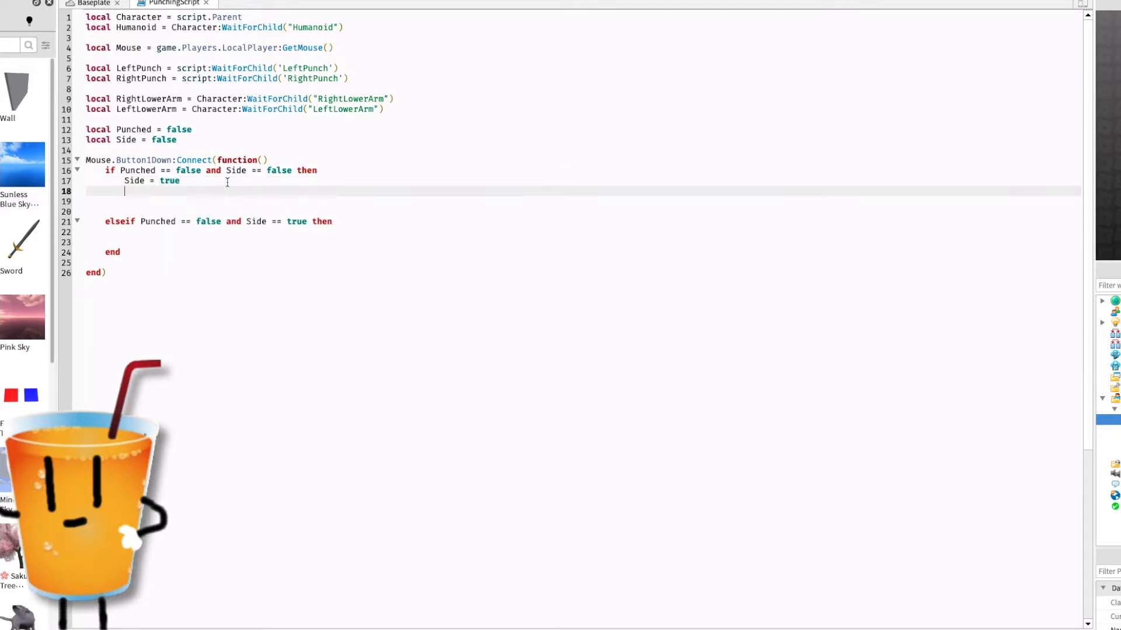
text(Punched = true)
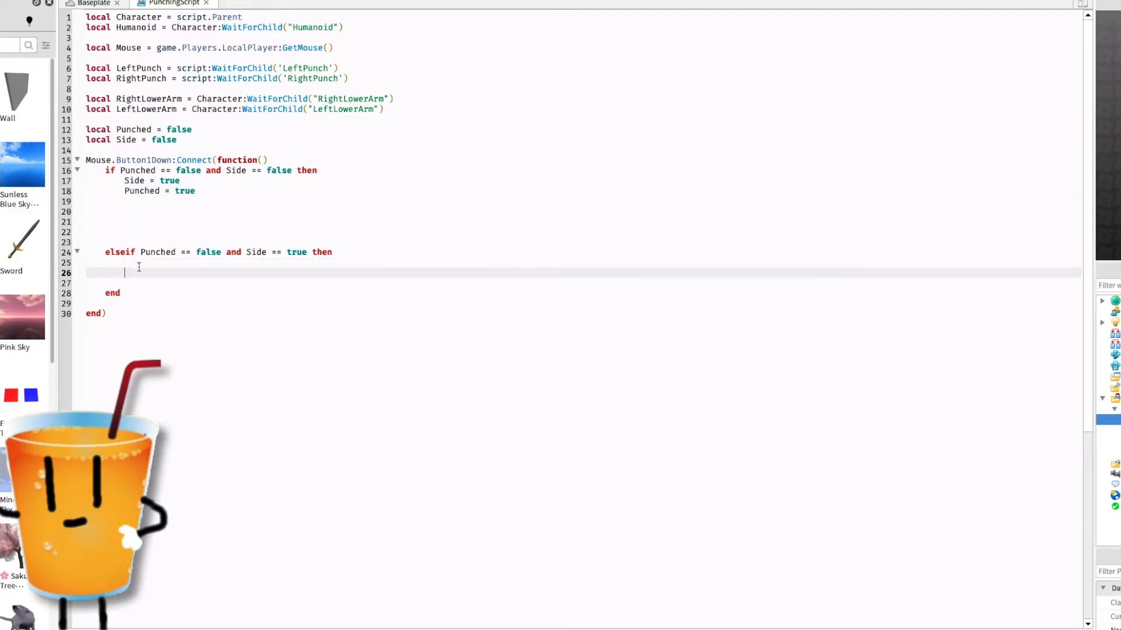
- Set Side = false and Punched = true in the elseif branch
text(Sid)
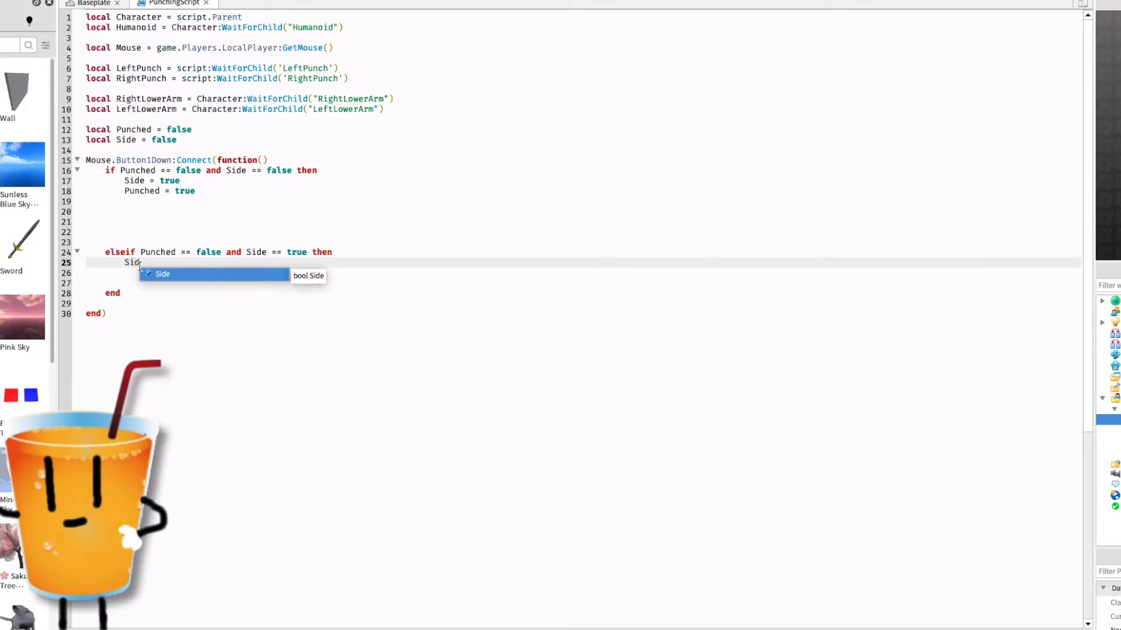
text(= false)
click(584, 272)
text(Punched)
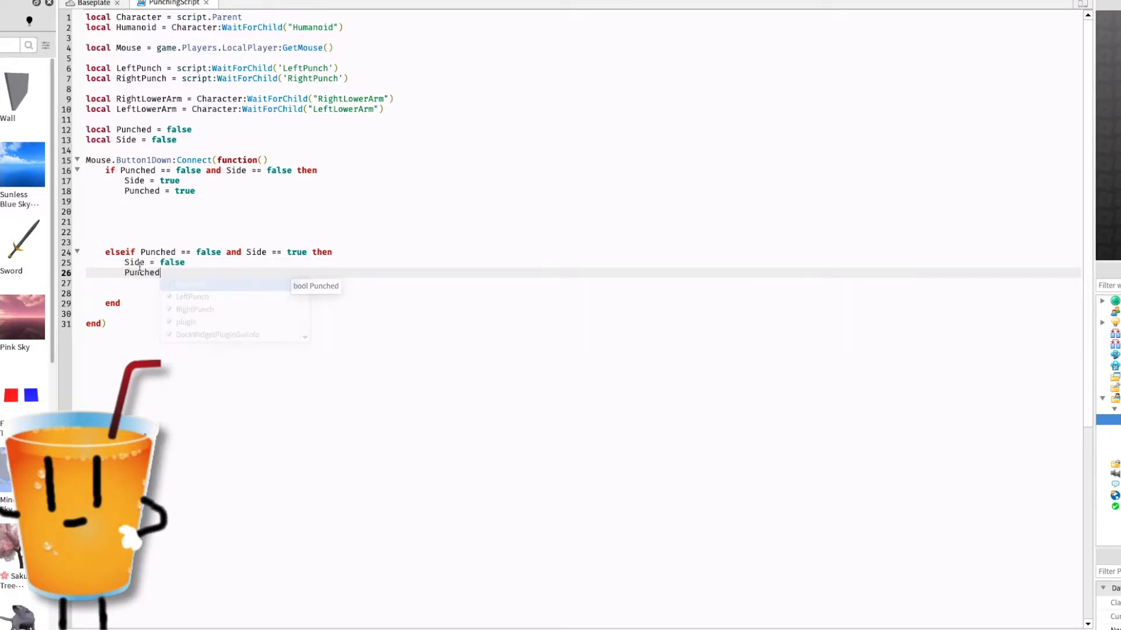
text(= true)
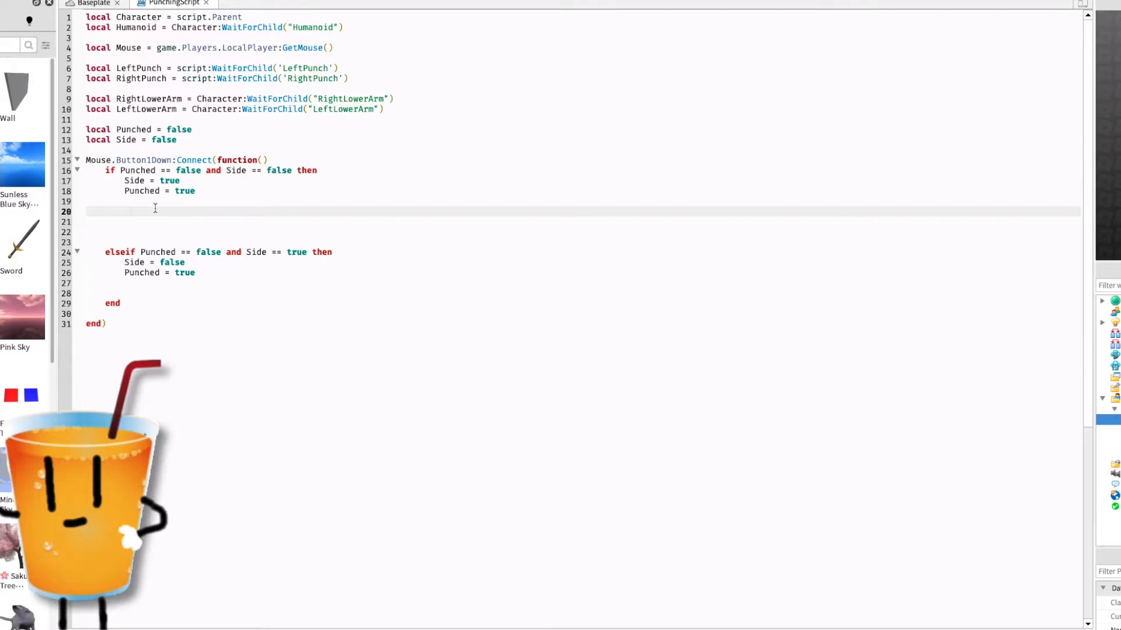
- In the first branch load LeftPunch via Humanoid:LoadAnimation into Animaton and call Animaton:Play()
text(local Ani)
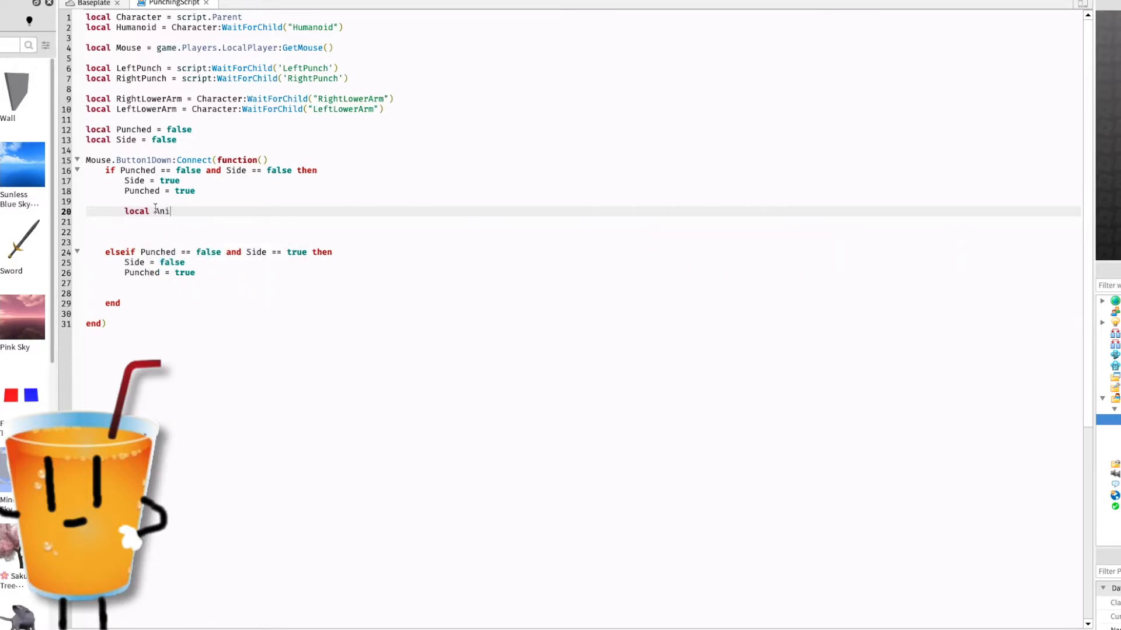
text(maton =)
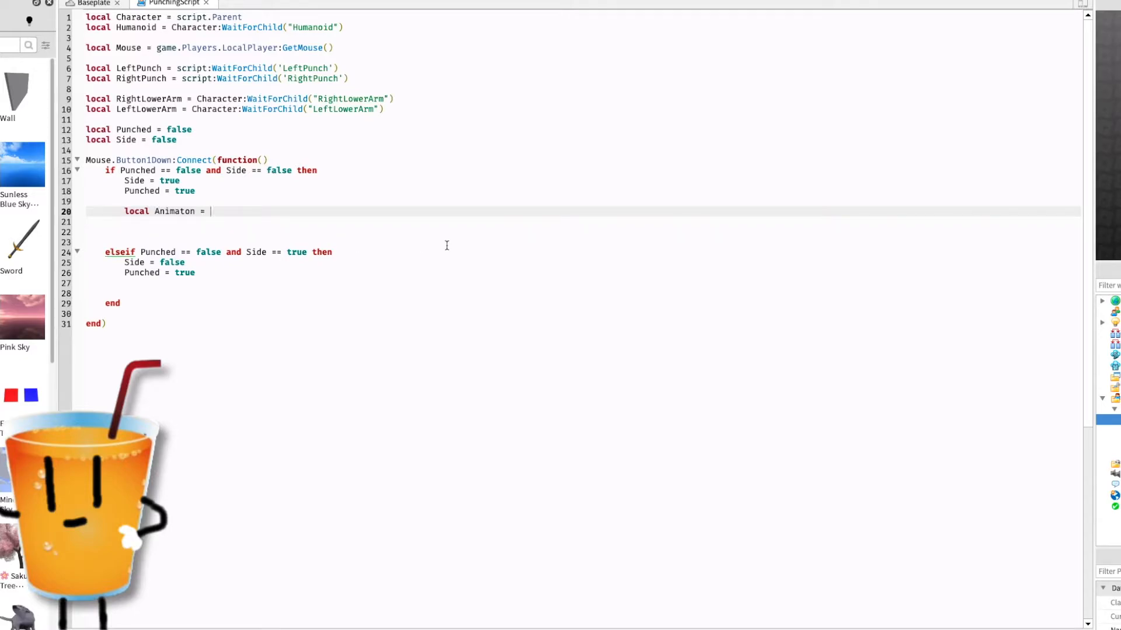
text(Hu)
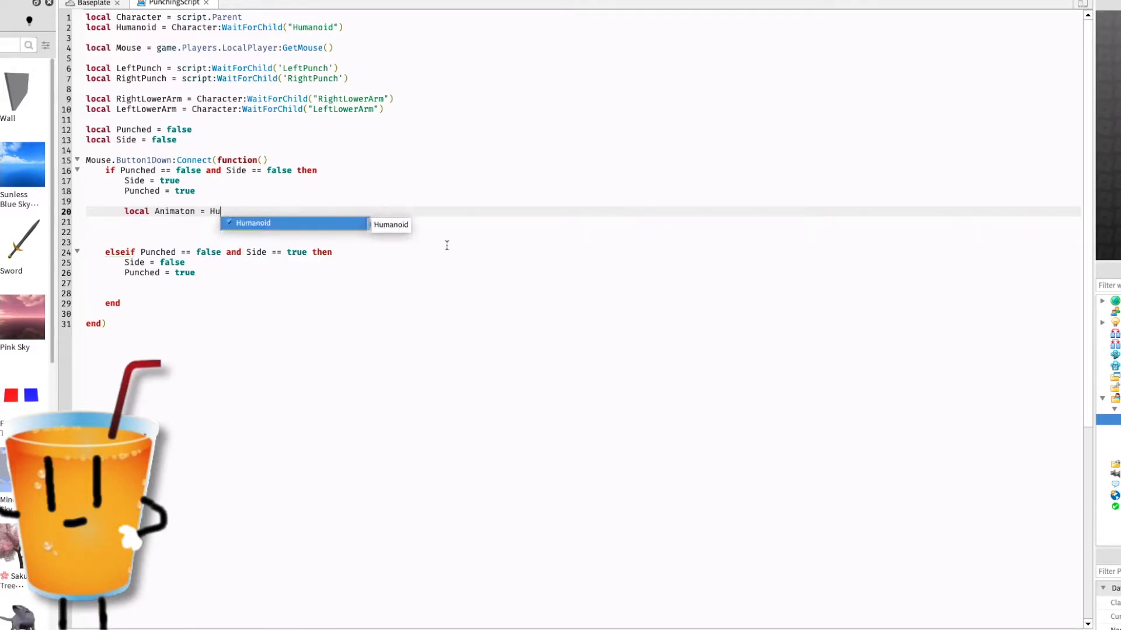
text(manoid:LoadAnimation()
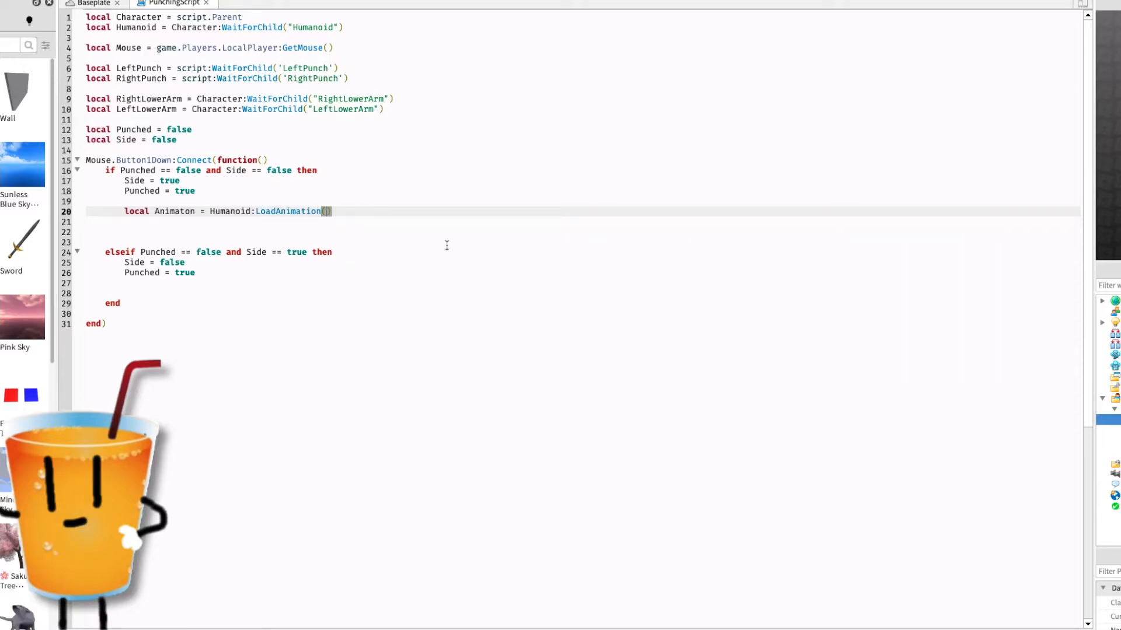
text(LeftPunch)
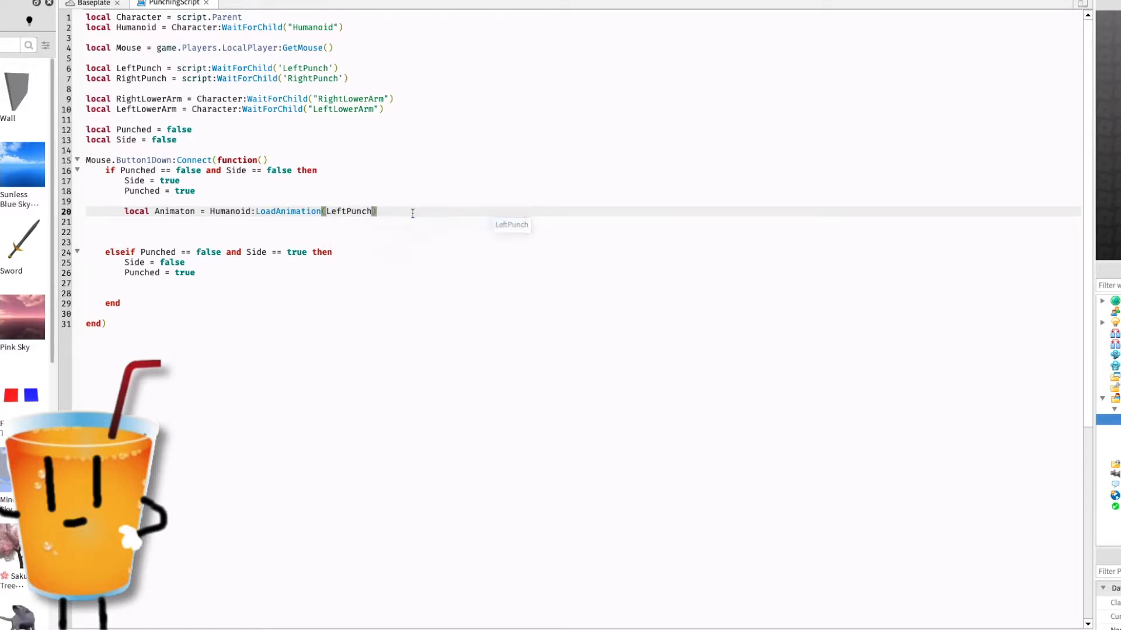
text(A)
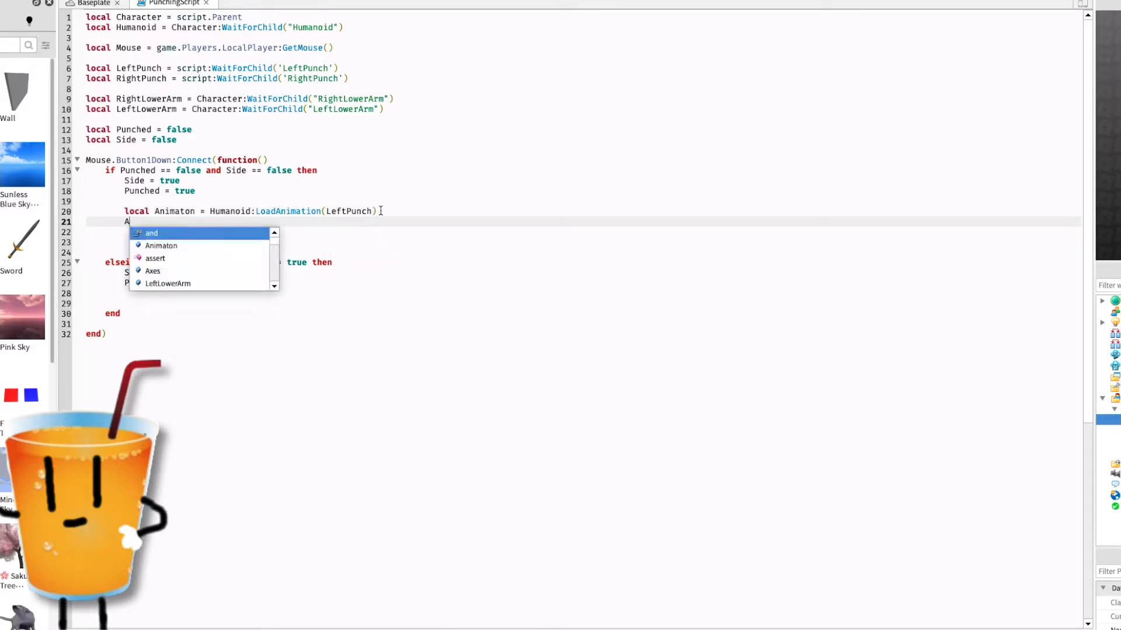
text(Animaton:Play()
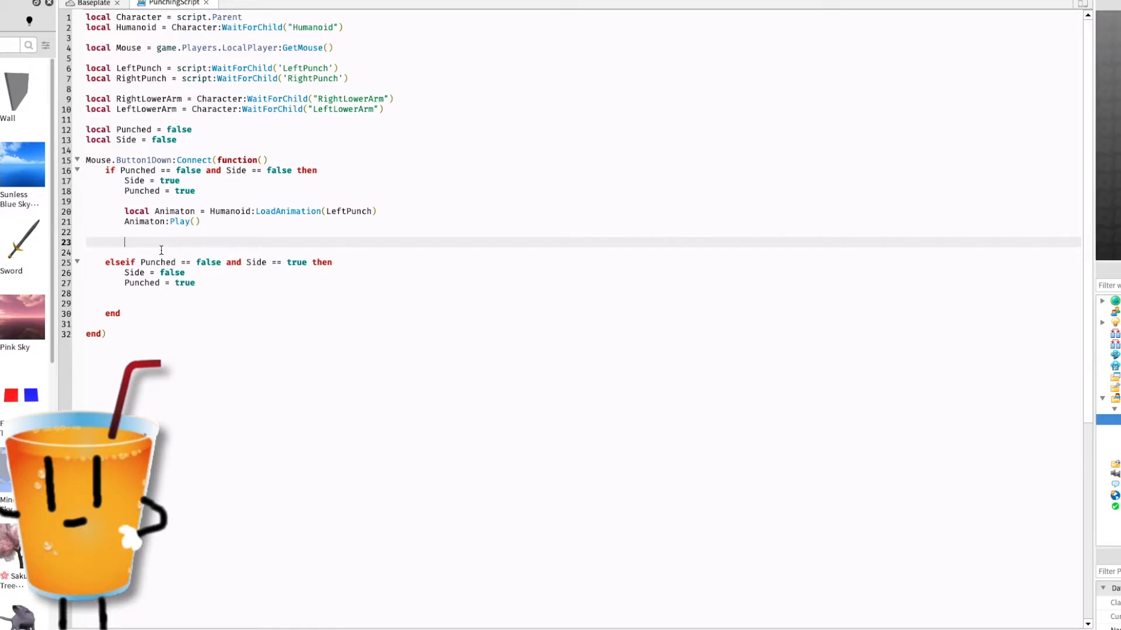
mouse_move(147, 238)
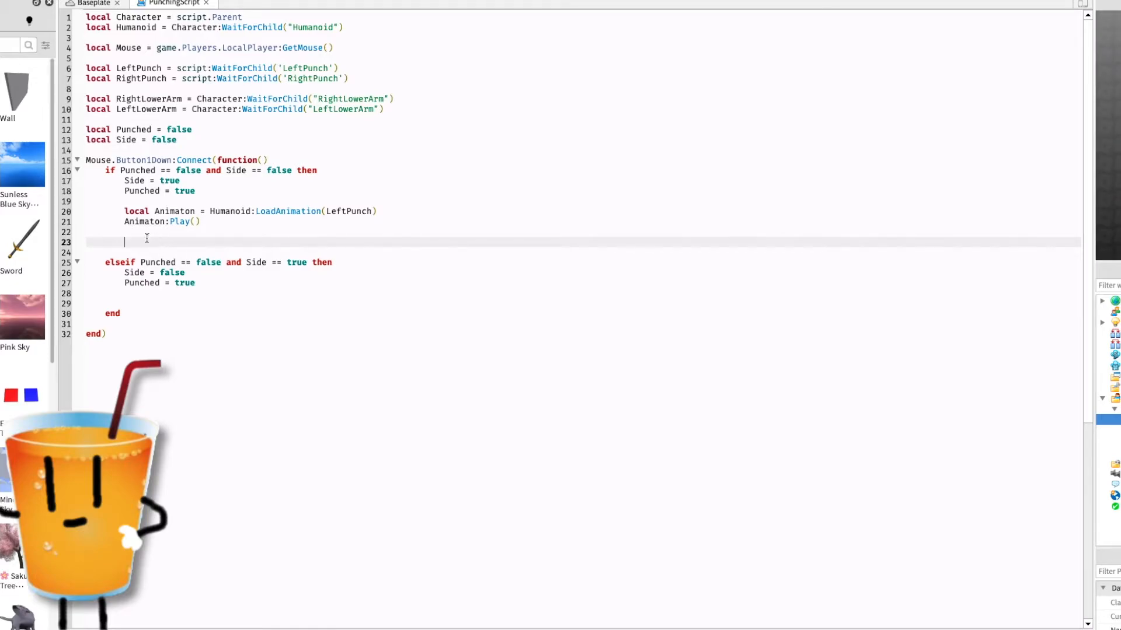
key(enter)
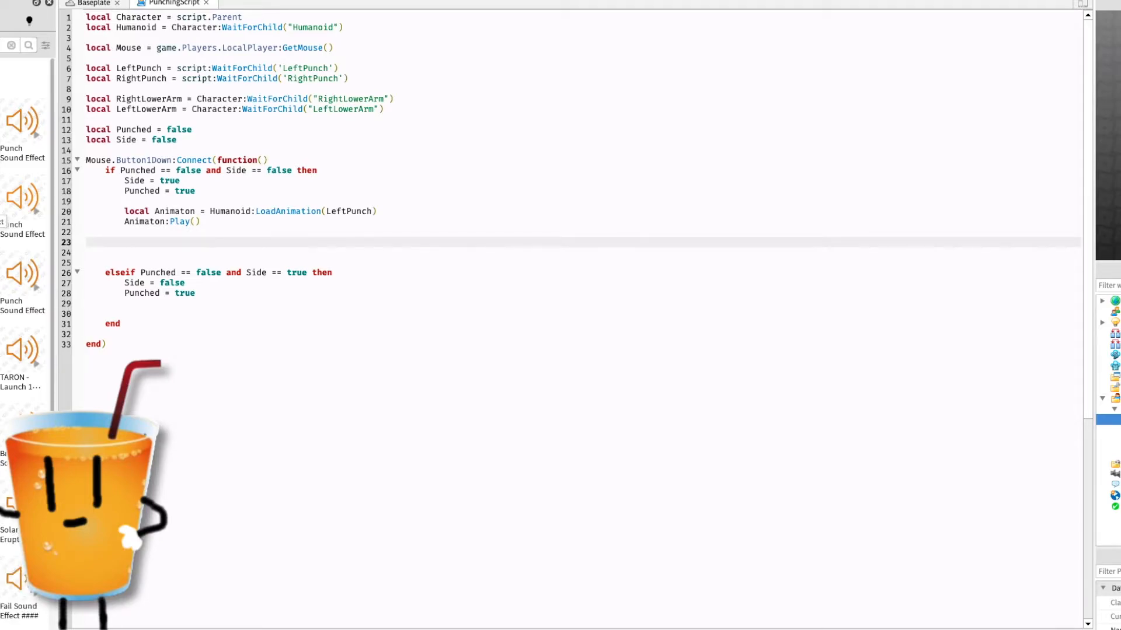
mouse_move(21, 294)
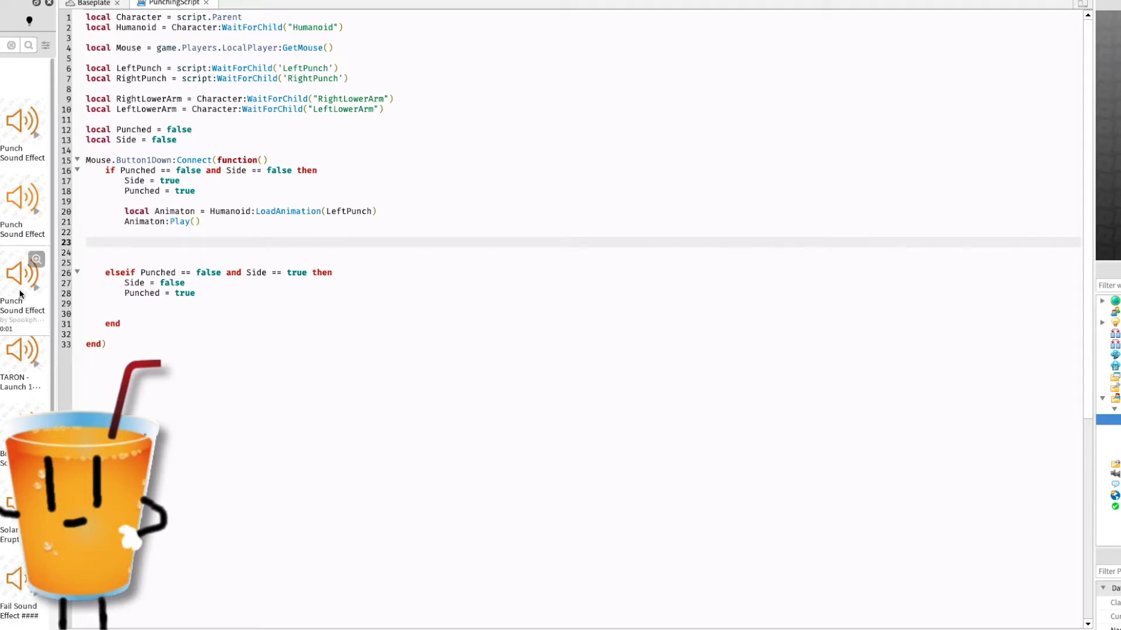
mouse_move(28, 291)
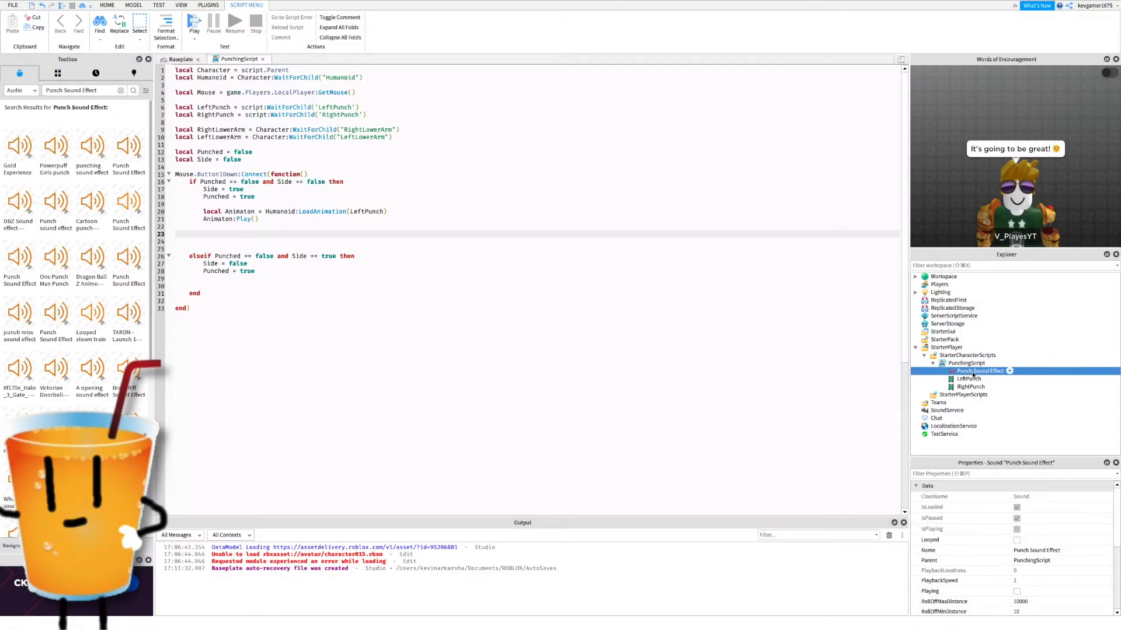
- Rename the inserted punch sound effect to Sound and leave a line for its code
right_click(965, 362)
text(Sound)
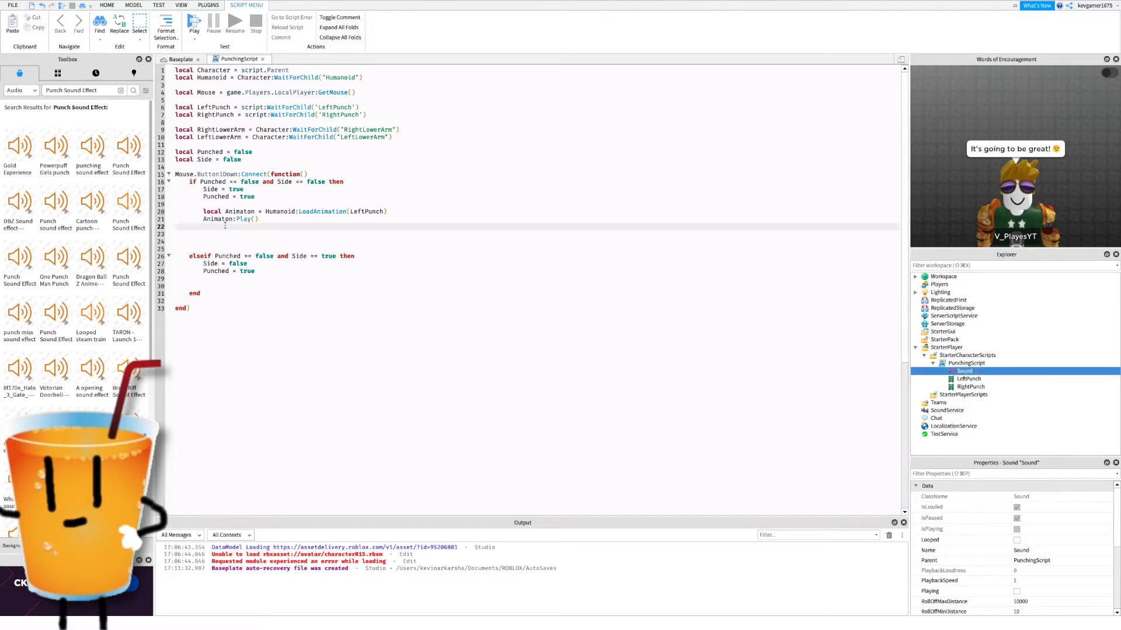
key(enter)
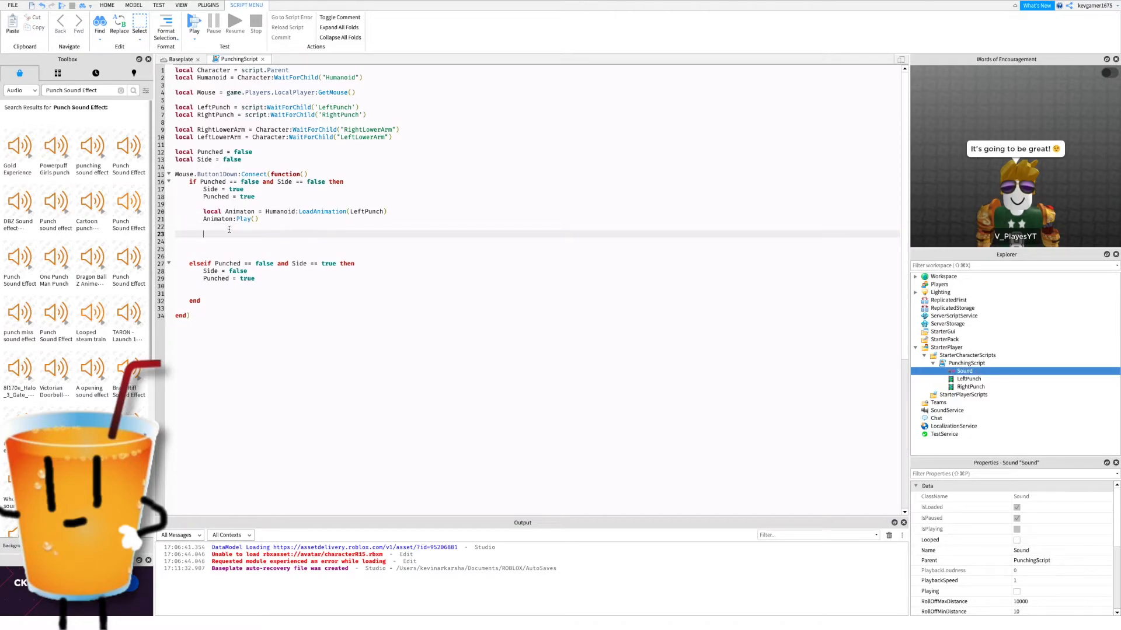
- Add script.Sound:Play() right after Animaton:Play() in the first branch
text(script.Sound:Play()
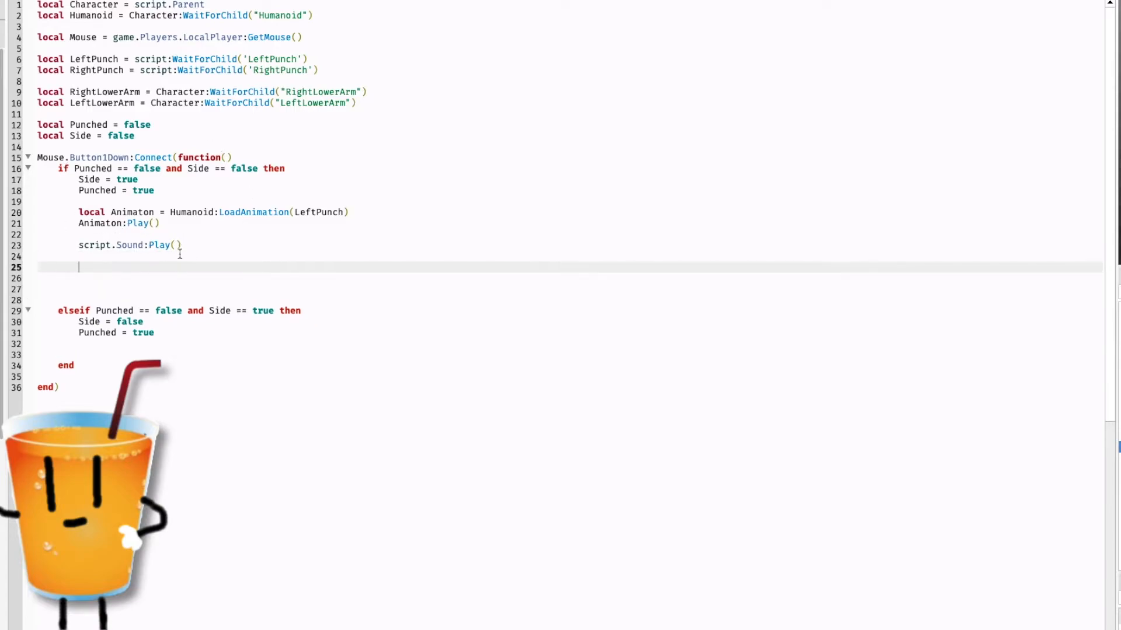
mouse_move(293, 273)
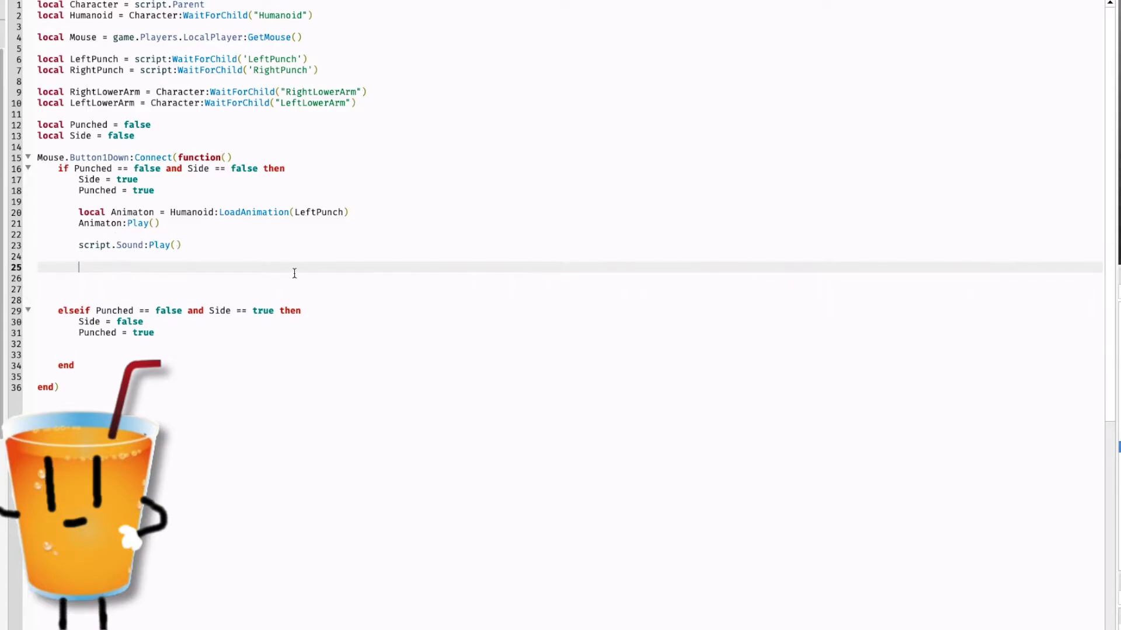
- Connect a handler to LeftLowerArm.Touched taking the Hit part
text(LeftLowerArm.)
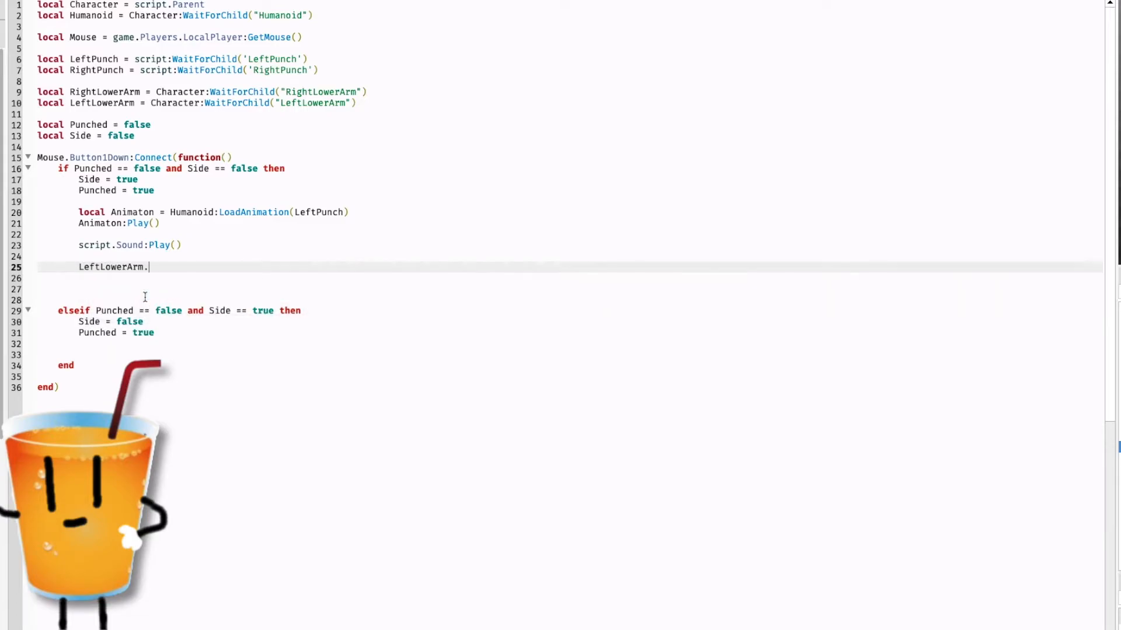
text(Touched)
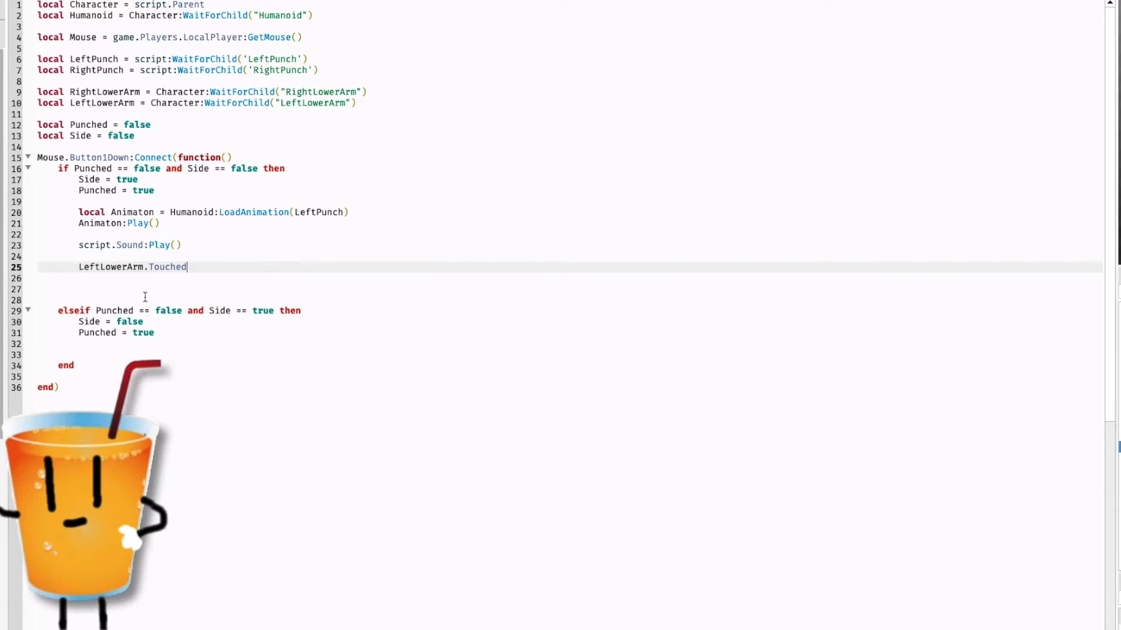
text(:Connect)
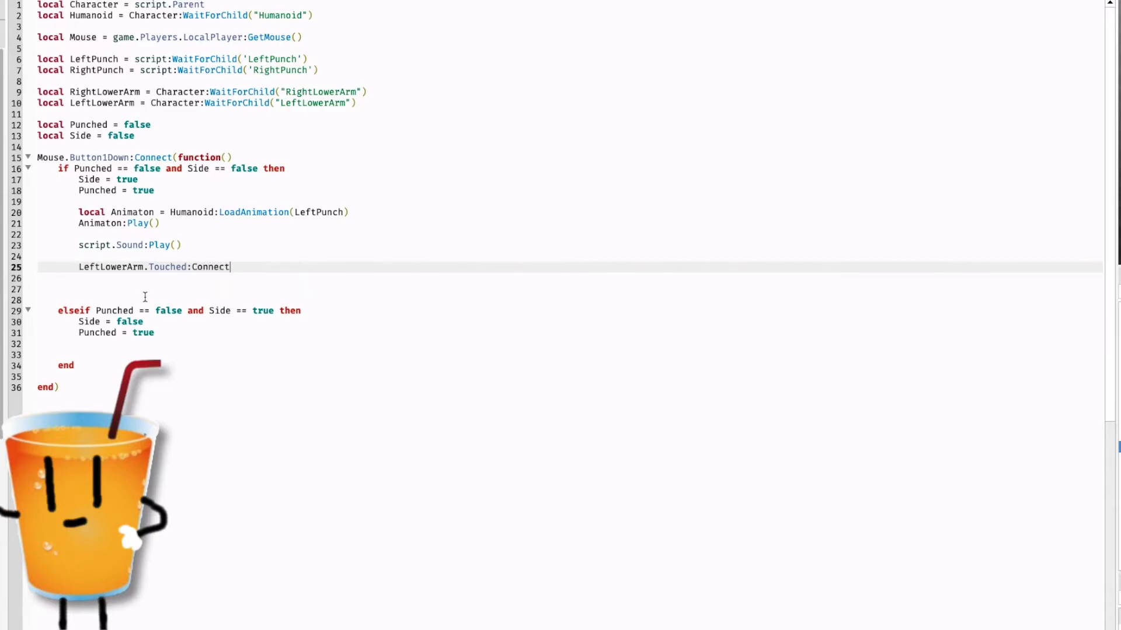
text((function())
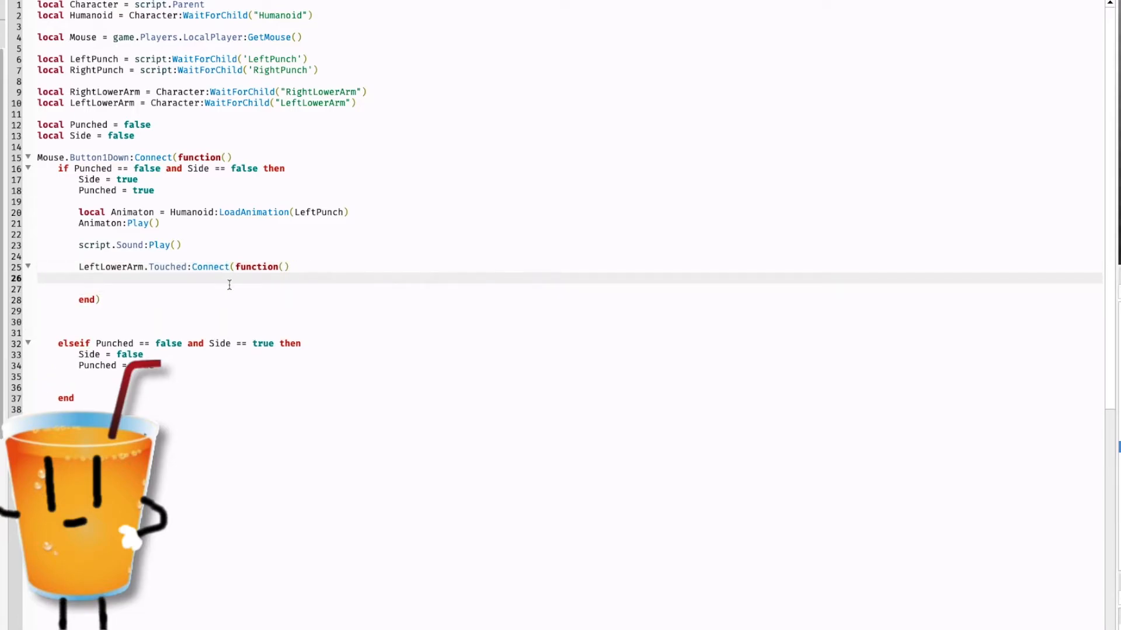
- Declare local Human = Hit.Parent:FindFirstChild("Humanoid") inside the handler
text(local)
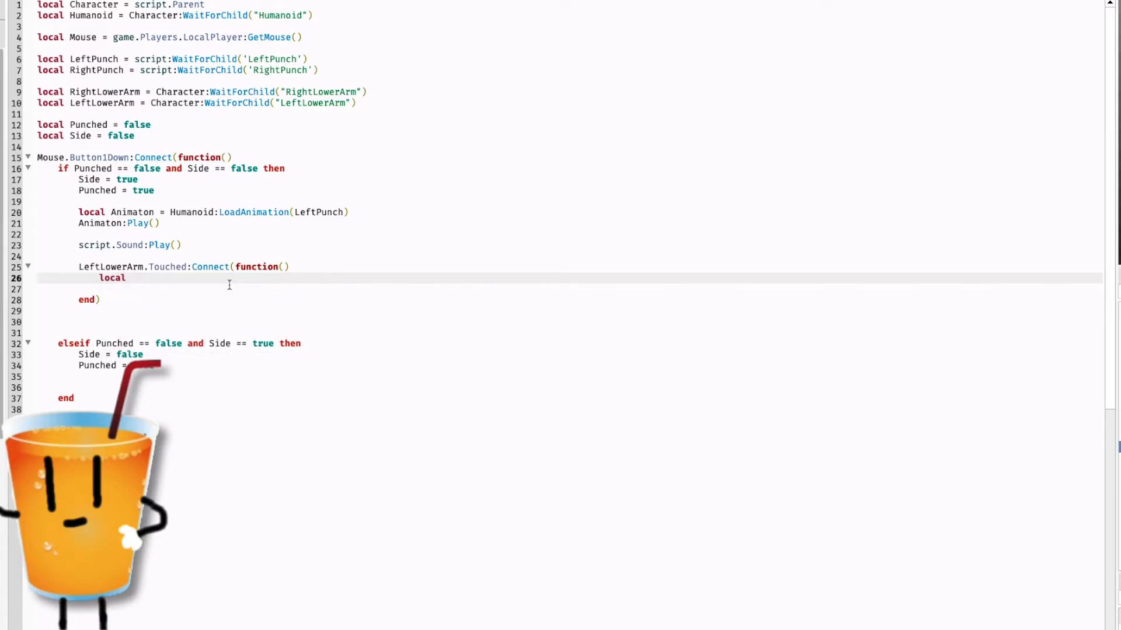
text(Human =)
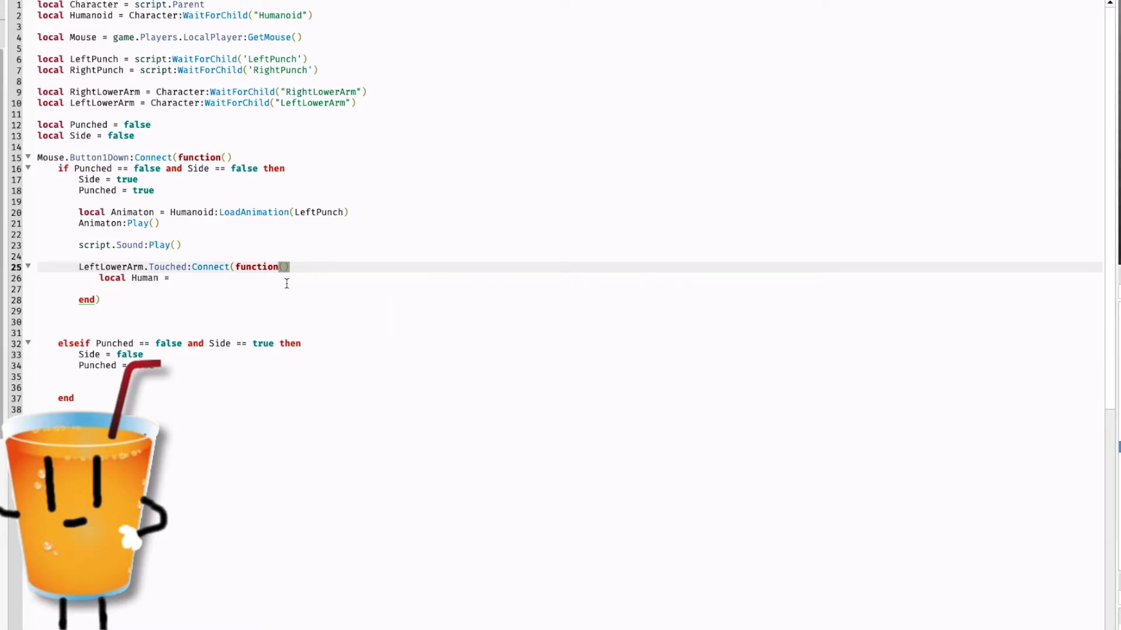
text(Hit)
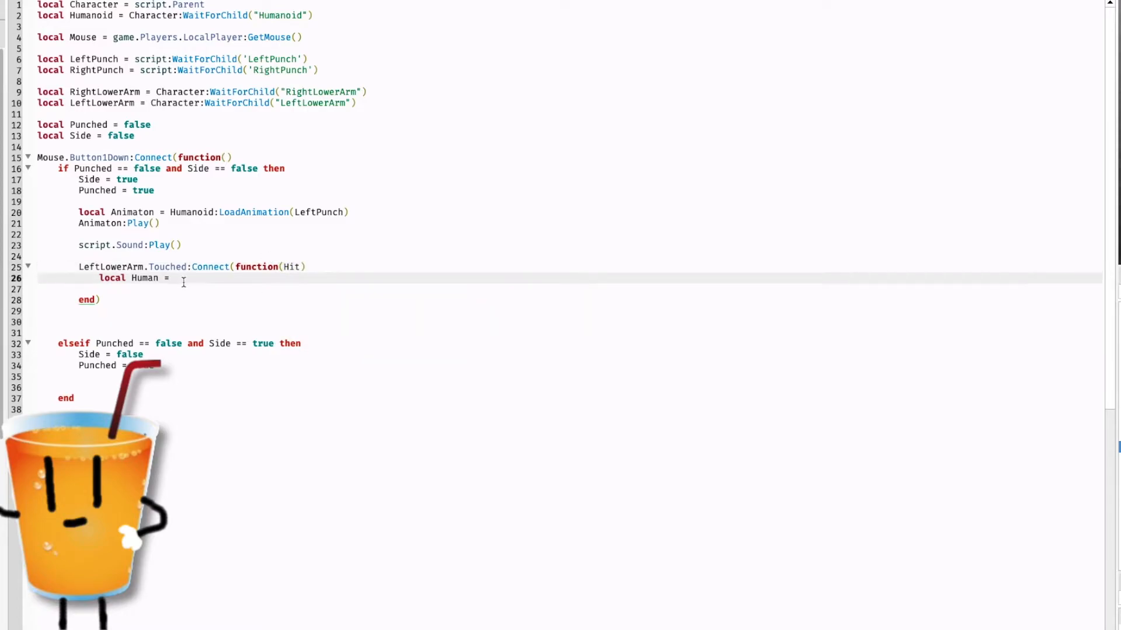
double_click(292, 266)
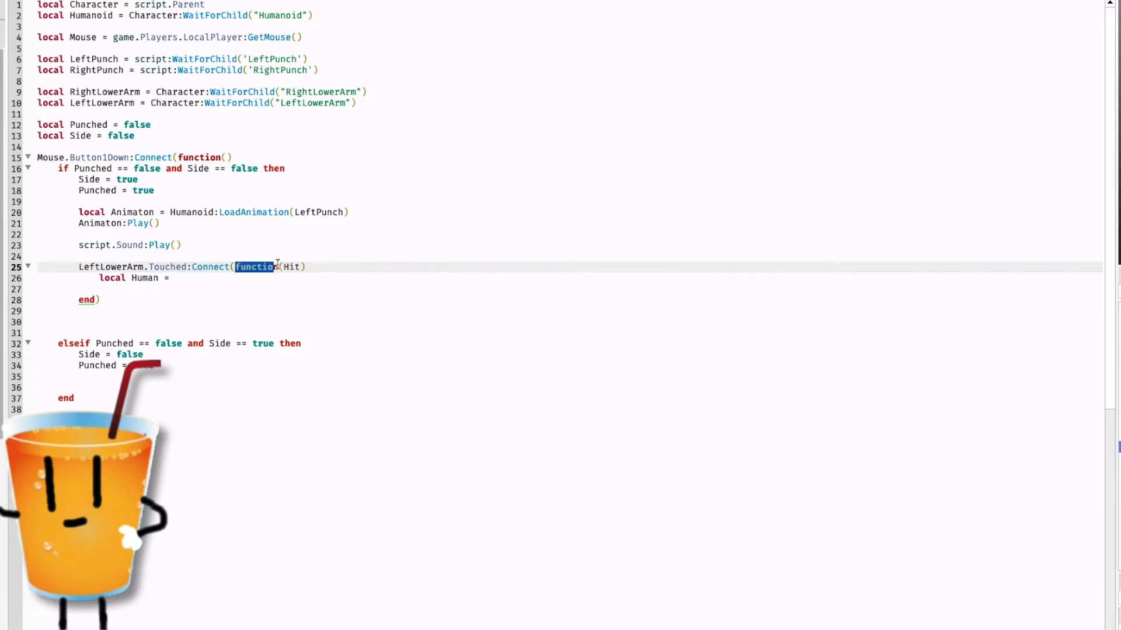
click(300, 266)
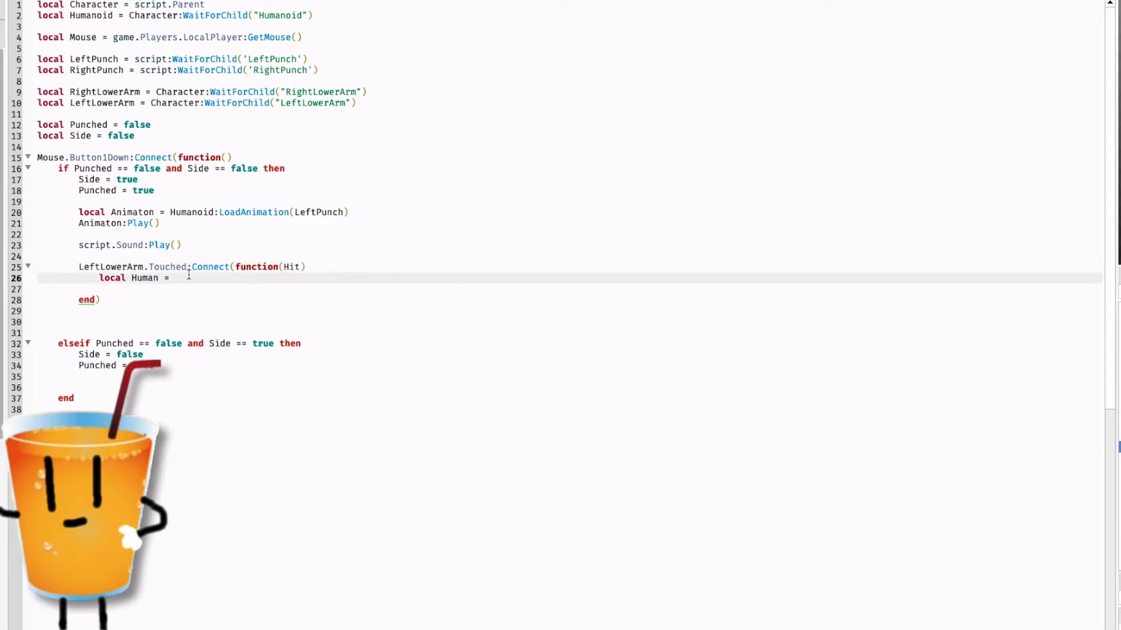
text(Hit.Paren)
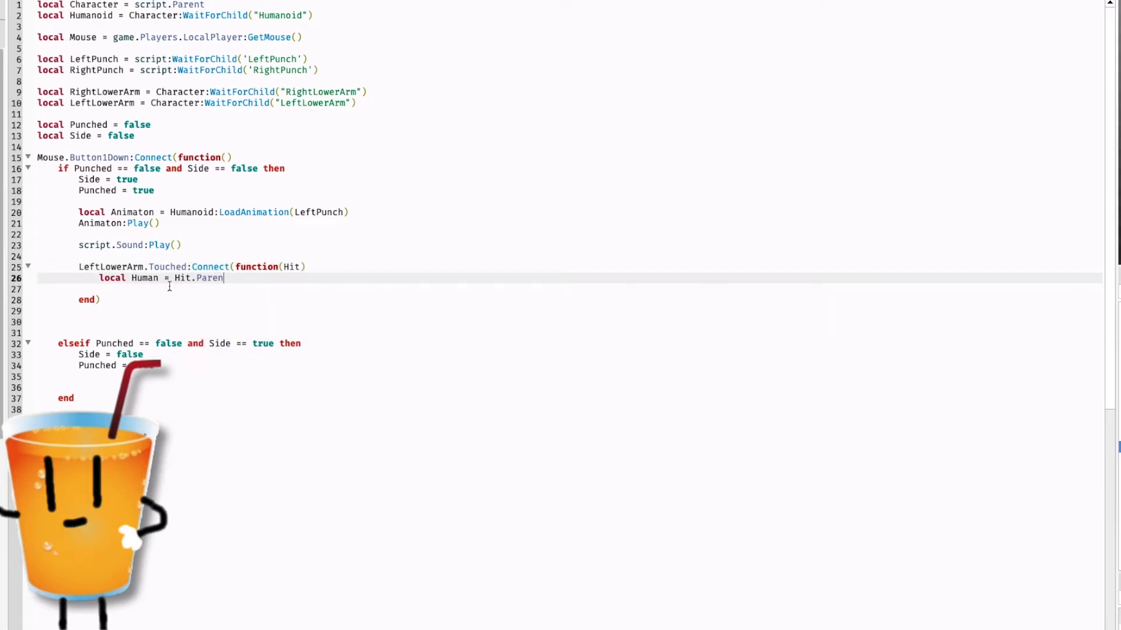
text(:Fi)
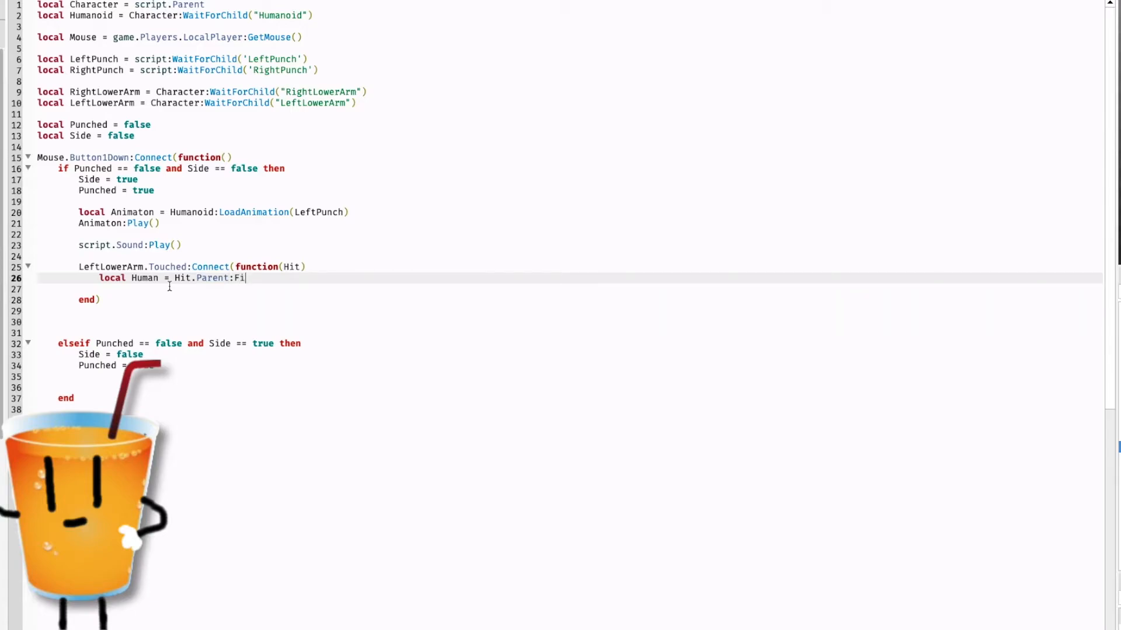
text(n)
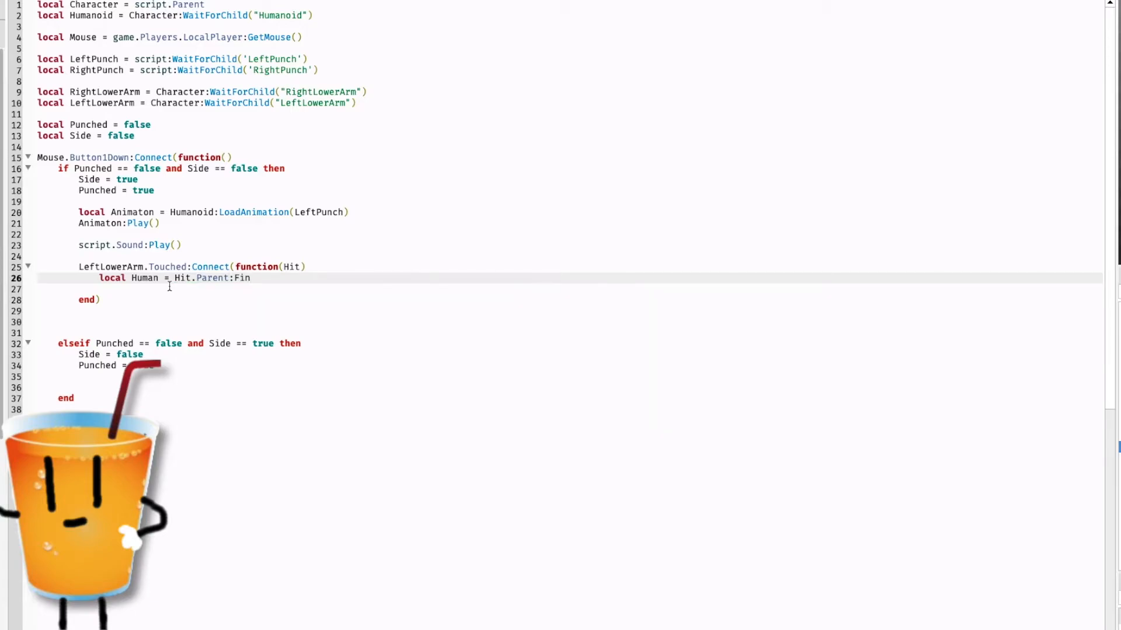
text(dFirstChild("Hum)
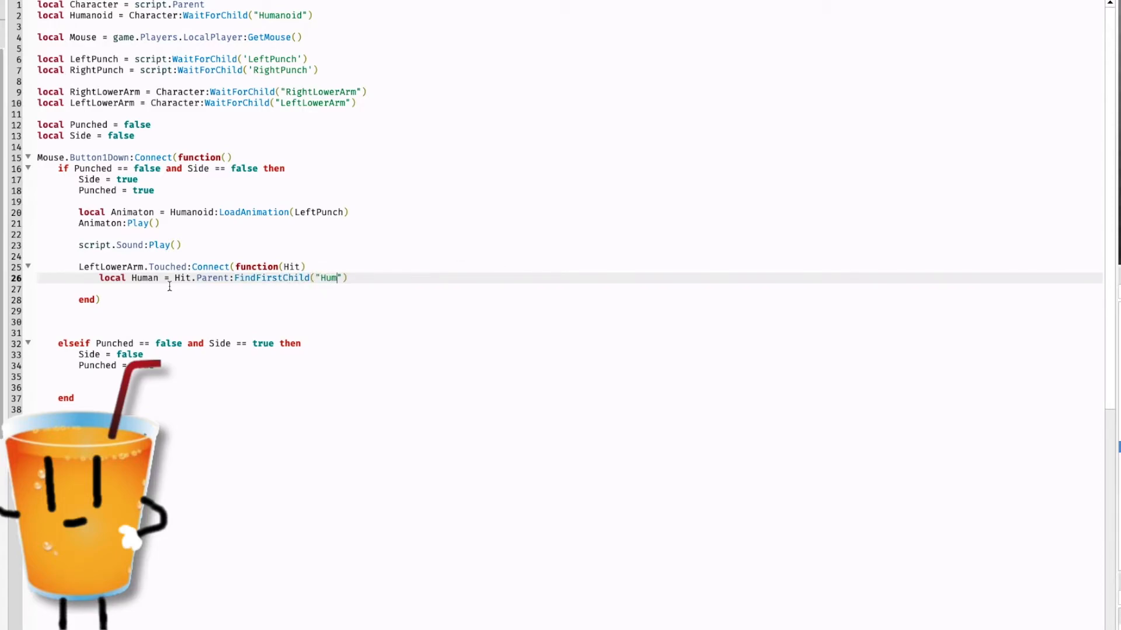
text(anoid)
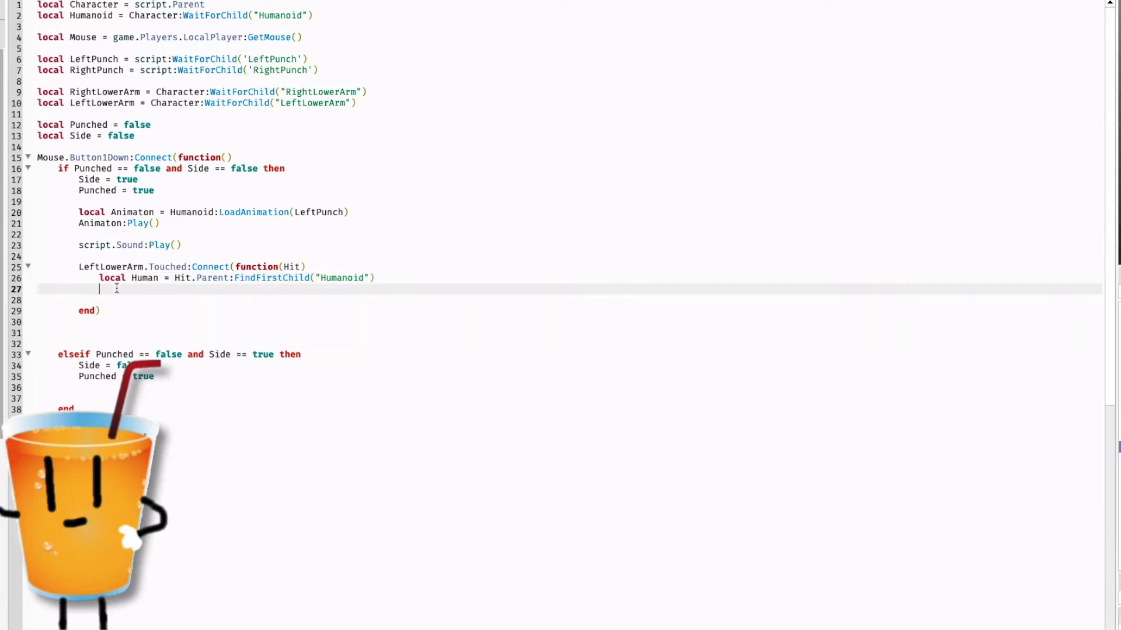
- Begin an if Human then ... end block for the damage check
text(if)
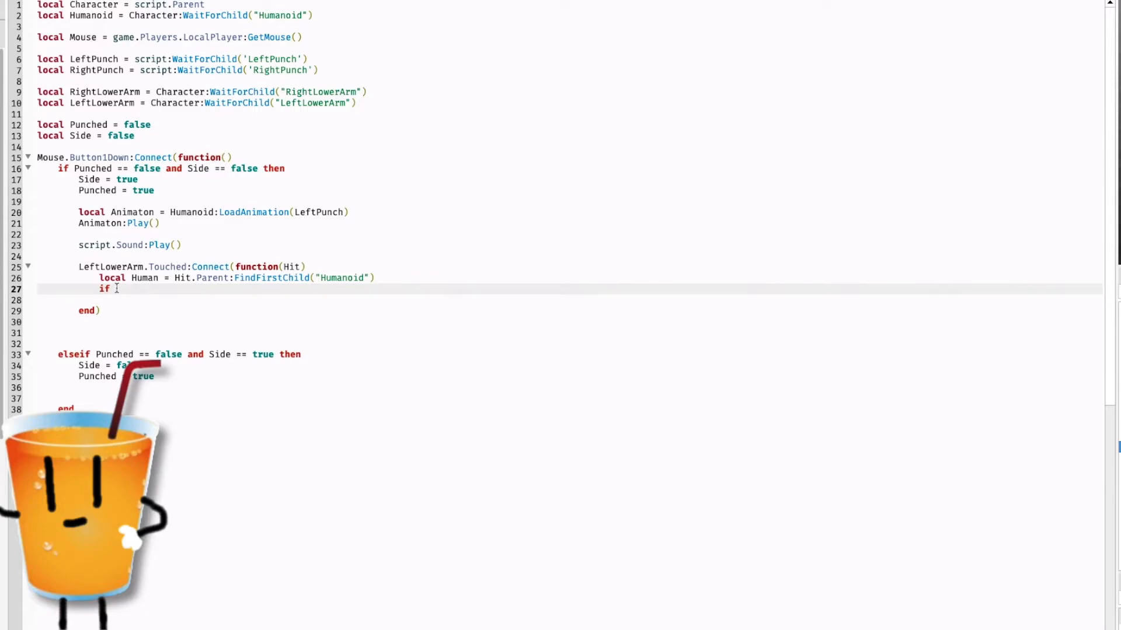
text(Human then)
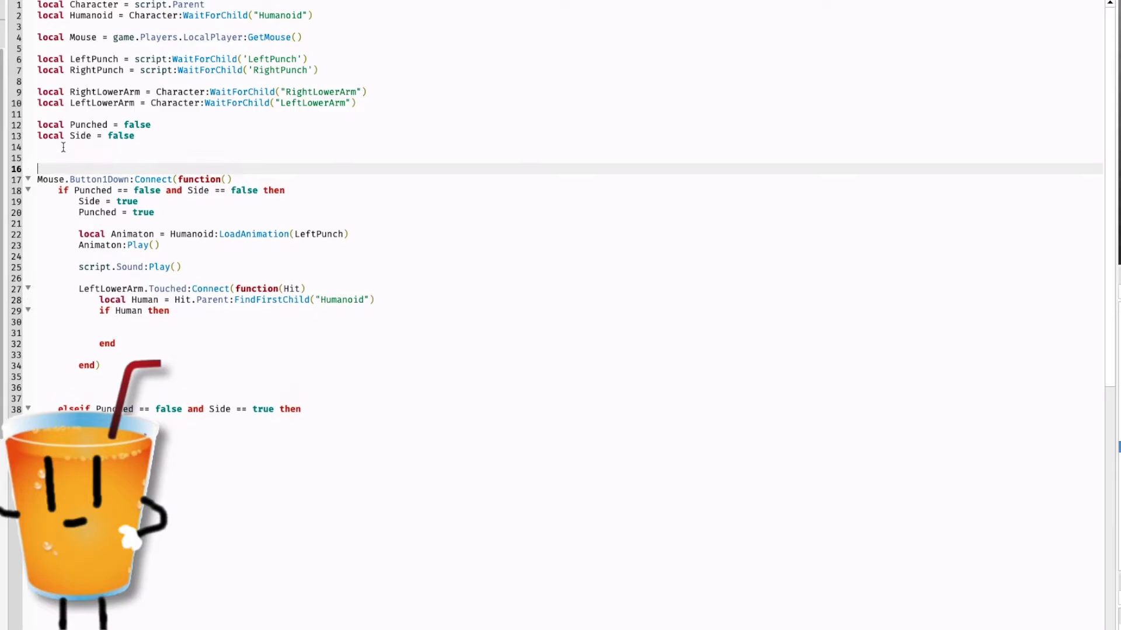
- Add a Dmg flag, set it true on punch, and require Dmg true in the Humanoid check
text(local Dmg)
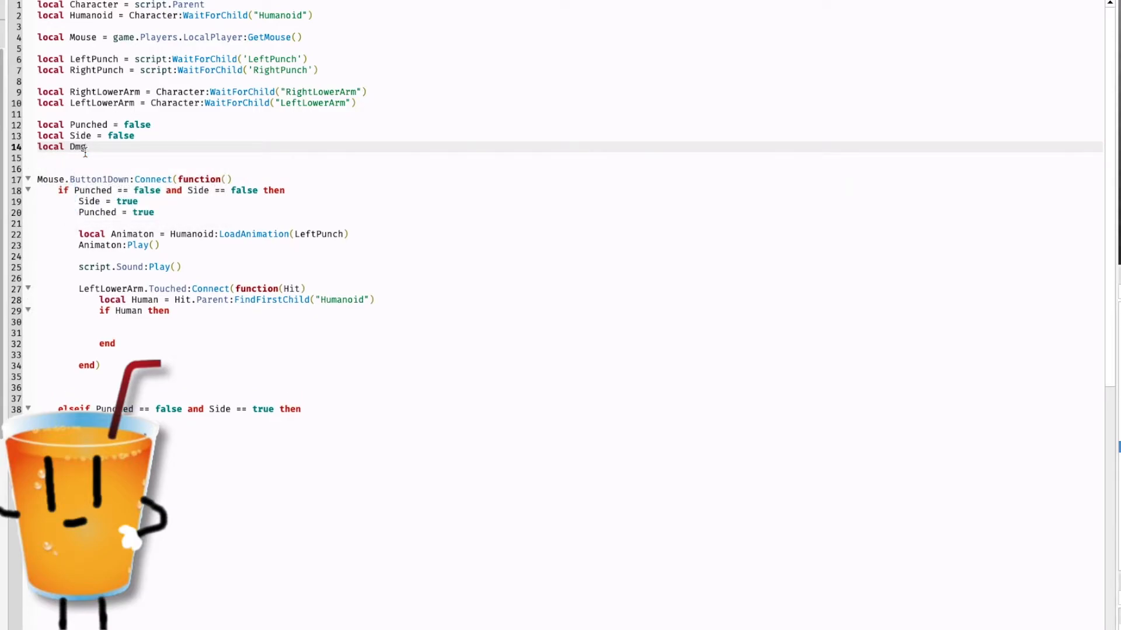
text(= false)
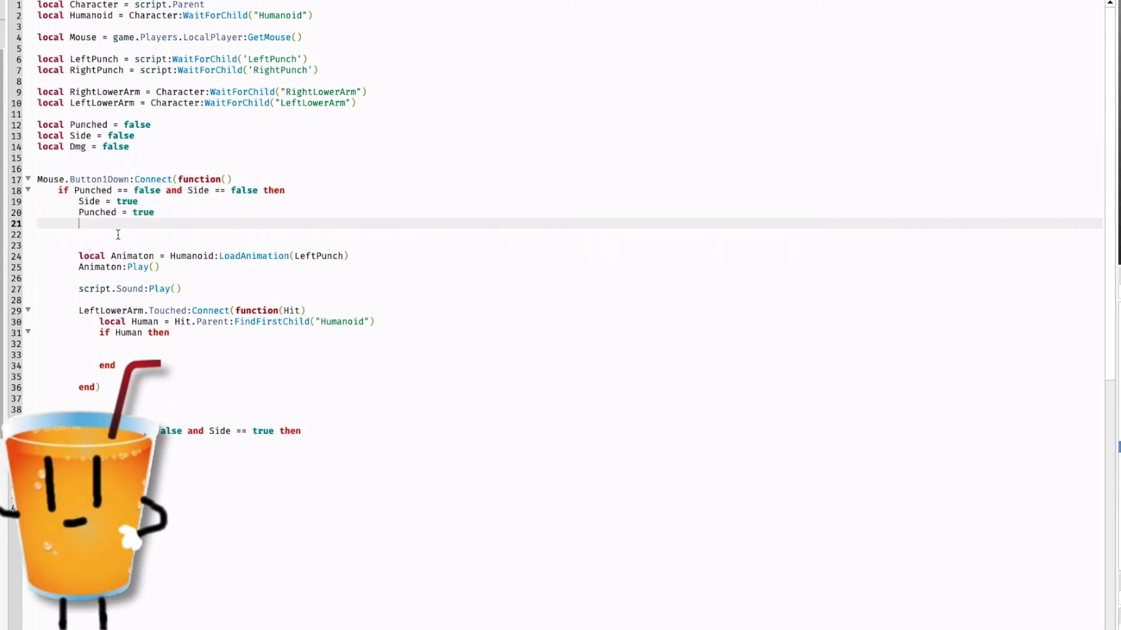
key(enter)
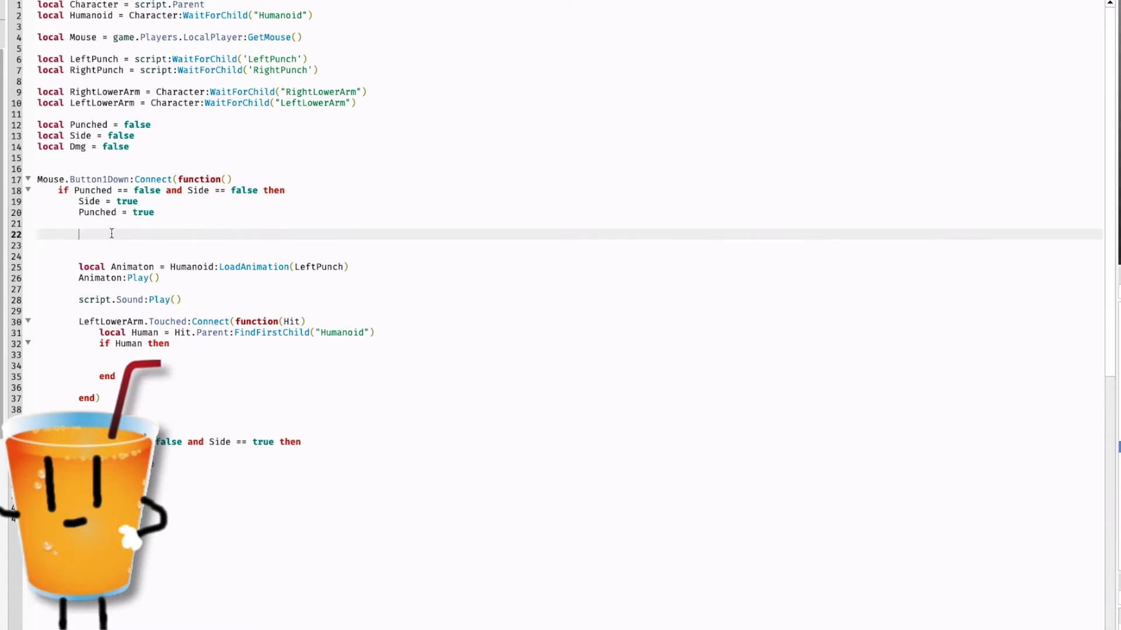
text(Dmg =)
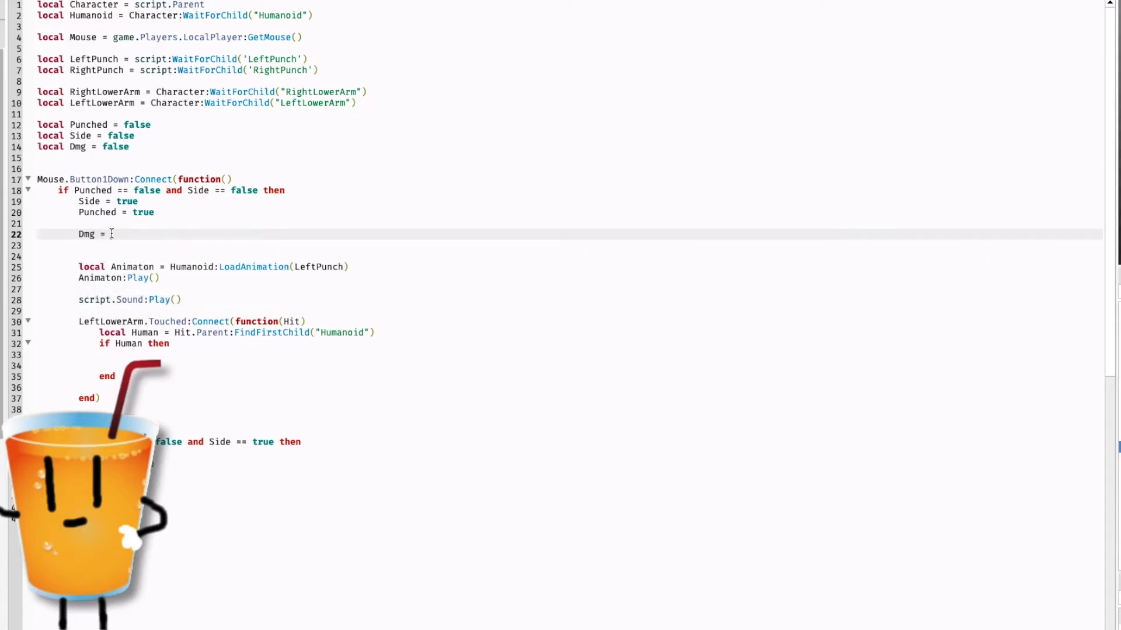
text(true)
click(569, 343)
text(and Dmg ==  )
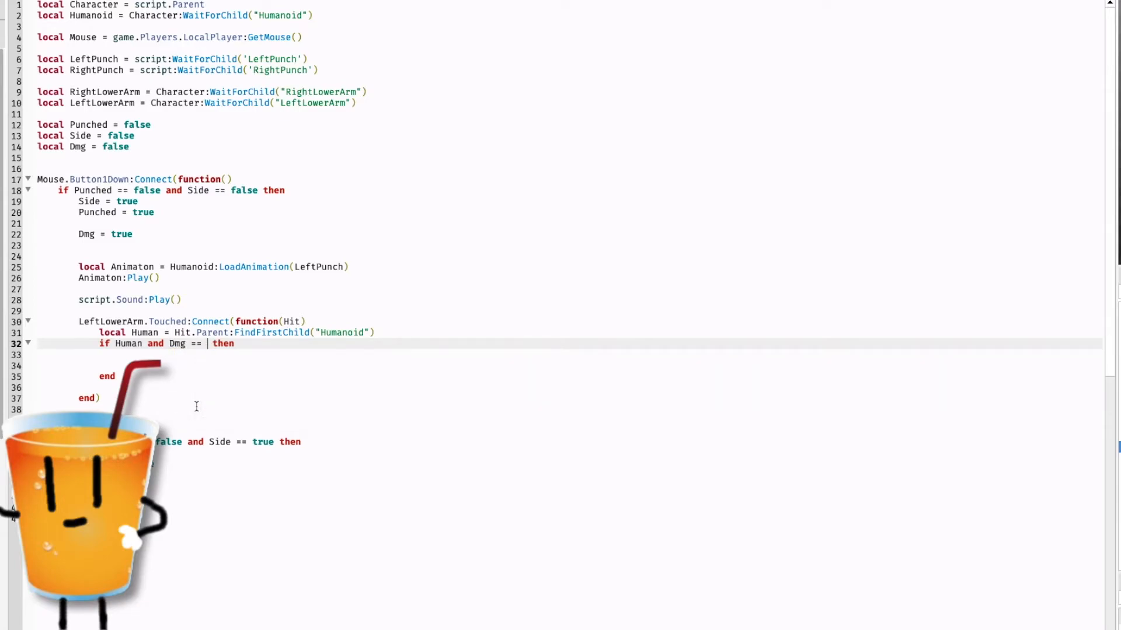
text(true)
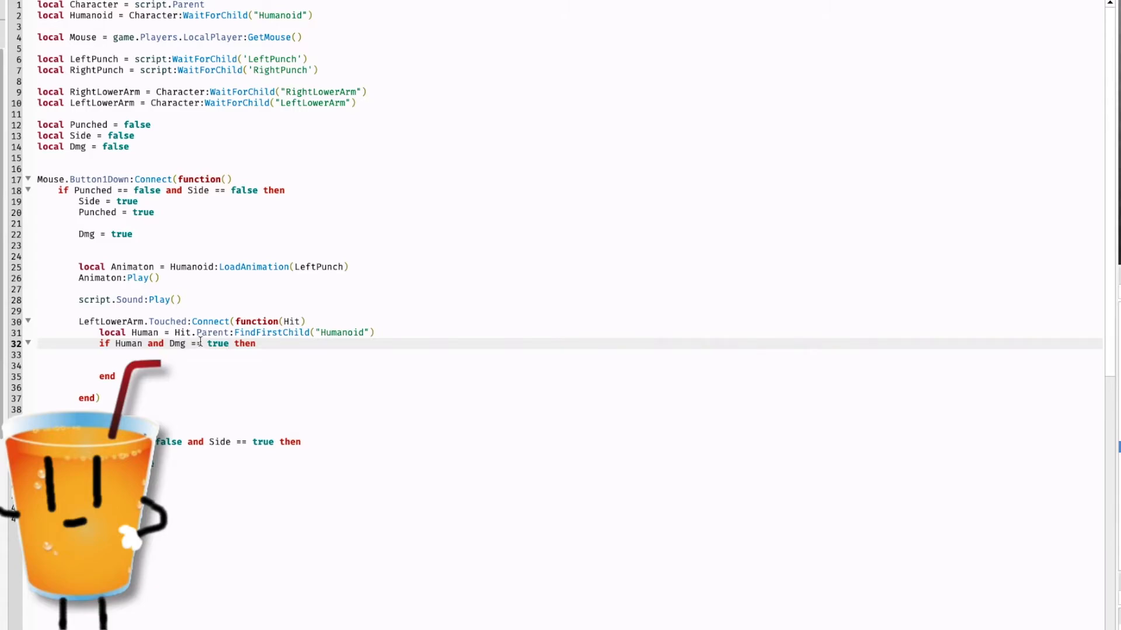
double_click(195, 343)
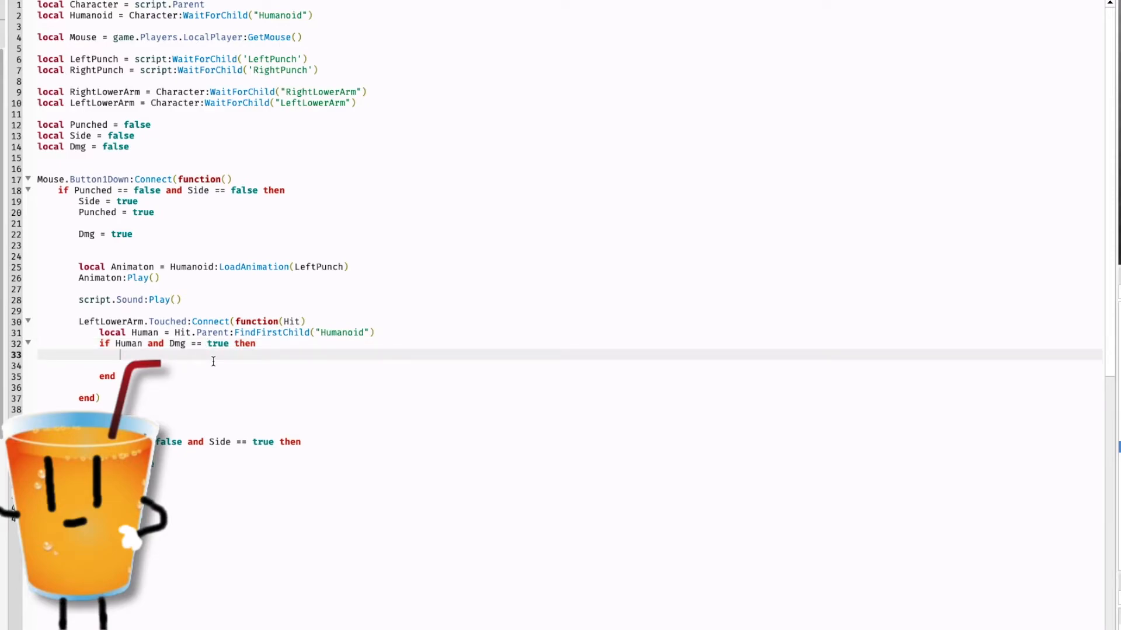
- Call Human:TakeDamage(1) and reset Dmg to false inside the check
text(Human:)
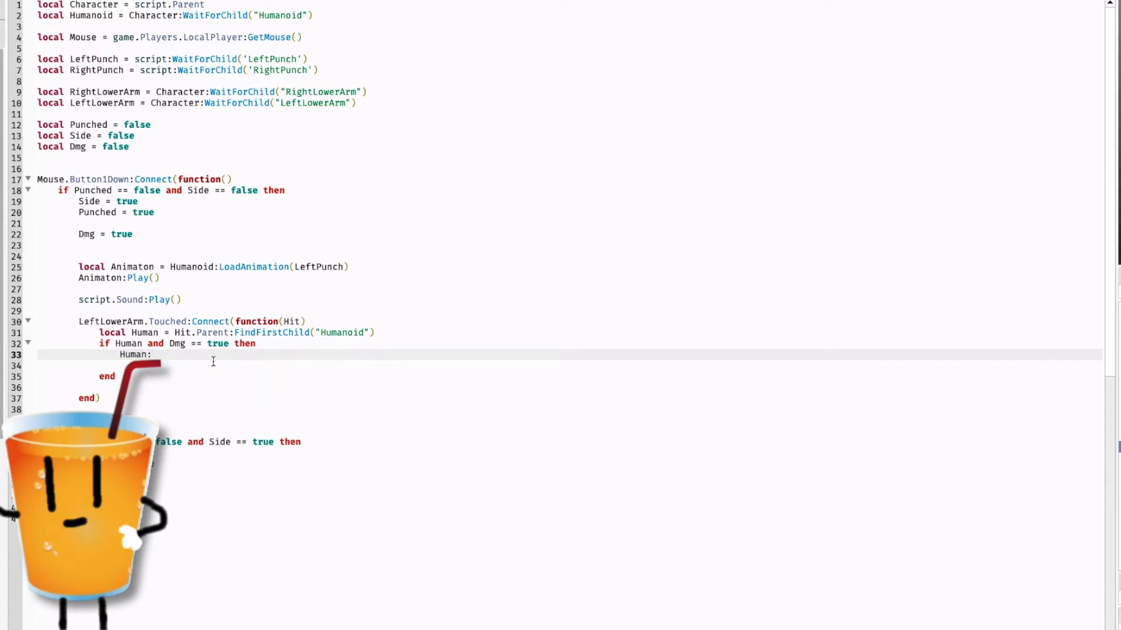
text(TakeMagage)
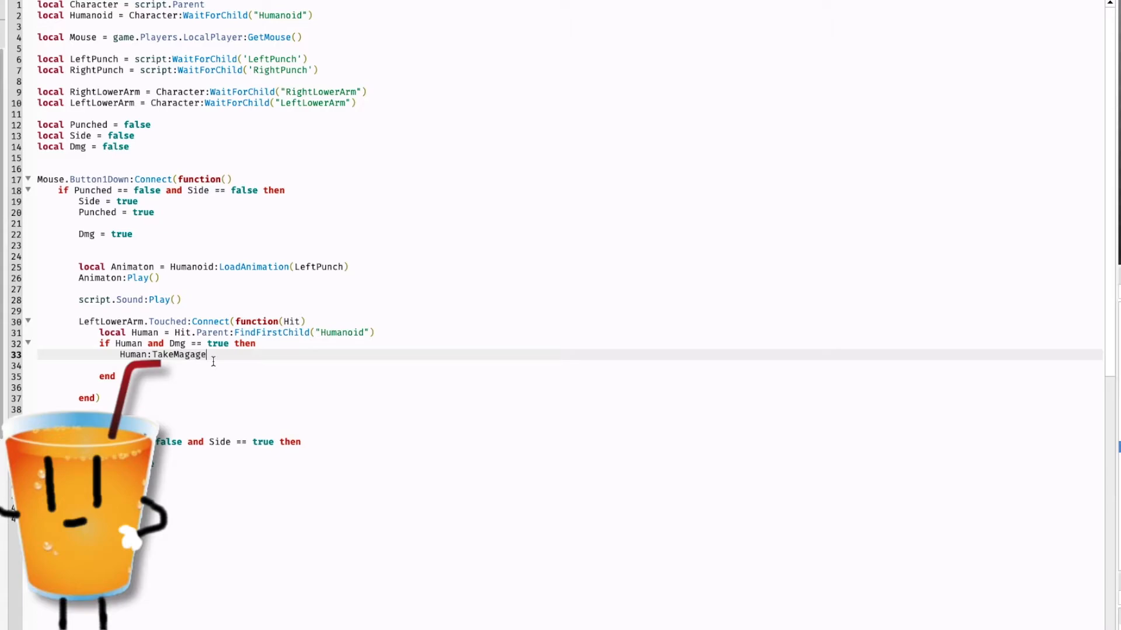
key(BackSpace)
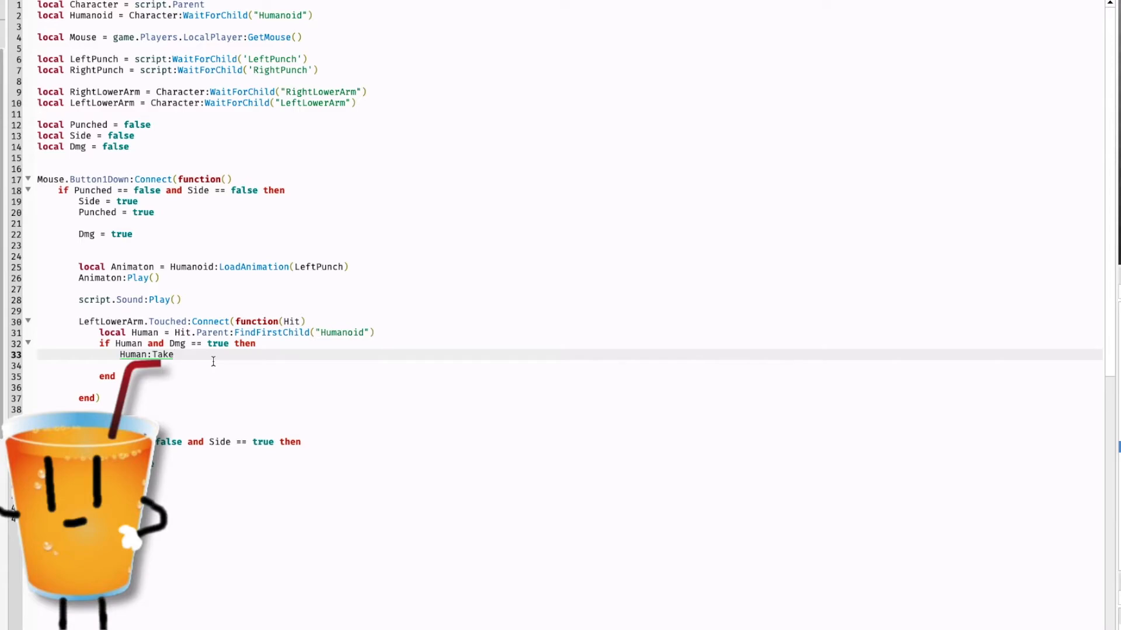
text(Dam)
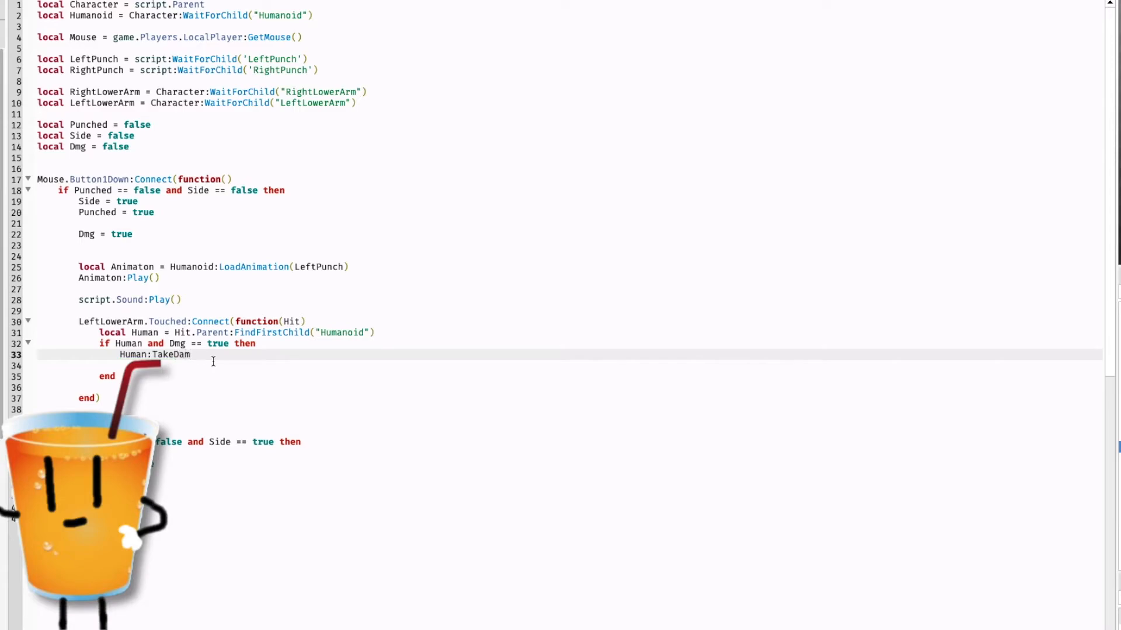
text(age()
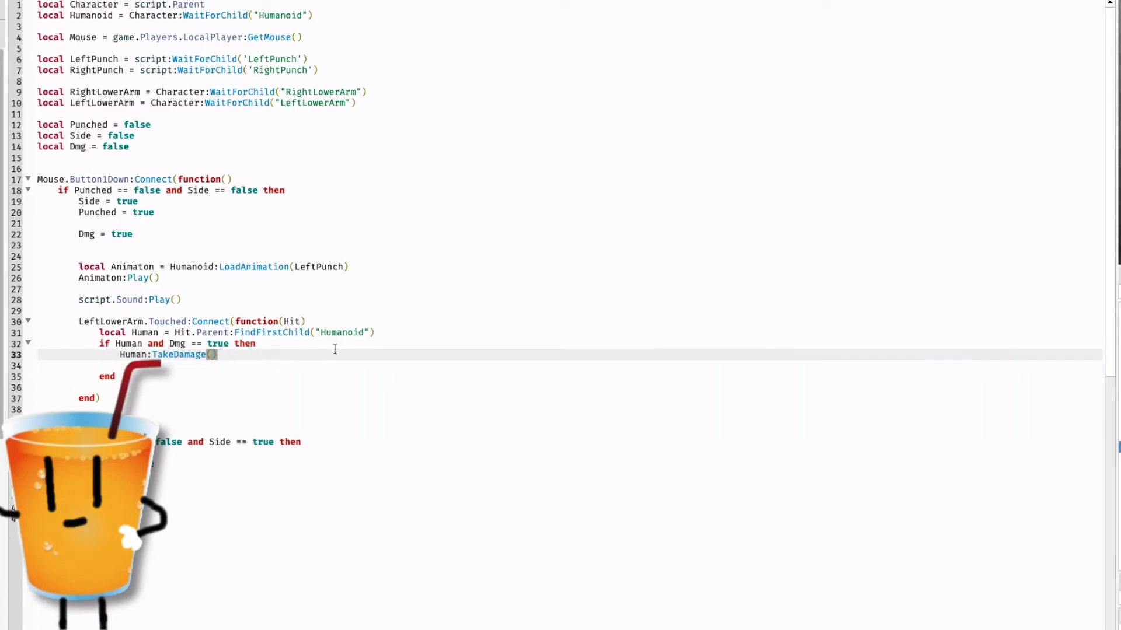
text(1)
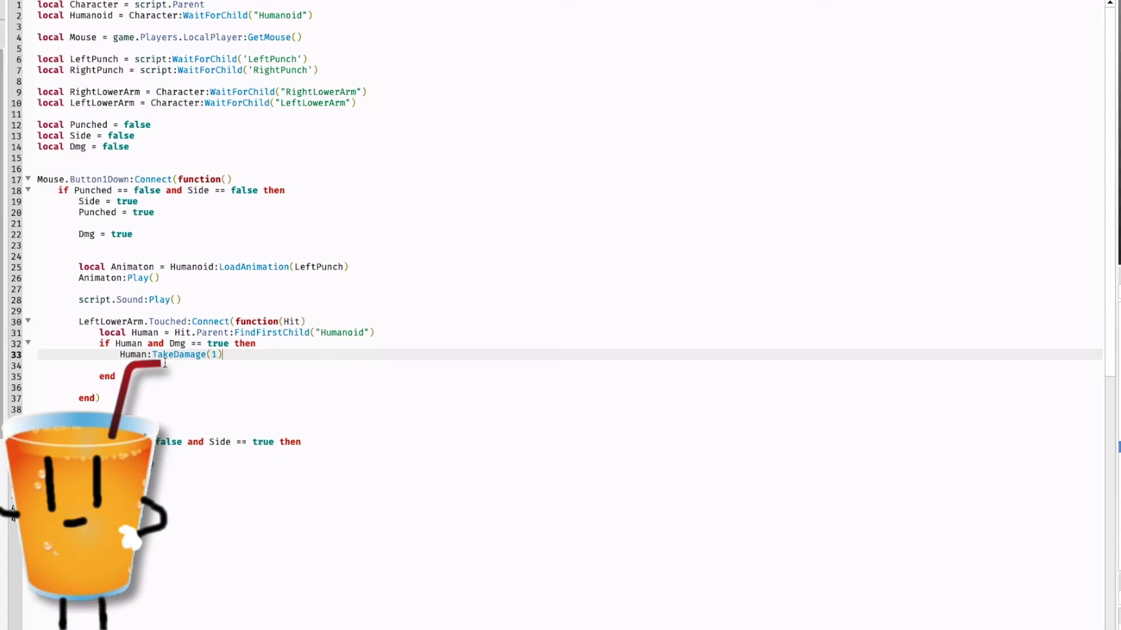
text(Dmg = false)
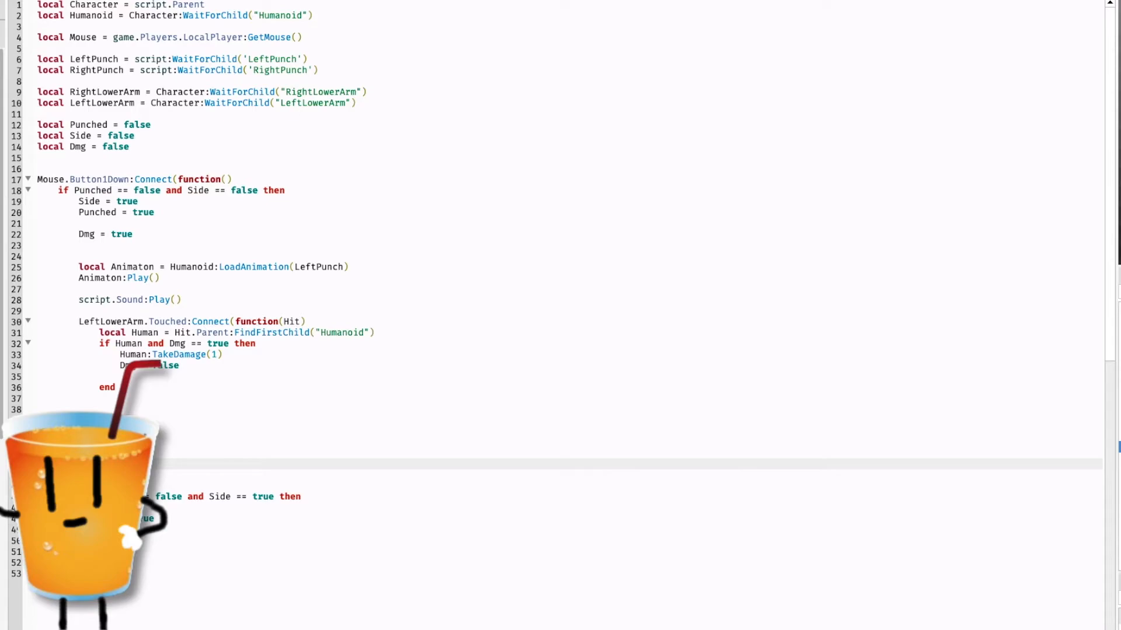
- Add Animaton.Stopped handler with wait(0.2) then Punched = false
click(28, 322)
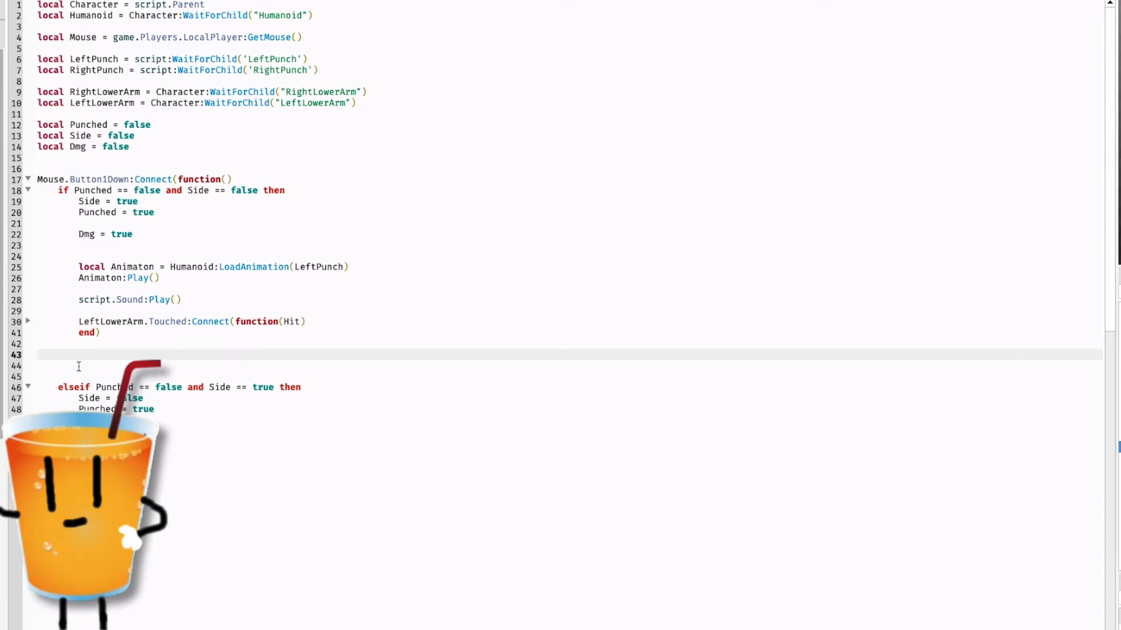
text(Animaton.Sto)
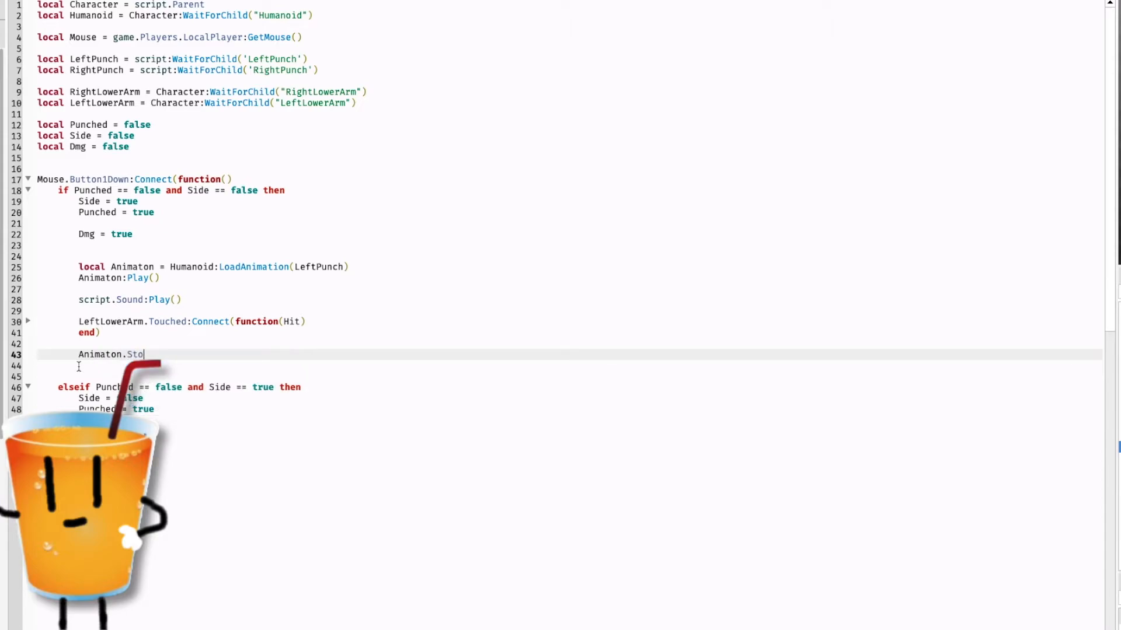
text(pped:Connect(function()
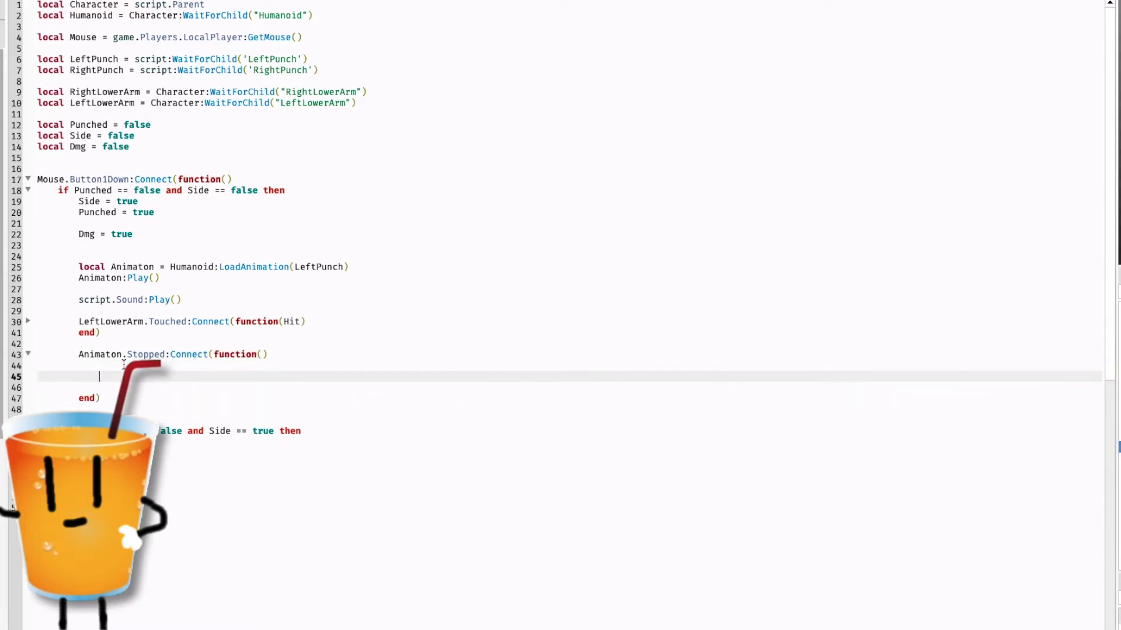
text(wait(0.2)
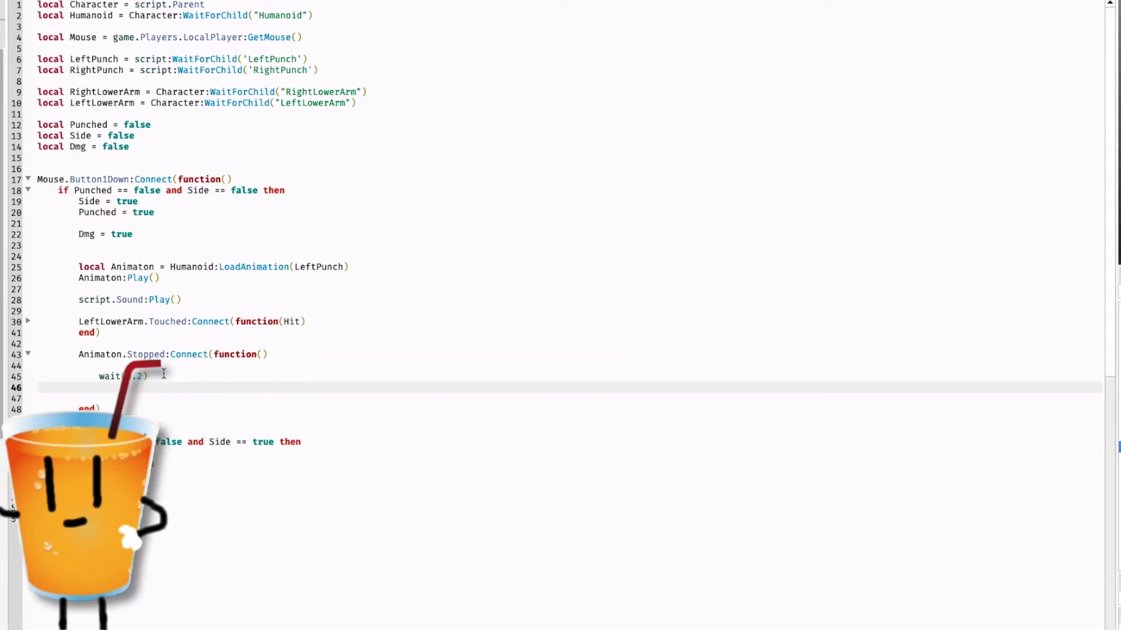
text(Punched = false)
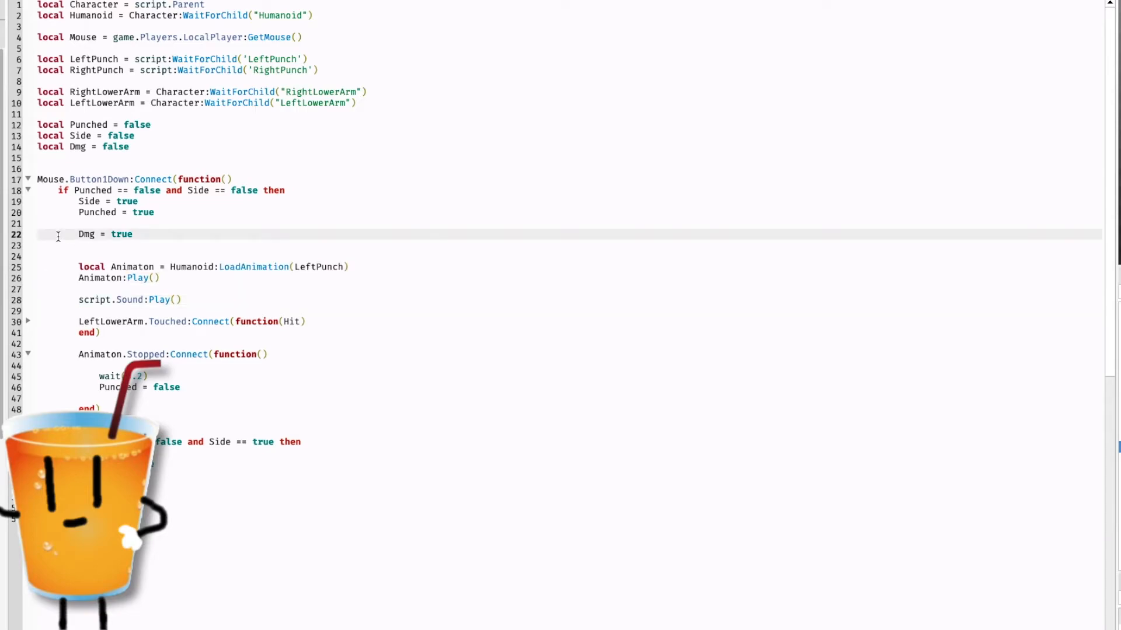
- Paste the punch code into the elseif branch and load RightPunch instead of LeftPunch
right_click(94, 311)
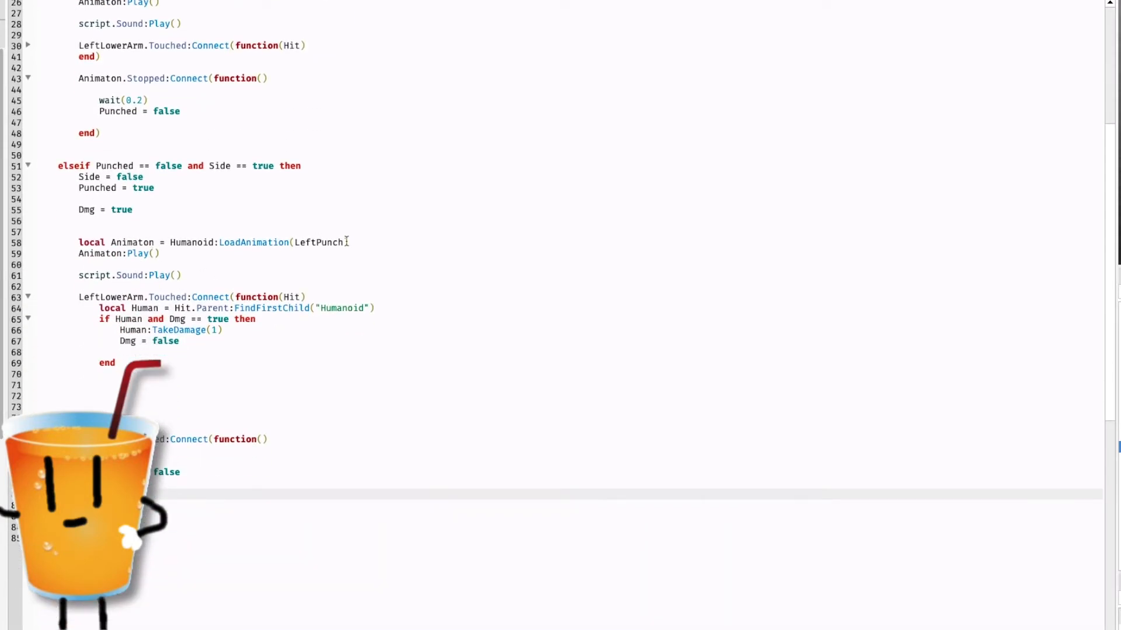
double_click(304, 243)
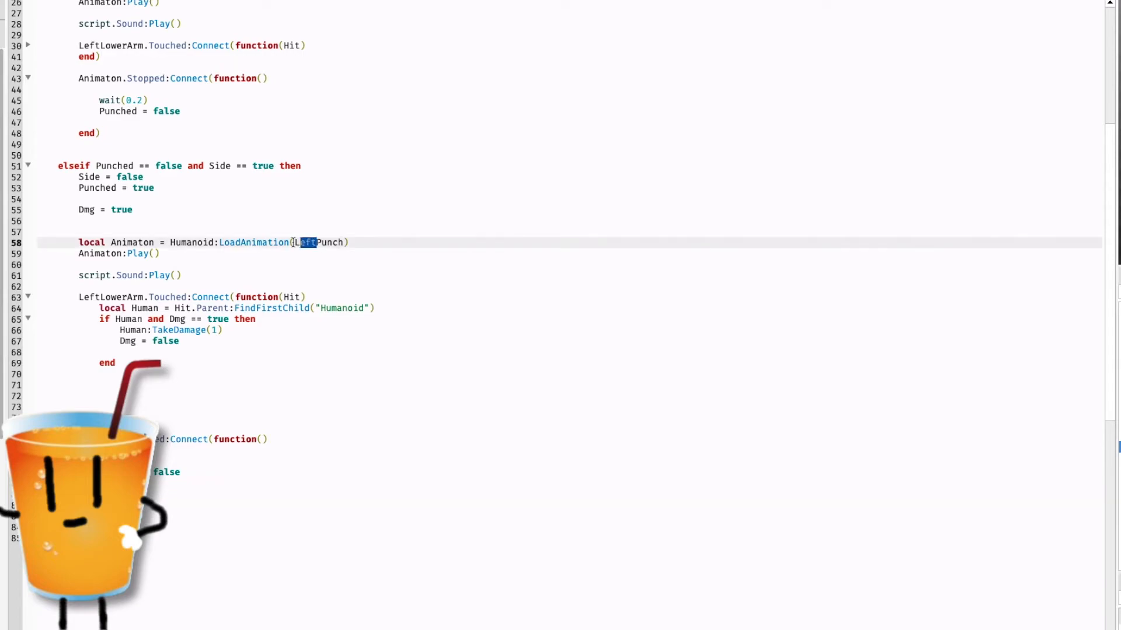
text(Rig)
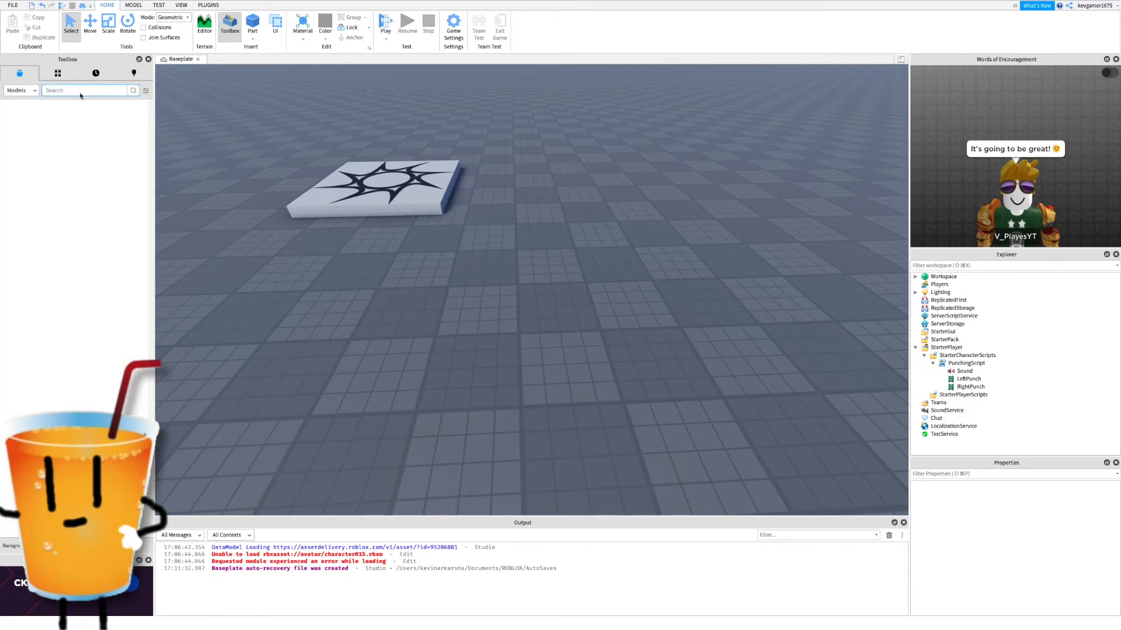
- Find Right Punch in the Toolbox and insert the First Right Punch Animation model
text(Ri)
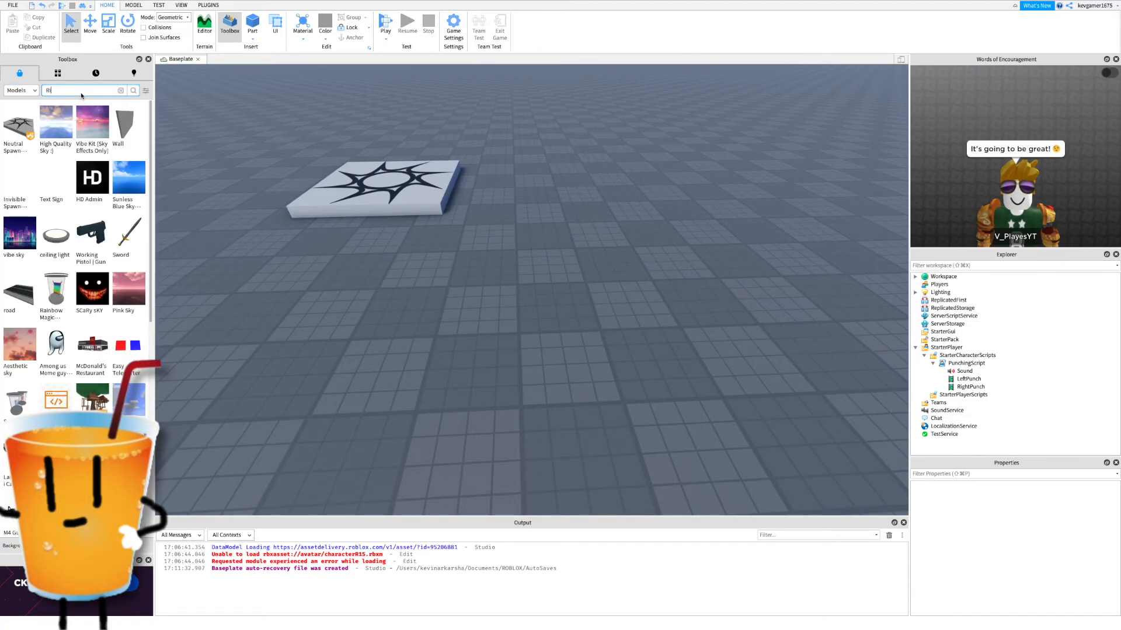
text(Right Punch)
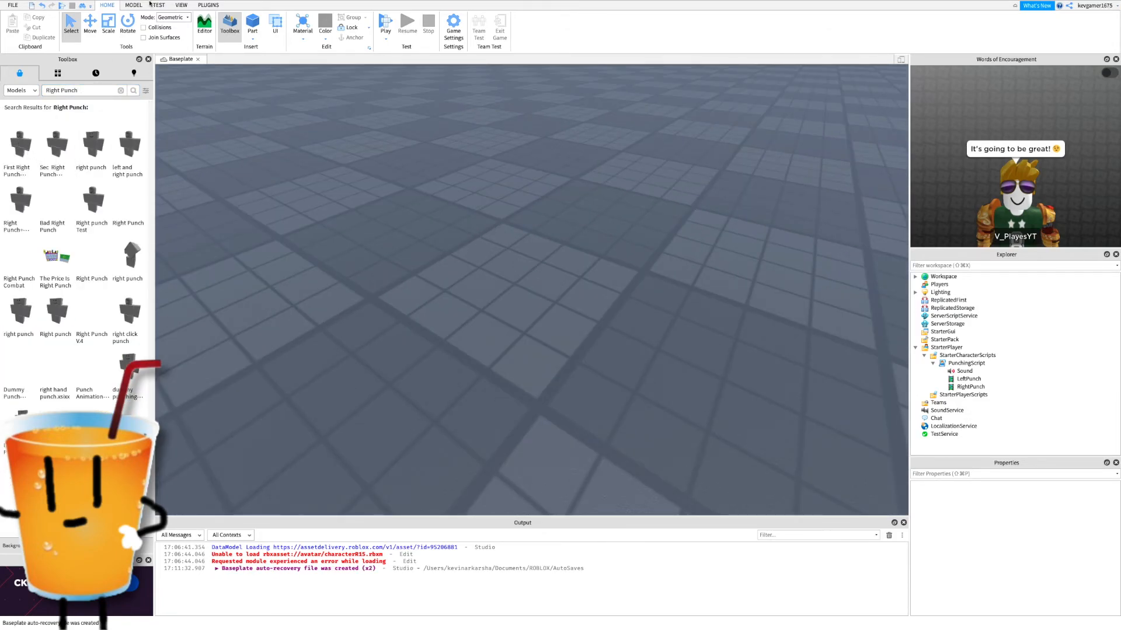
click(207, 5)
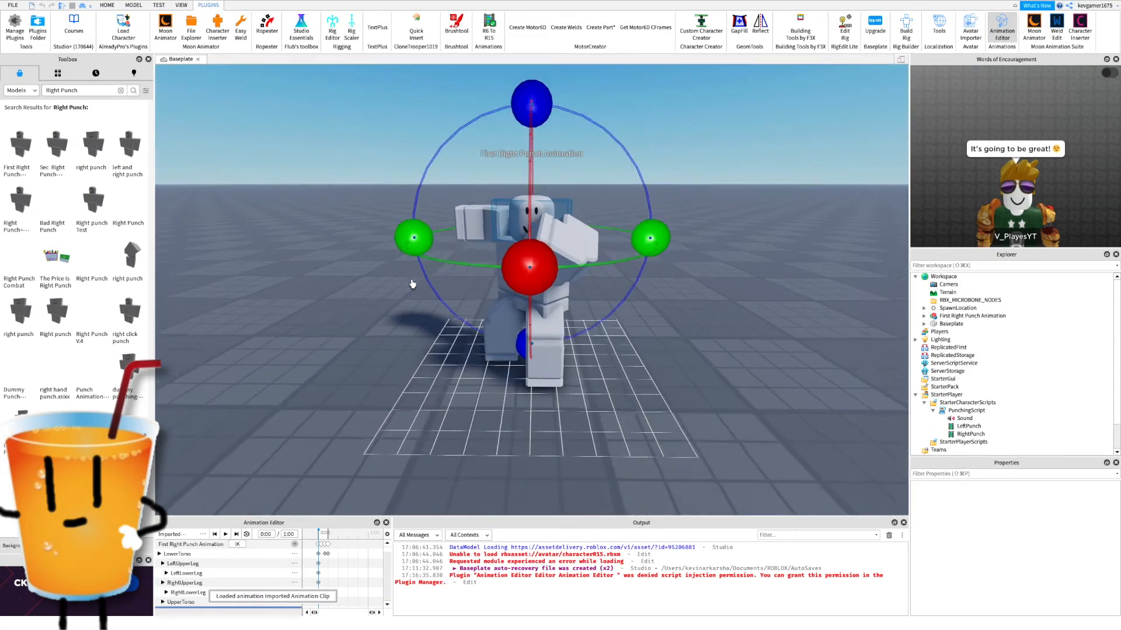
- Load the right punch in the Animation Editor, publish it and dismiss the confirmation
click(225, 533)
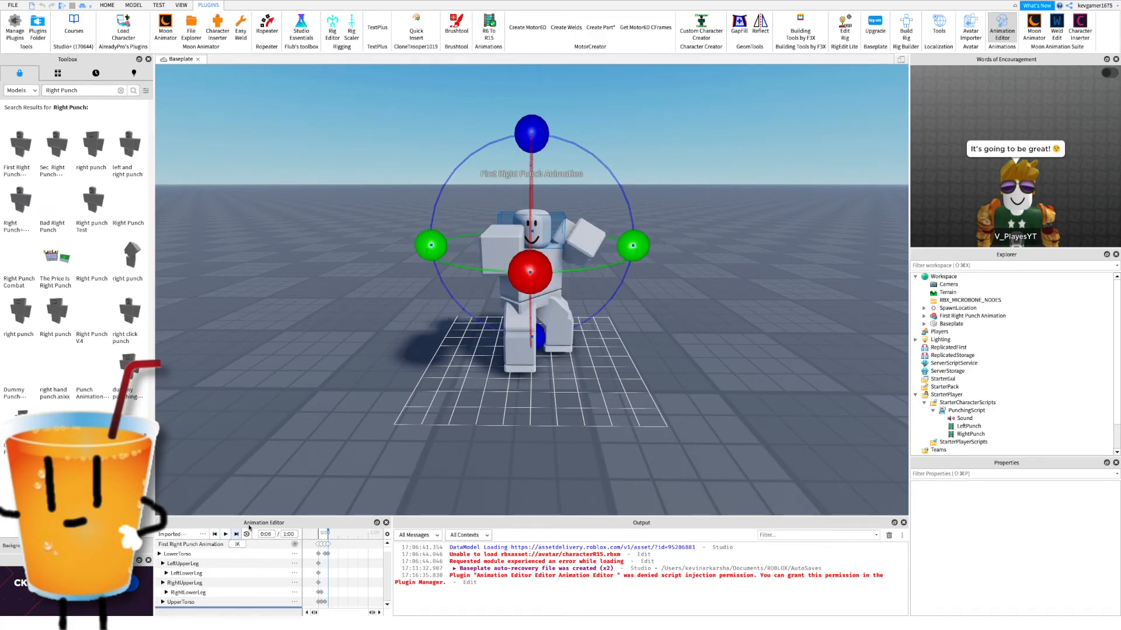
click(172, 533)
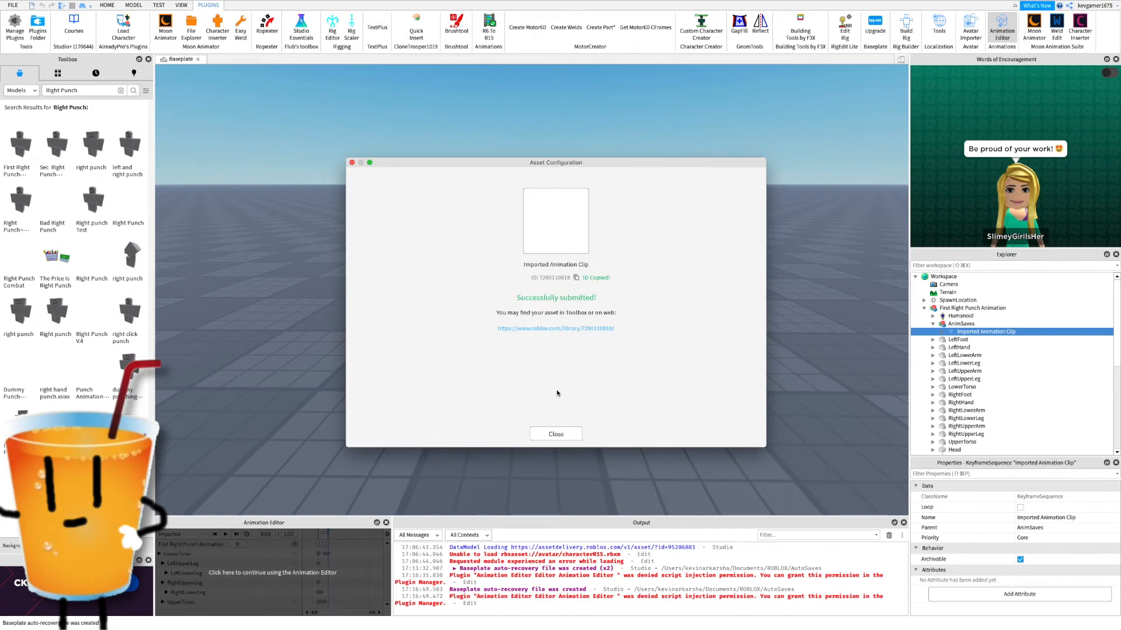
click(556, 434)
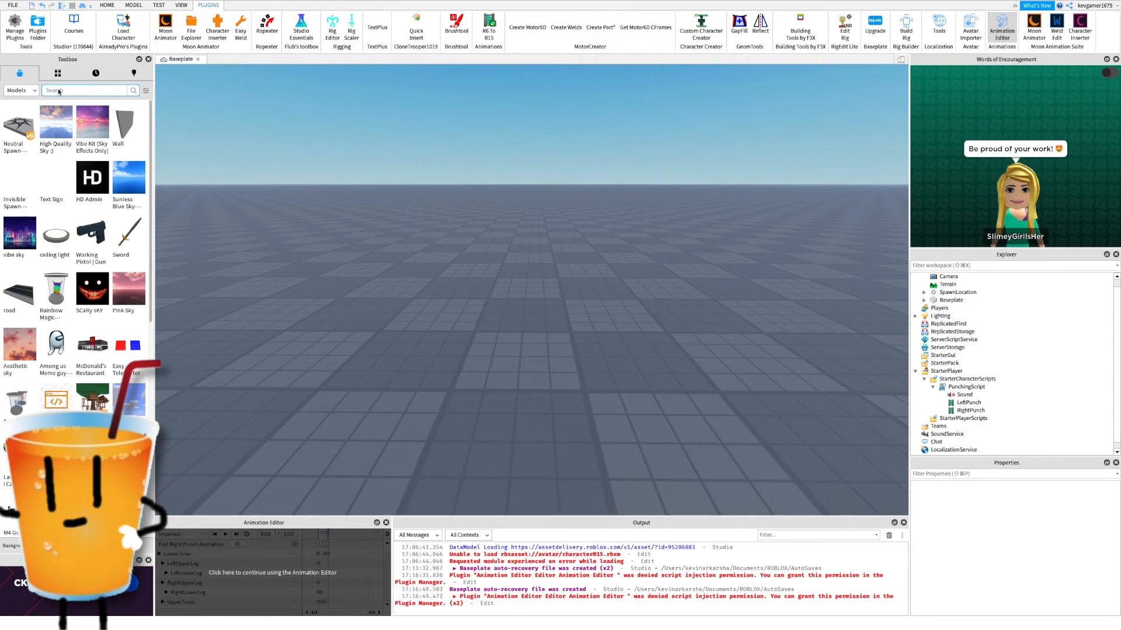
- Insert a Left Punch rig, publish its animation, dismiss the dialog and select PunchingScript
text(Left Punch)
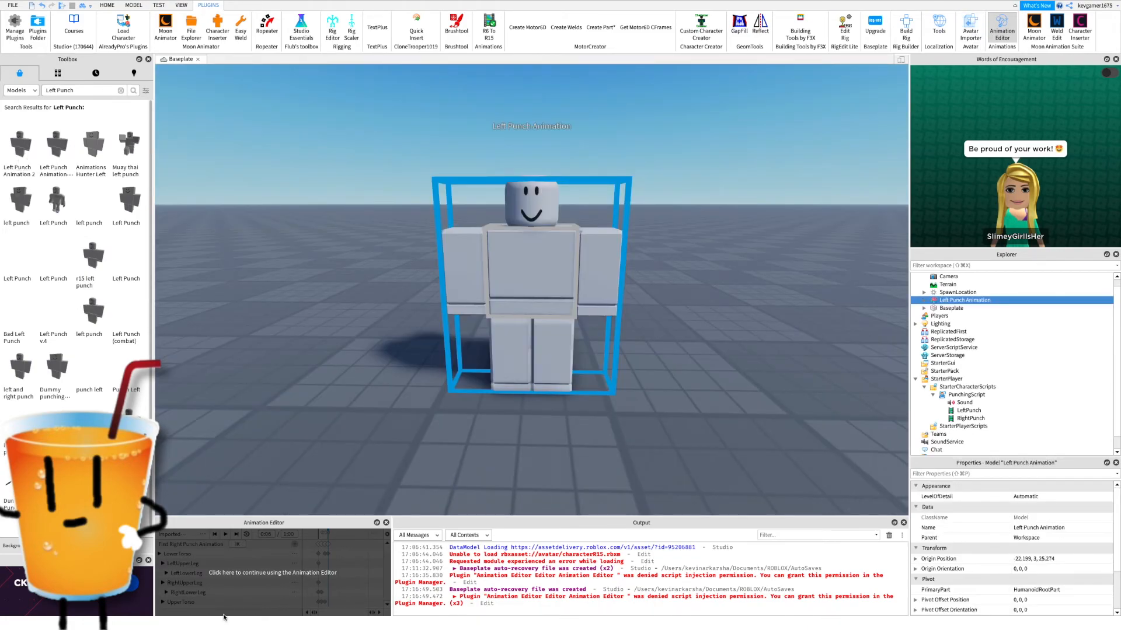
click(225, 533)
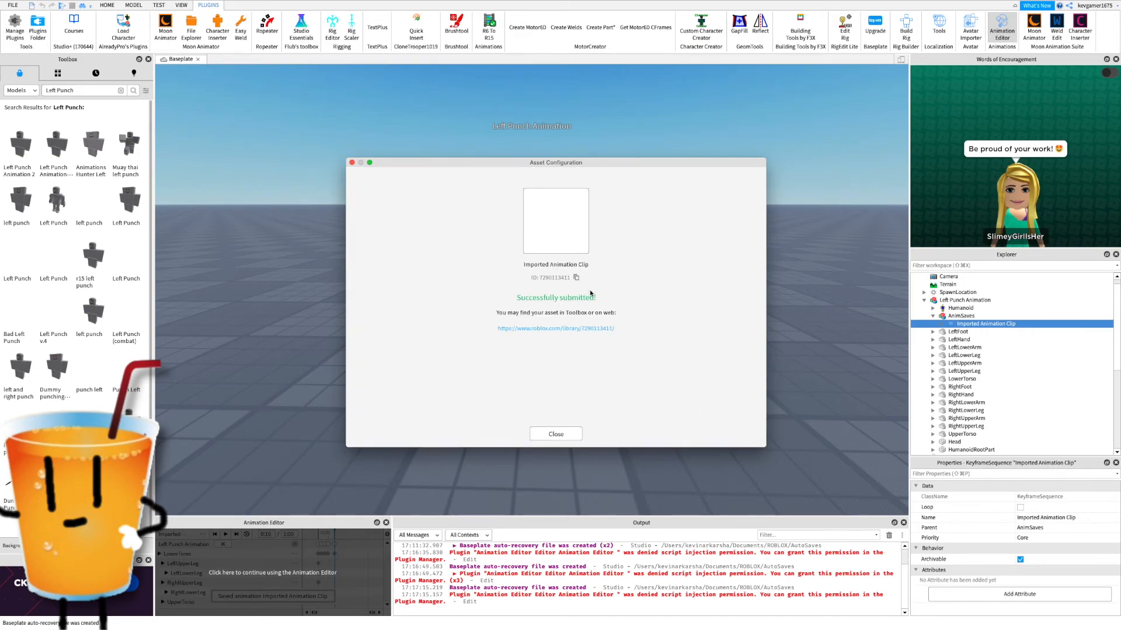
click(556, 435)
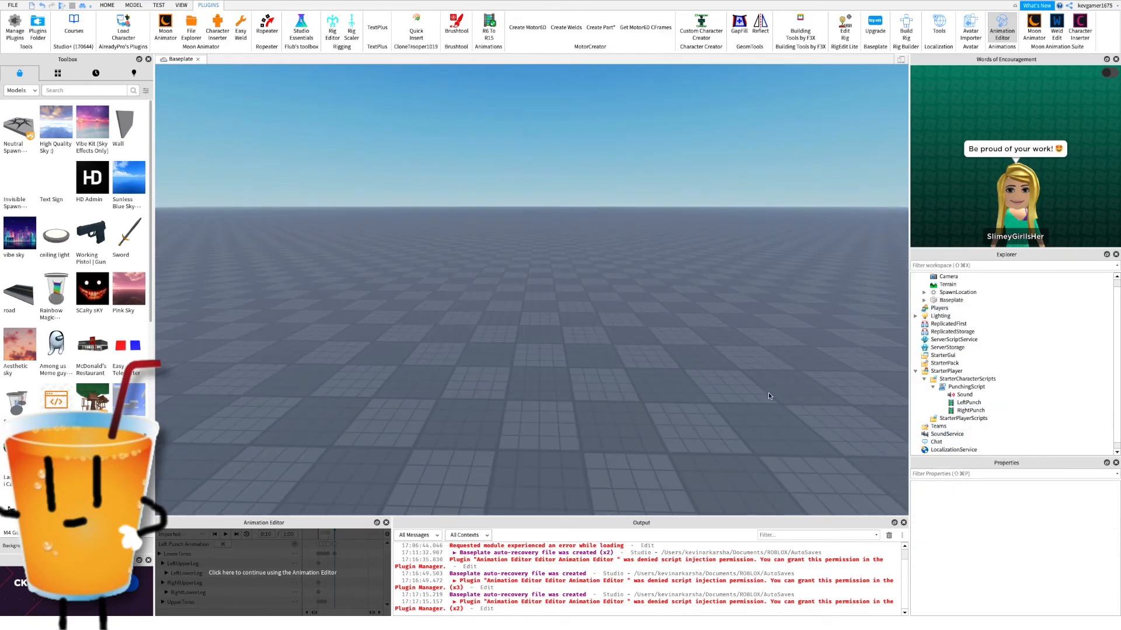
double_click(966, 386)
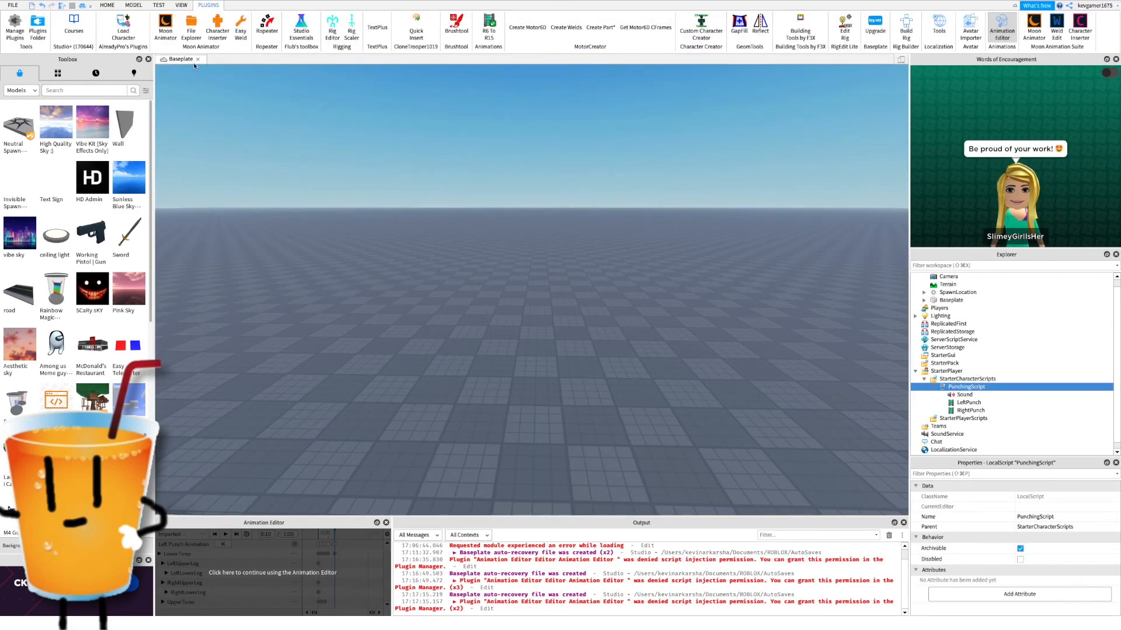
- Playtest from the Test tab, punch the Dummy, then stop the test
click(159, 5)
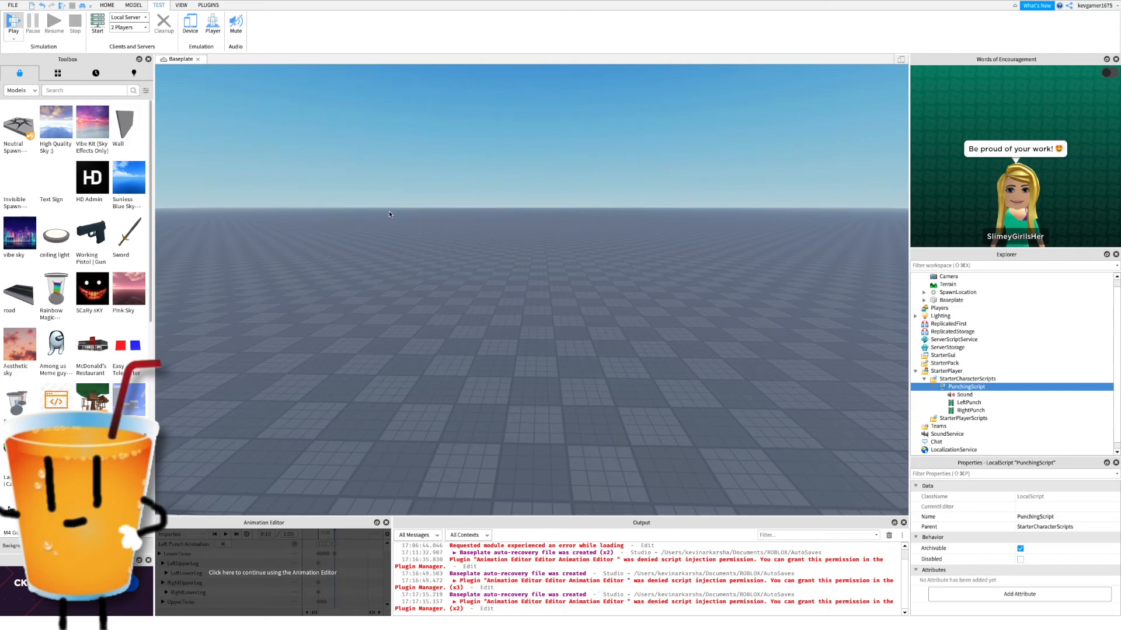
click(13, 21)
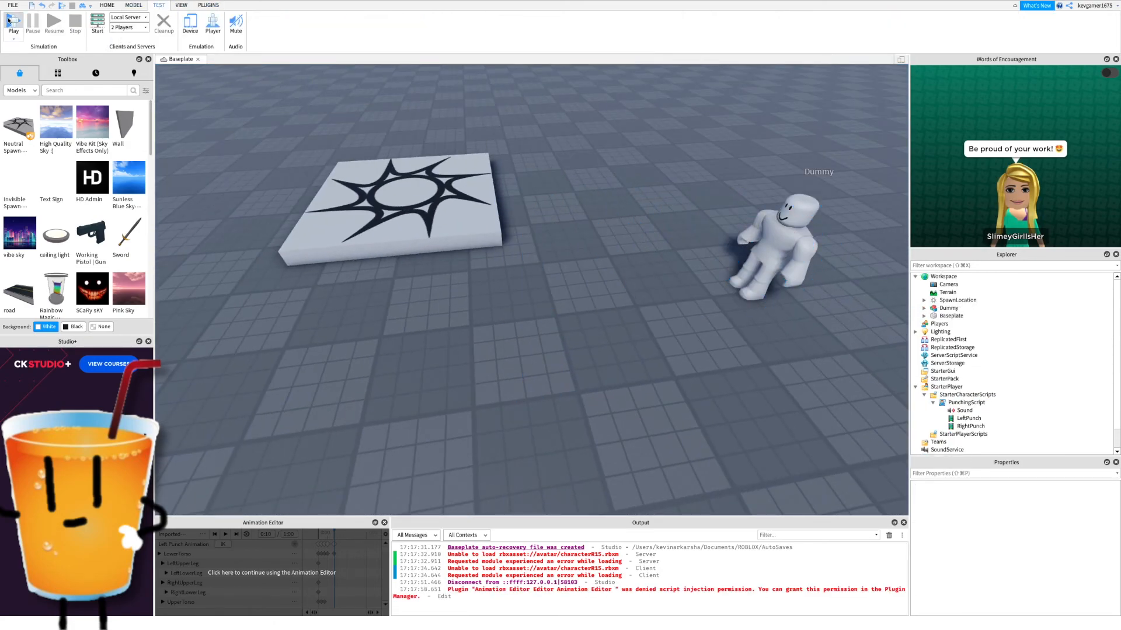
click(12, 21)
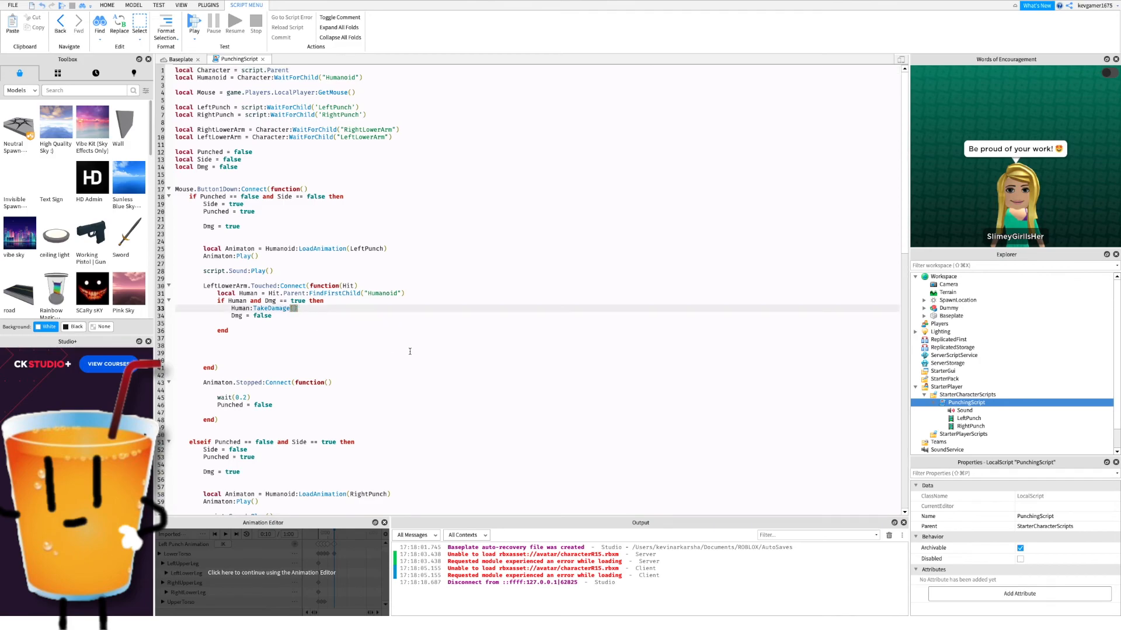
- Change TakeDamage(1) to TakeDamage(10) in the touch handler
text((10))
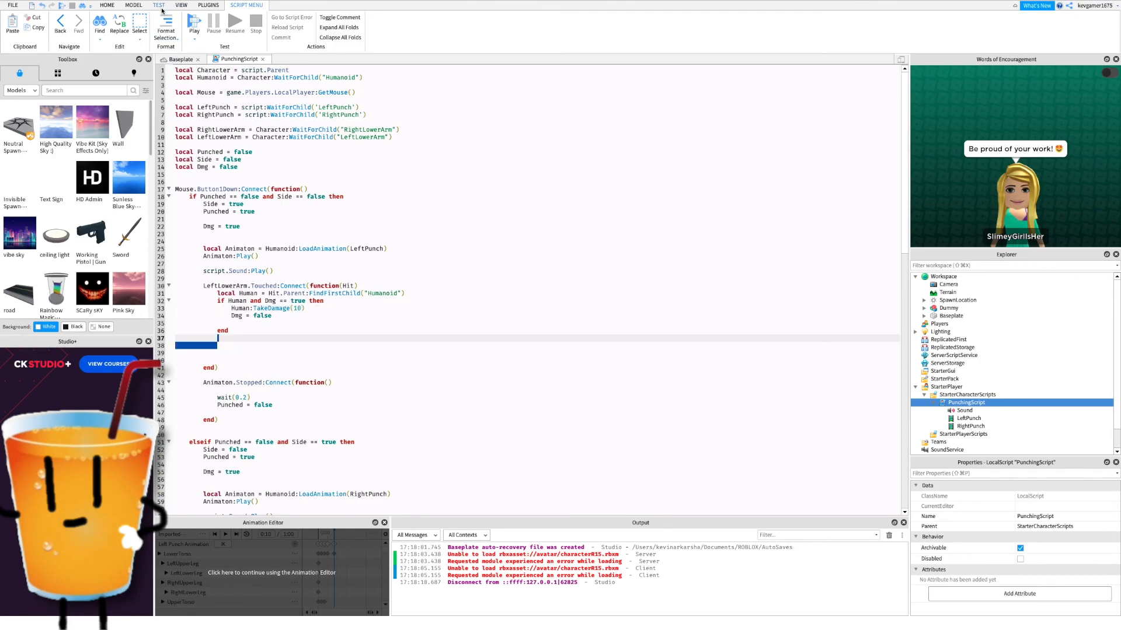